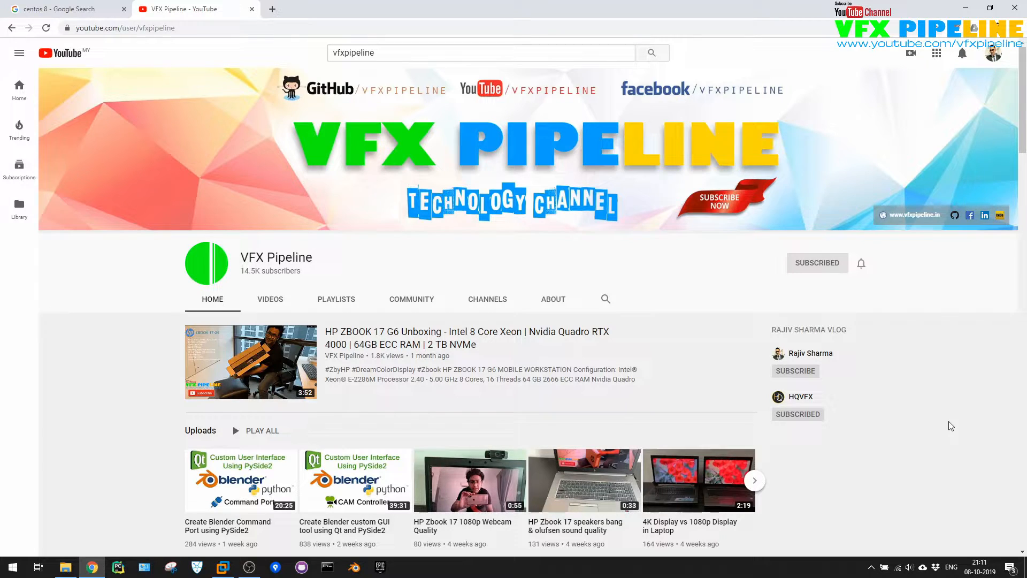
mouse_move(943, 424)
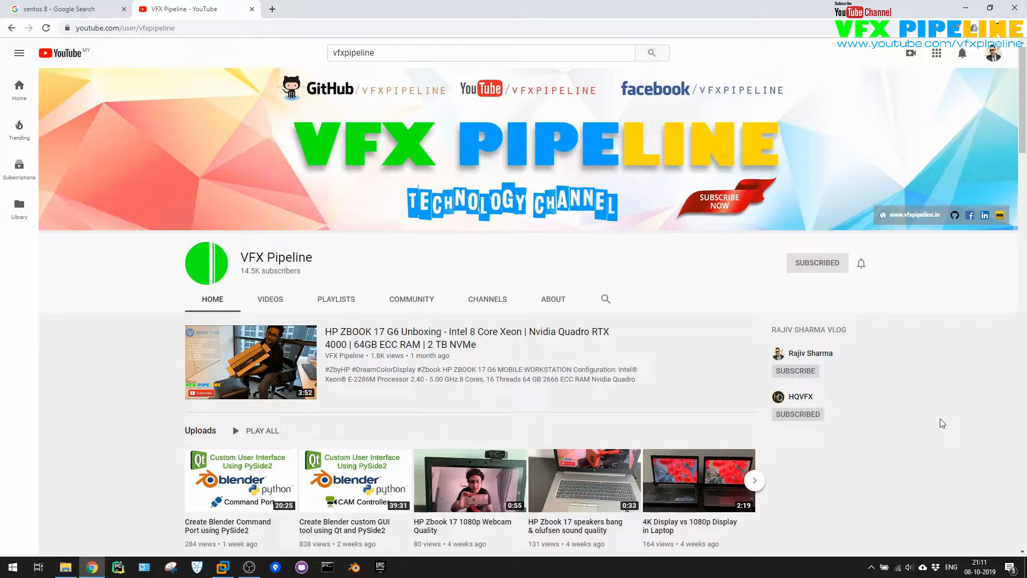
mouse_move(532, 307)
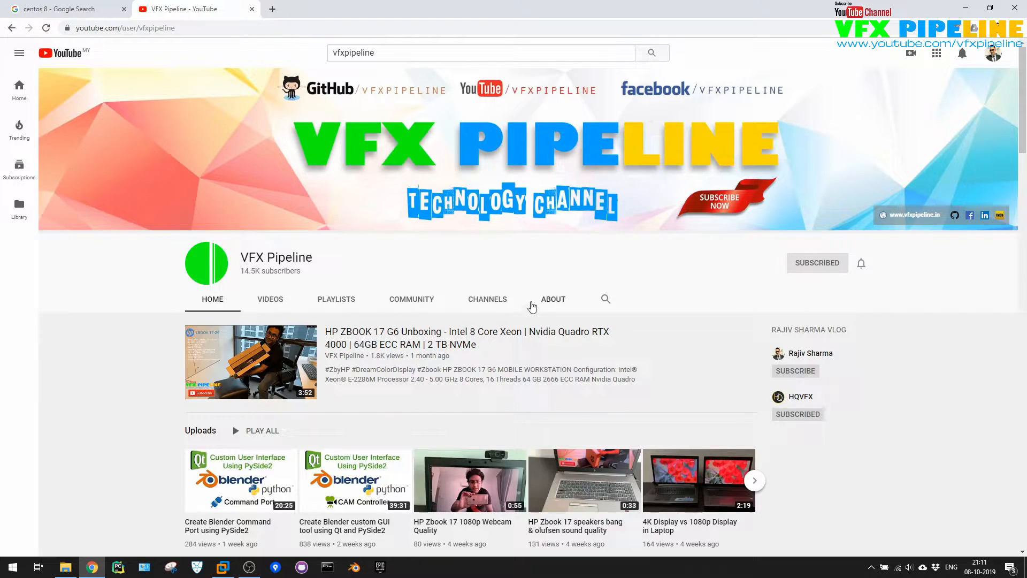
mouse_move(861, 265)
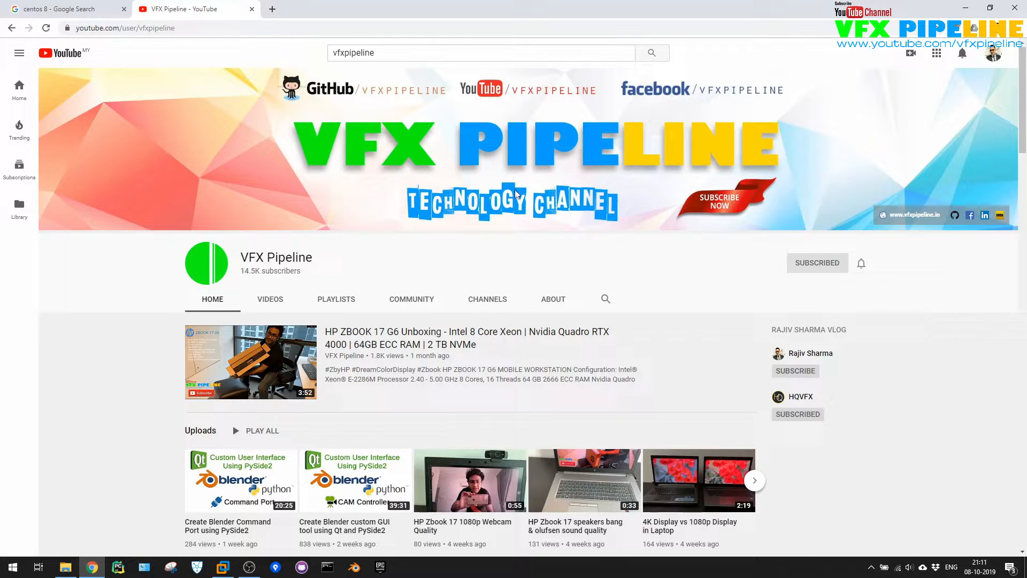
mouse_move(133, 63)
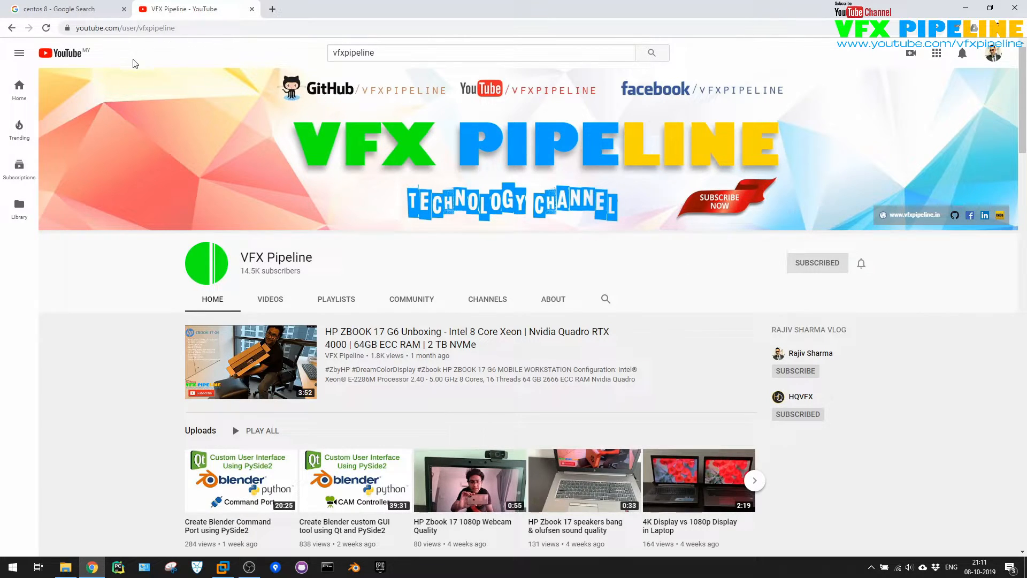
Switch to the tab with Google's 'centos 8' search results
left_click(64, 9)
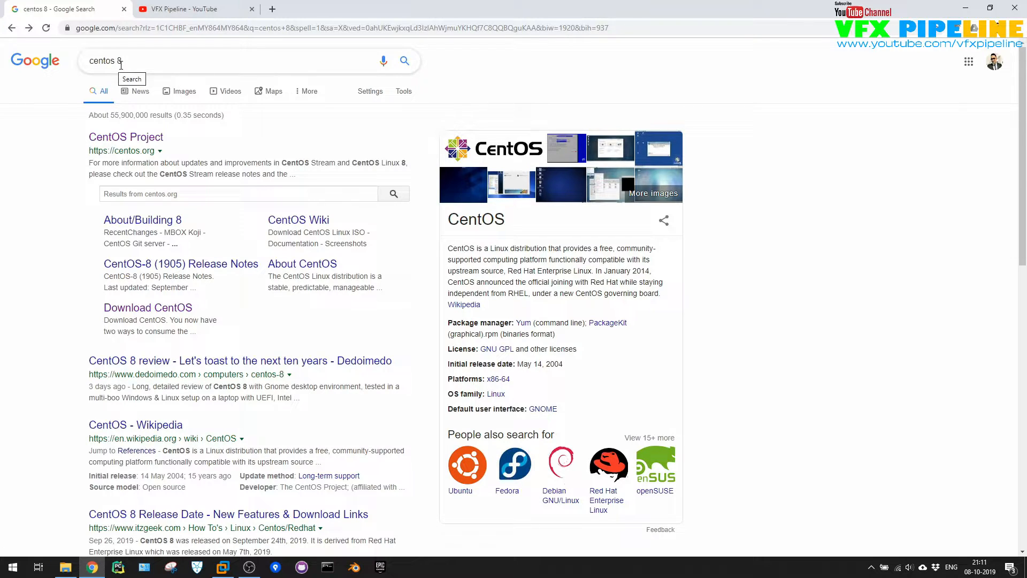
mouse_move(133, 142)
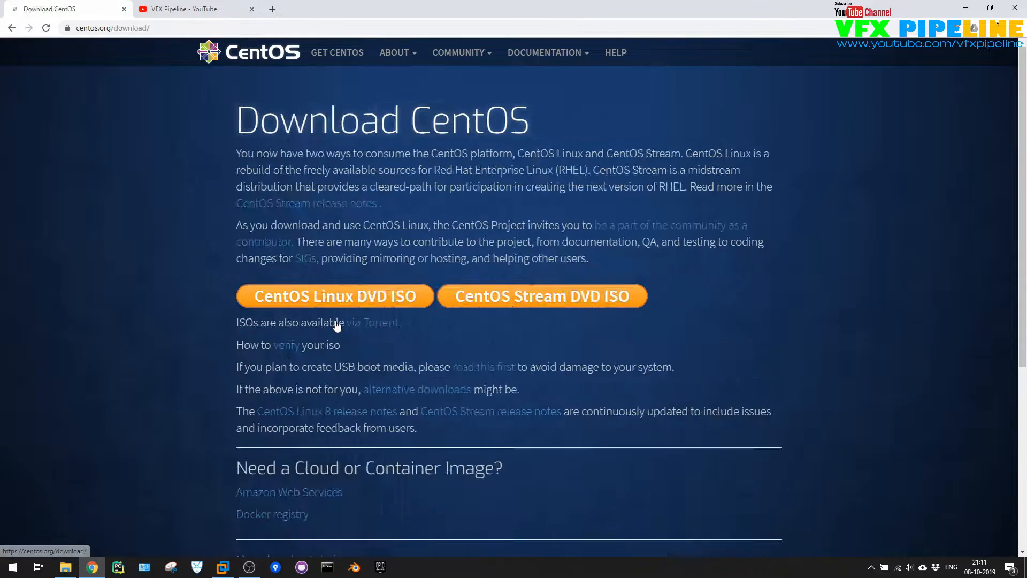
mouse_move(329, 300)
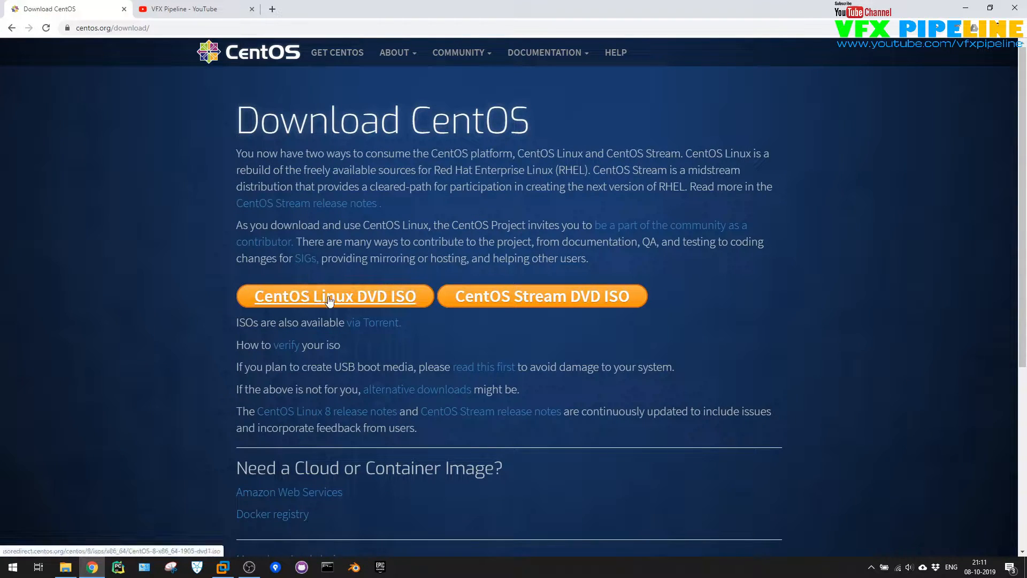
mouse_move(382, 316)
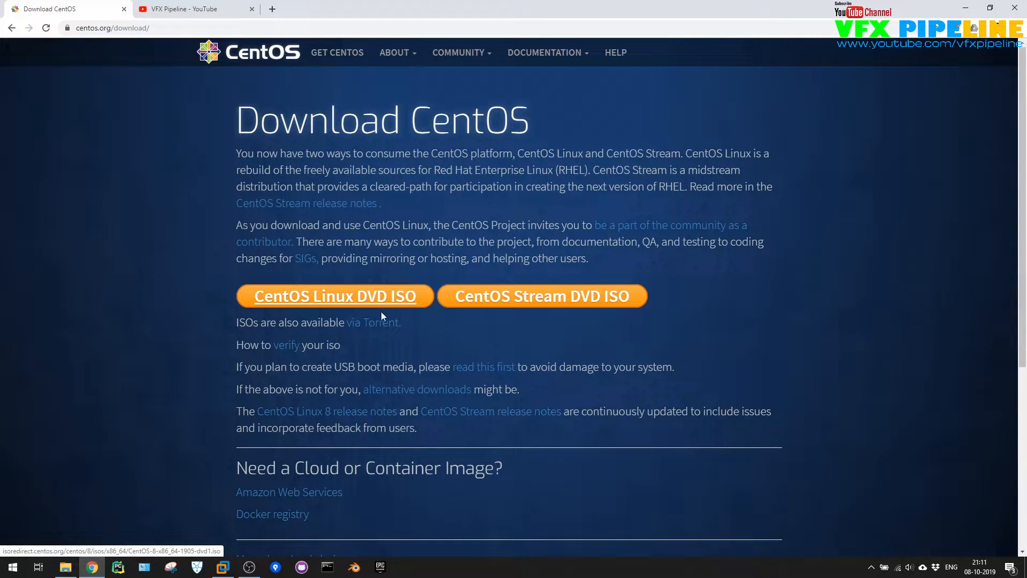
Open a mirror's CentOS 8.0.1905 x86_64 ISO directory from the DVD ISO list and select the 6.6G image size
left_click(372, 322)
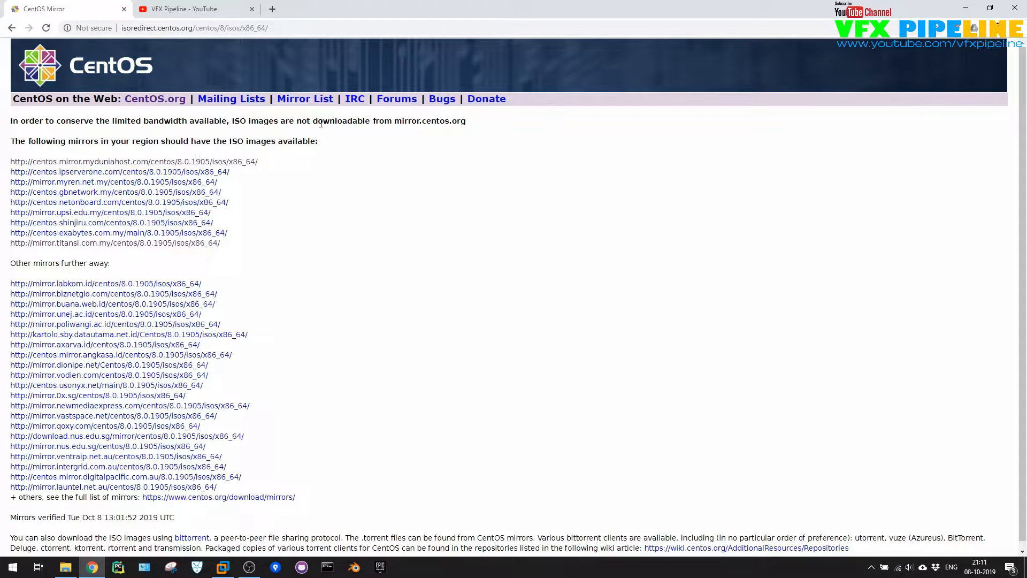
mouse_move(202, 165)
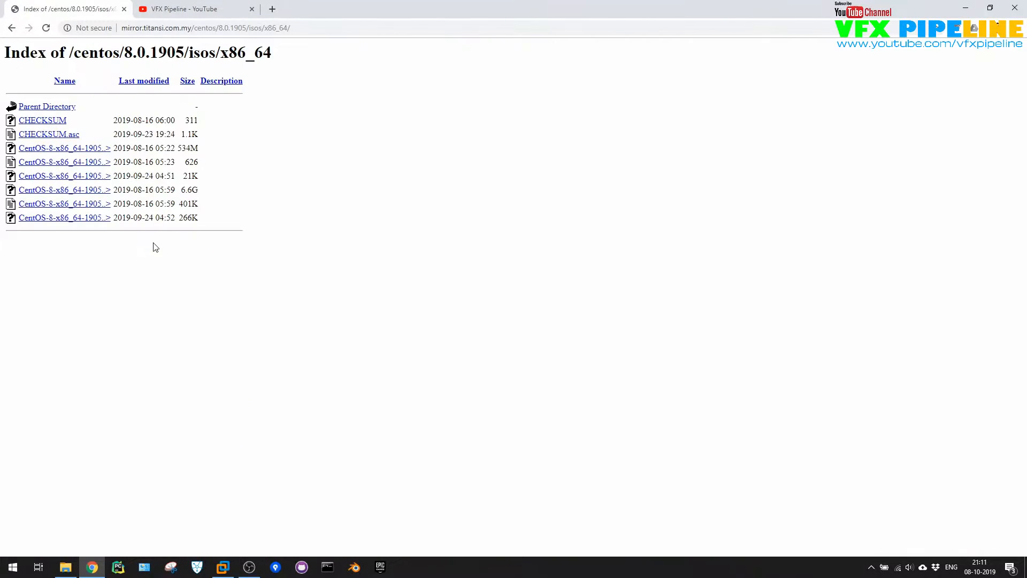
mouse_move(98, 223)
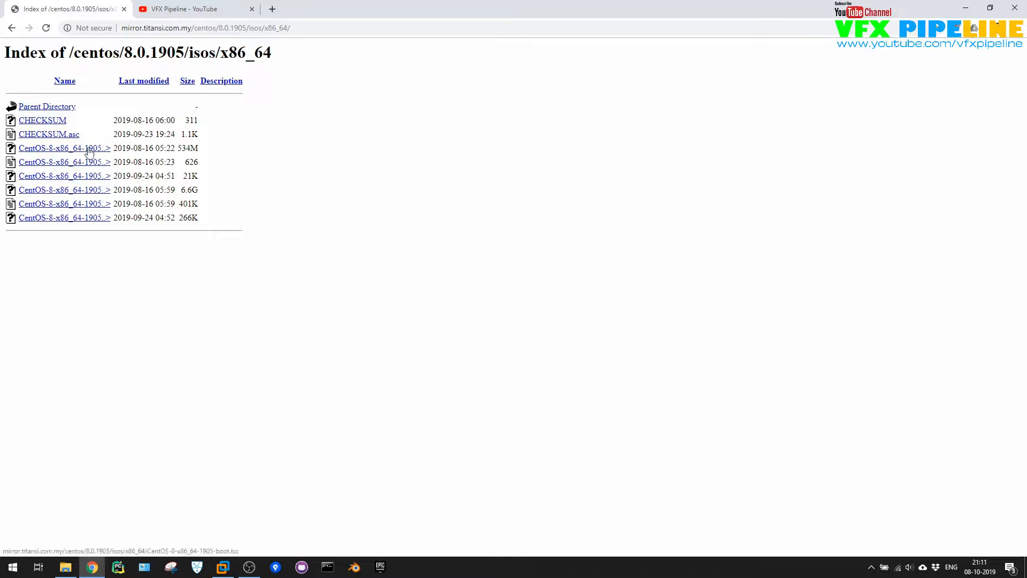
mouse_move(87, 193)
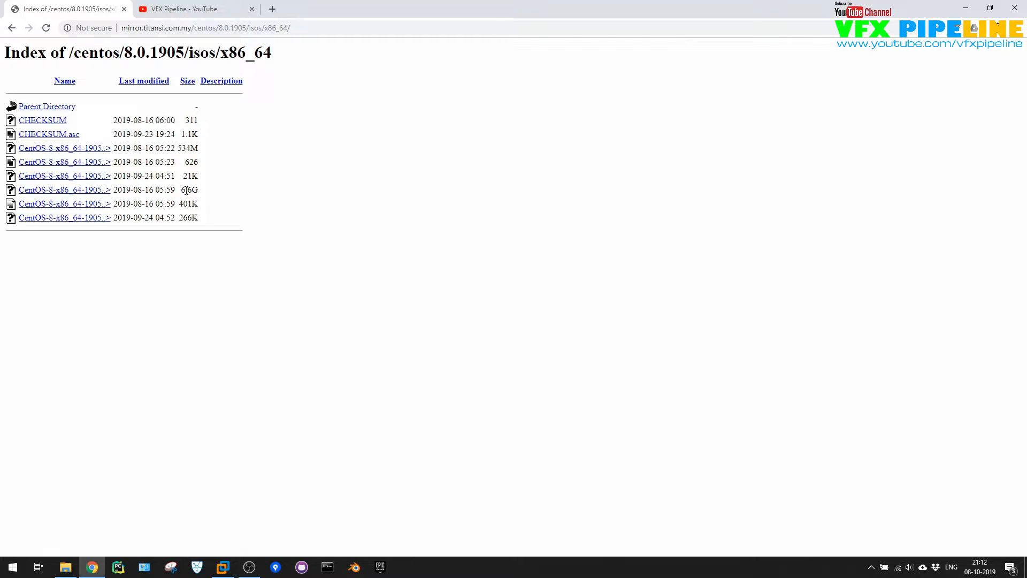
double_click(189, 190)
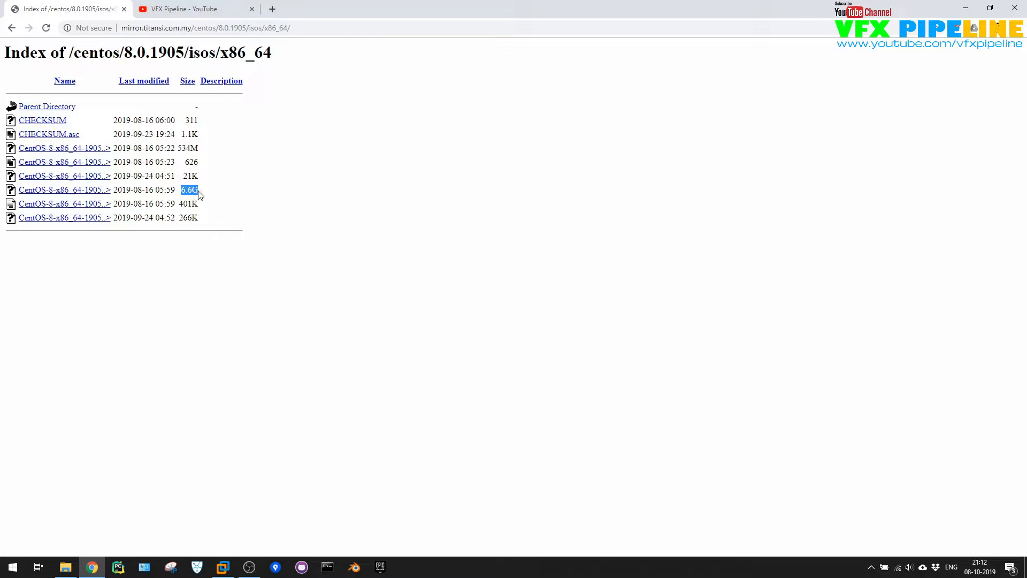
mouse_move(97, 180)
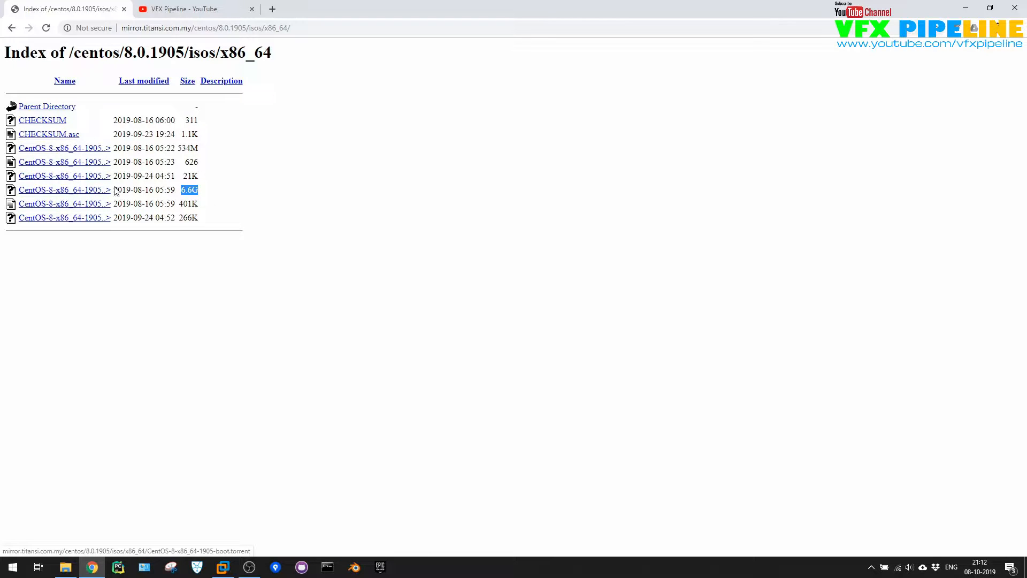
mouse_move(227, 225)
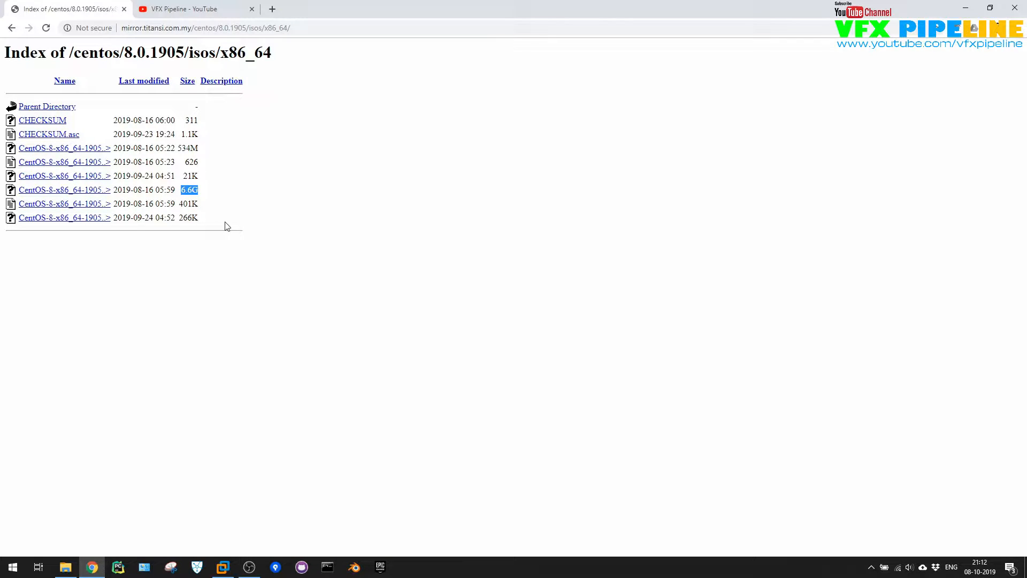
mouse_move(124, 397)
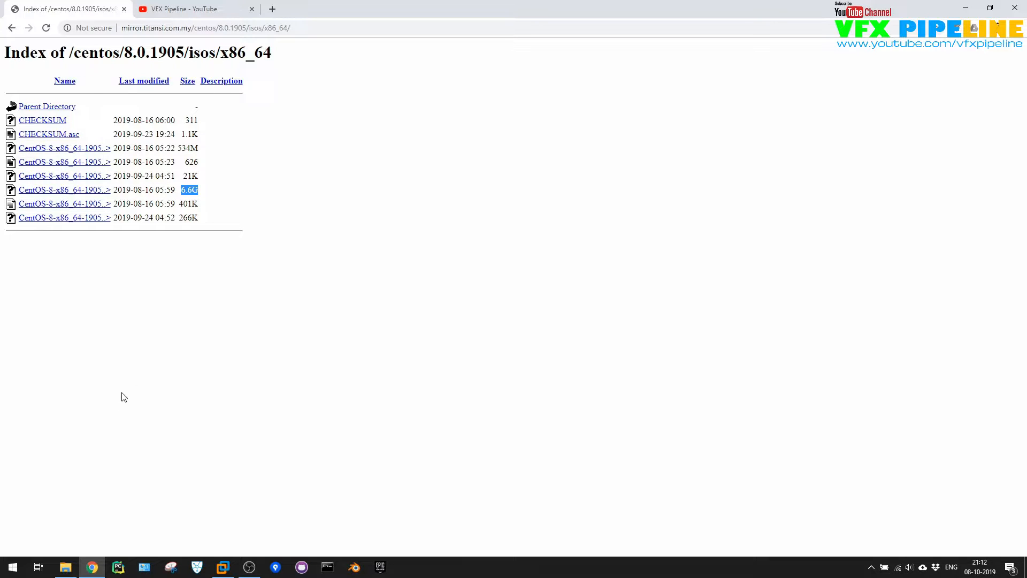
left_click(66, 568)
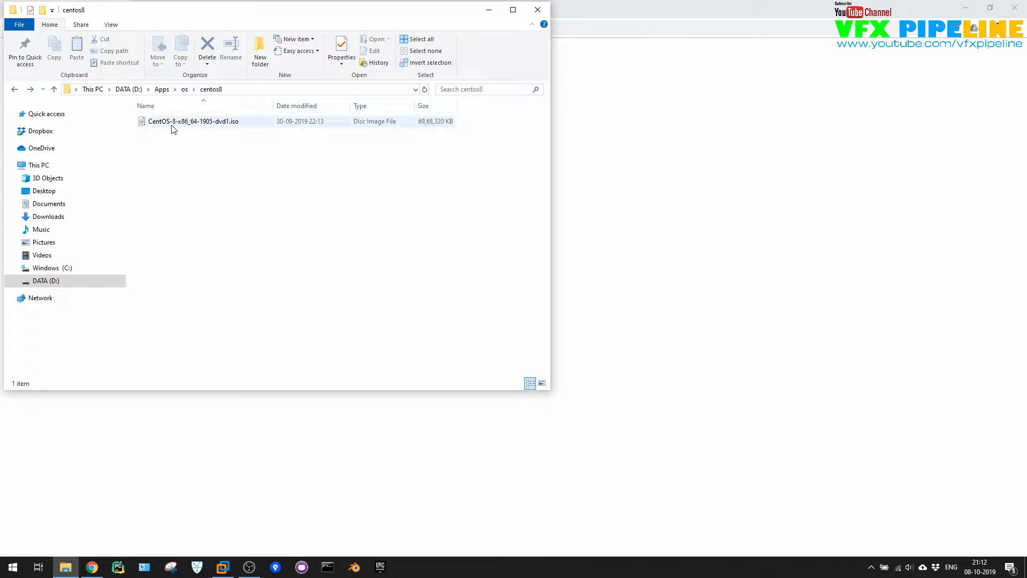
mouse_move(208, 125)
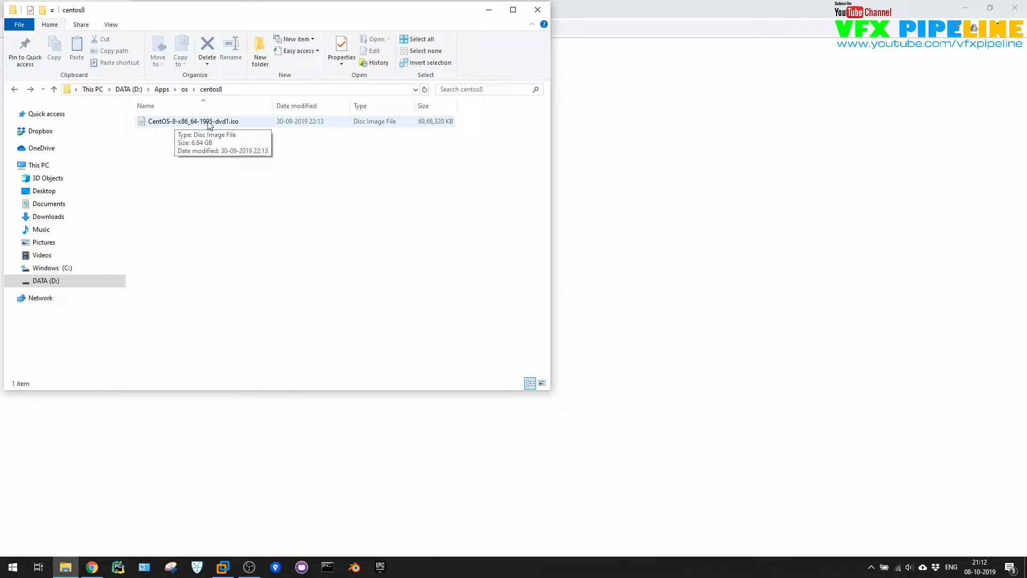
left_click(191, 121)
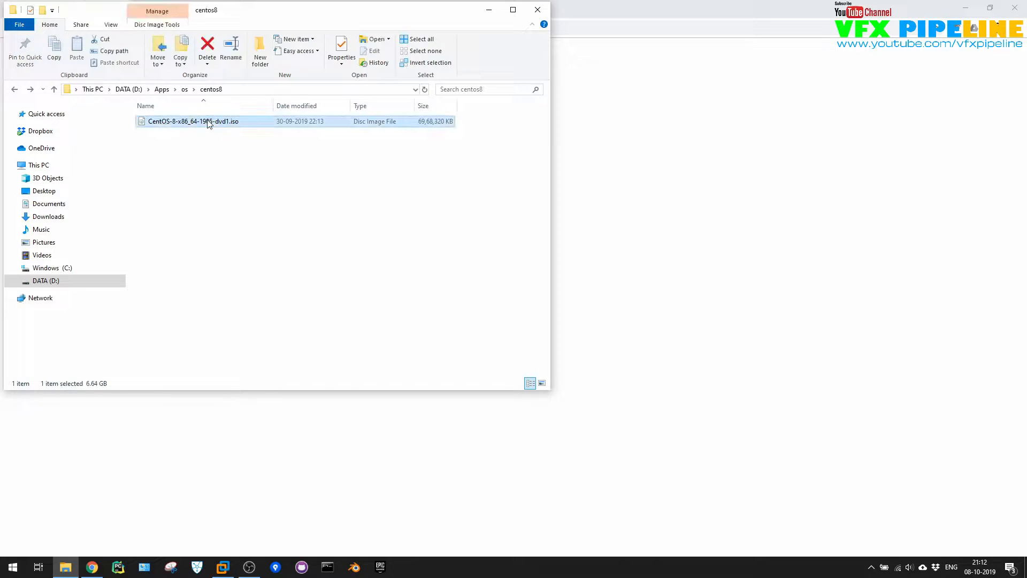
mouse_move(663, 349)
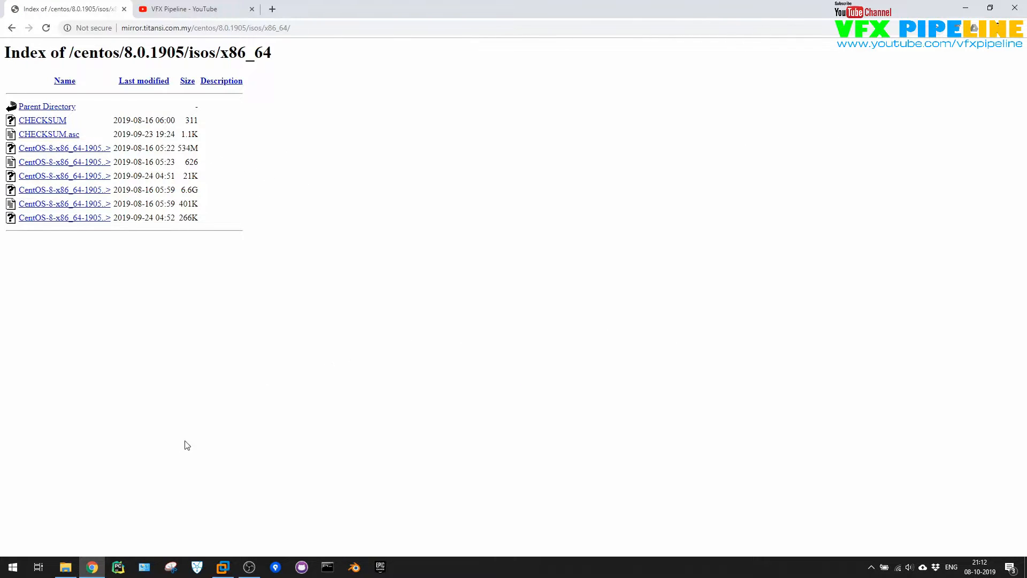
Launch VMware Workstation and start a Typical new virtual machine with OS installation later
left_click(223, 567)
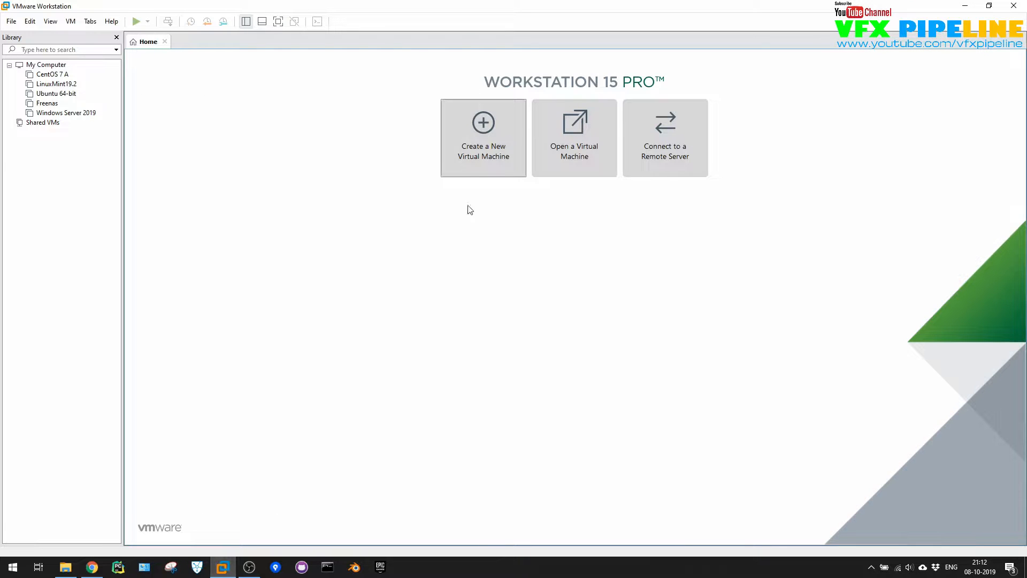
left_click(483, 136)
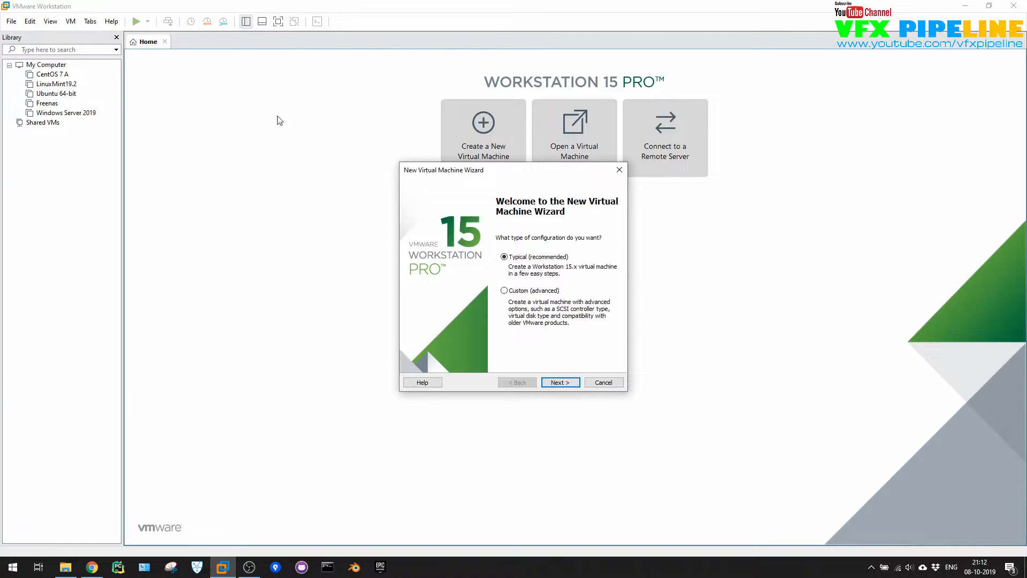
mouse_move(552, 101)
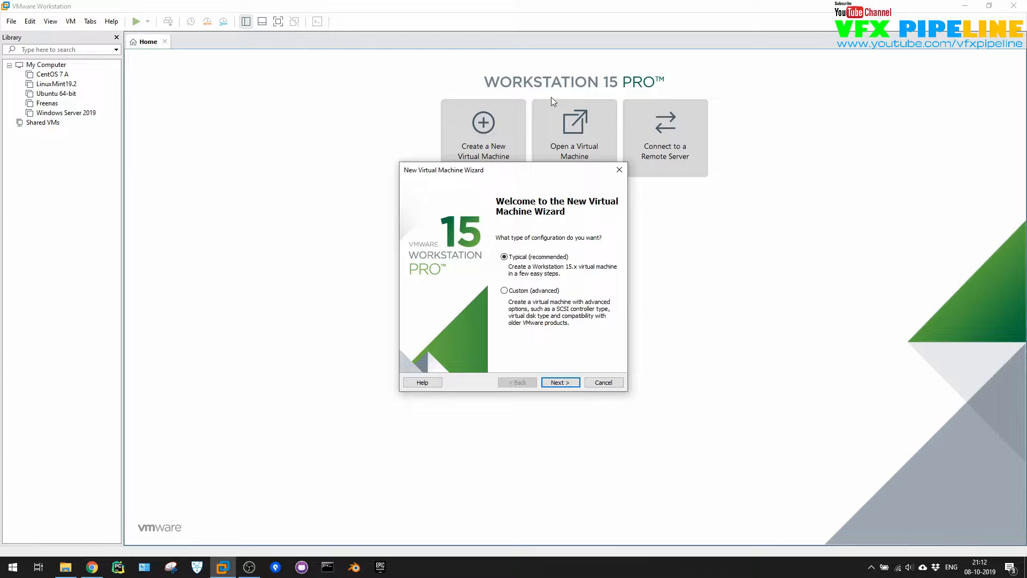
left_click(560, 382)
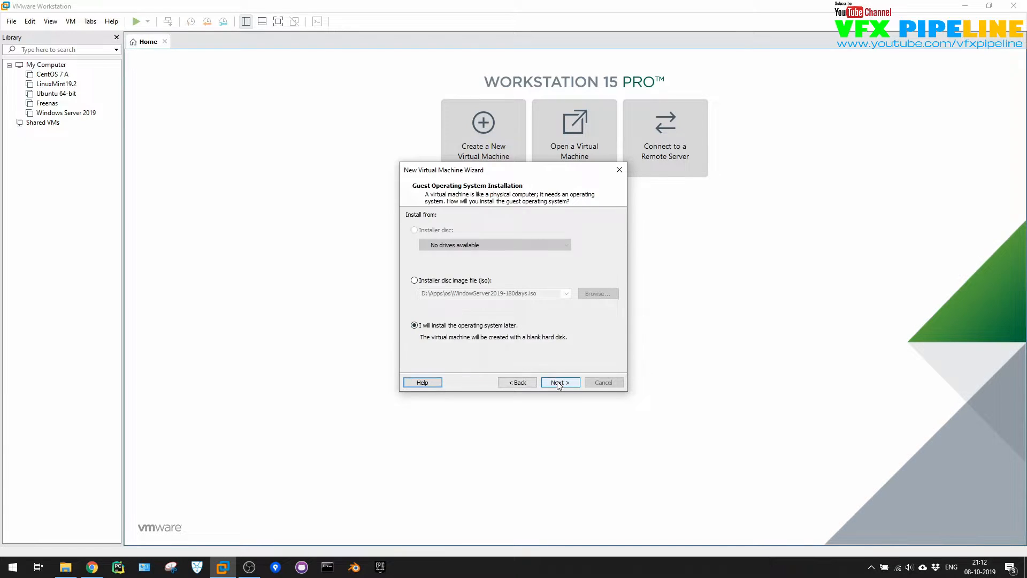
mouse_move(455, 345)
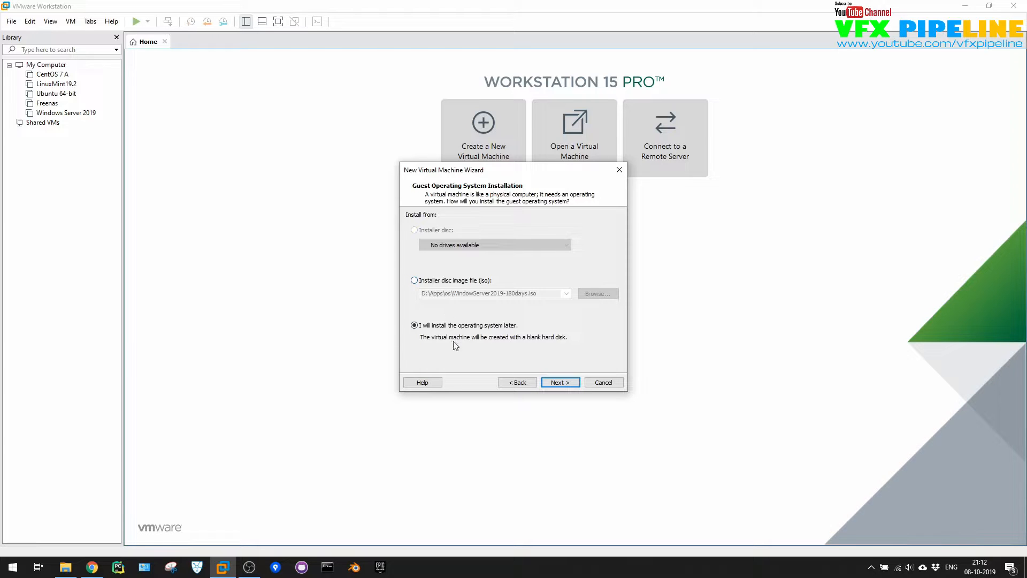
Choose Linux, Red Hat Enterprise Linux 8 64-bit as the guest operating system
left_click(560, 382)
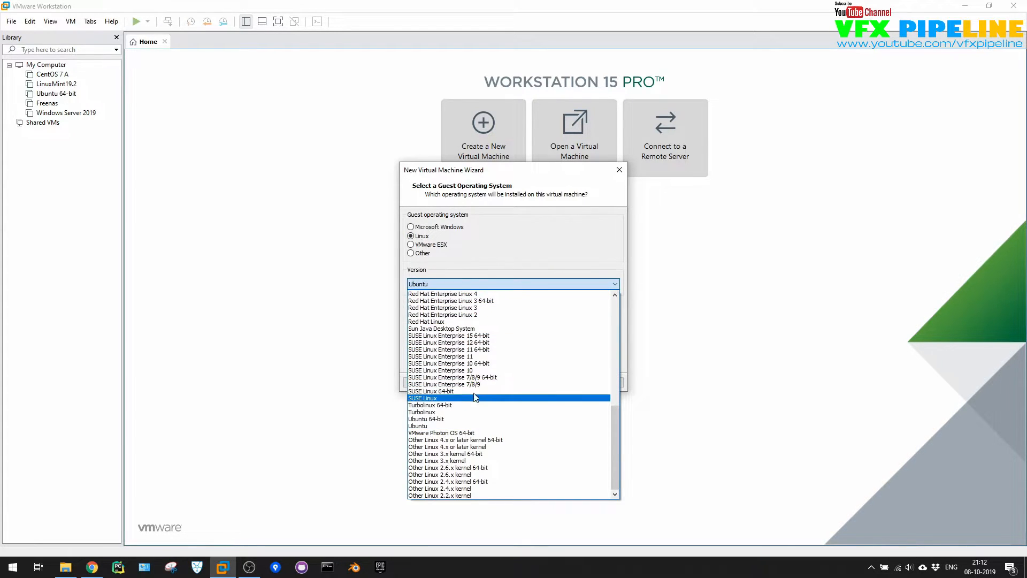
mouse_move(498, 402)
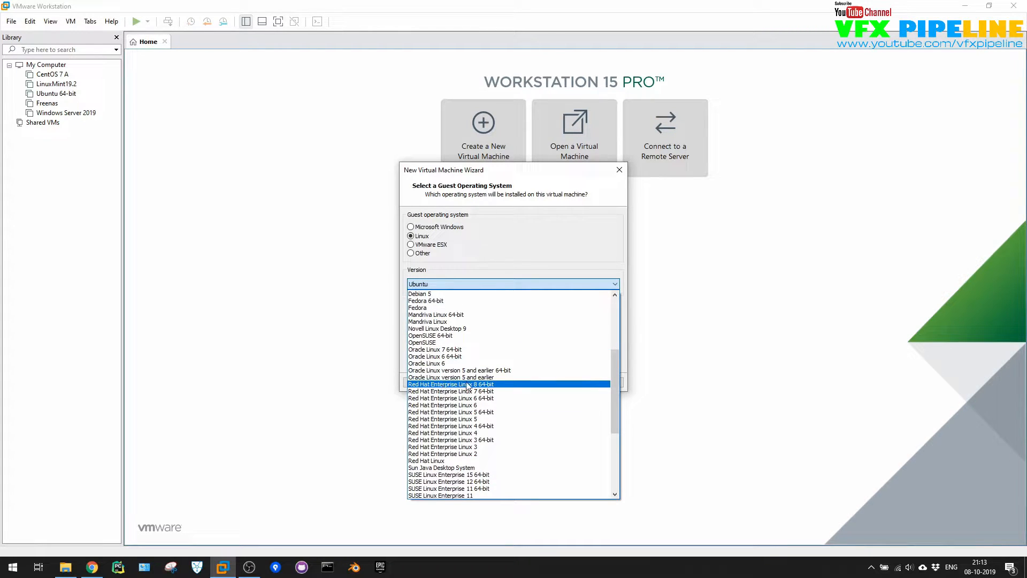
left_click(451, 384)
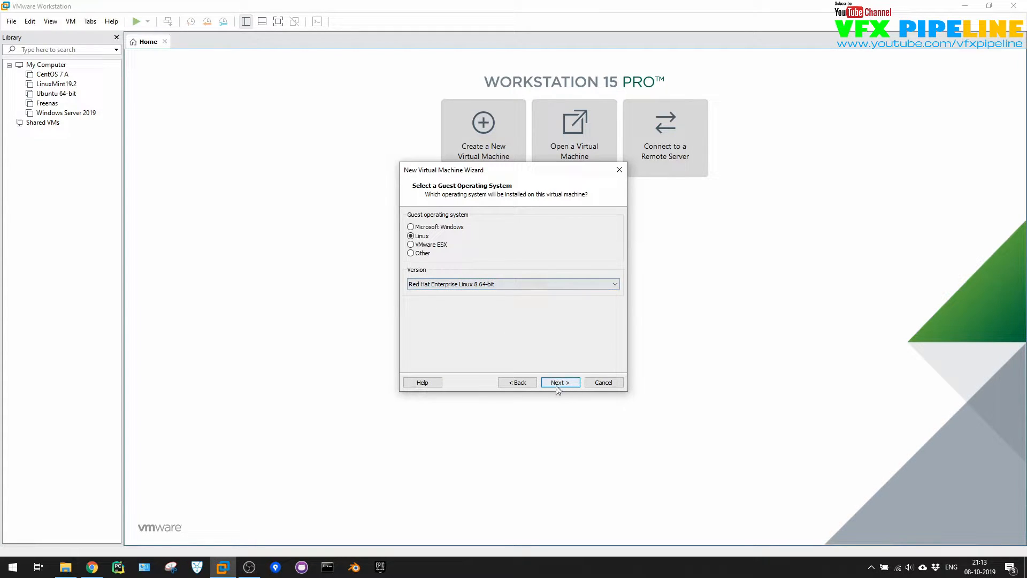
Name the virtual machine 'CENTOS 8' and browse for its storage location
left_click(560, 382)
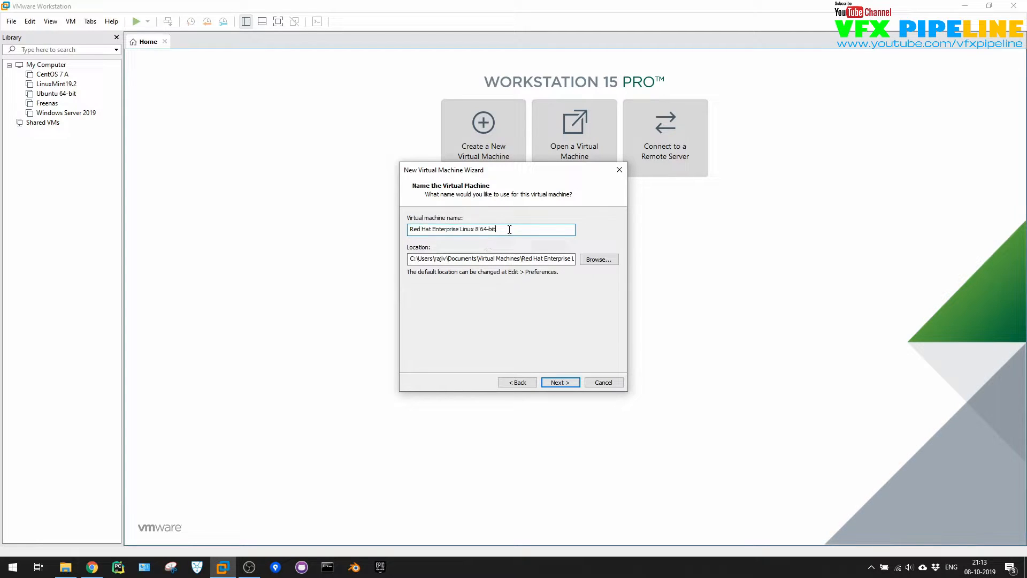
triple_click(491, 230)
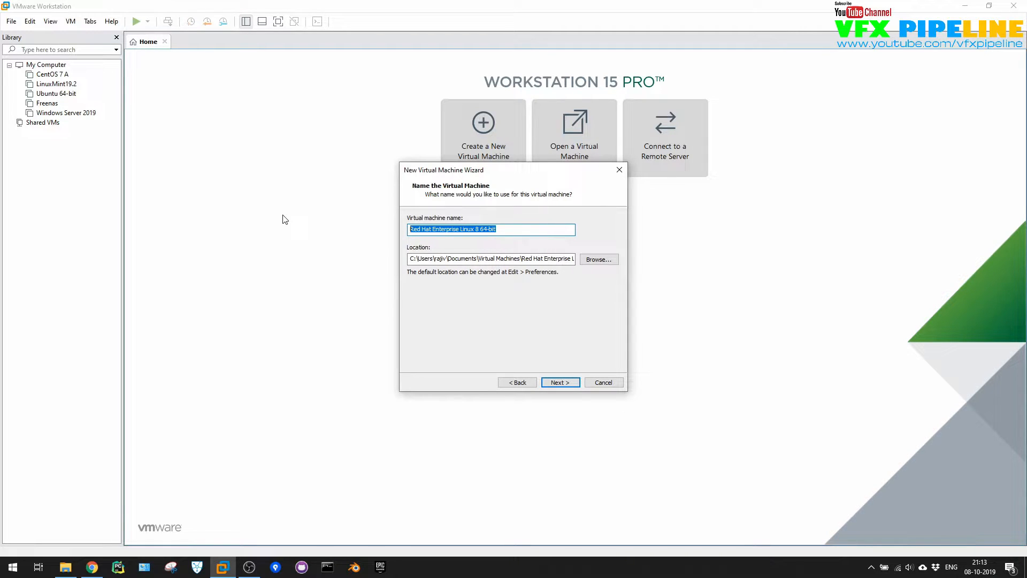
type("CENTOS 8")
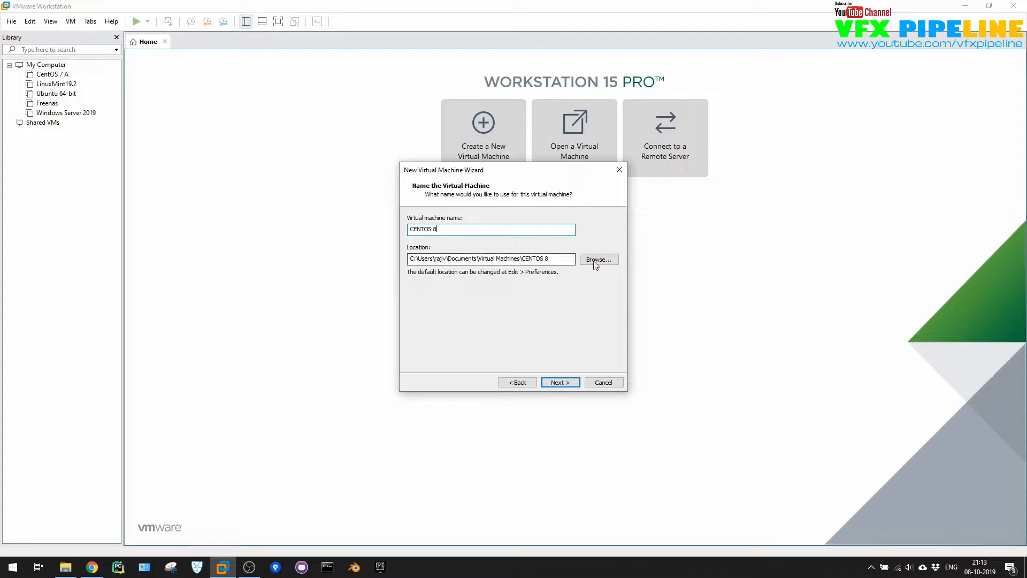
left_click(599, 260)
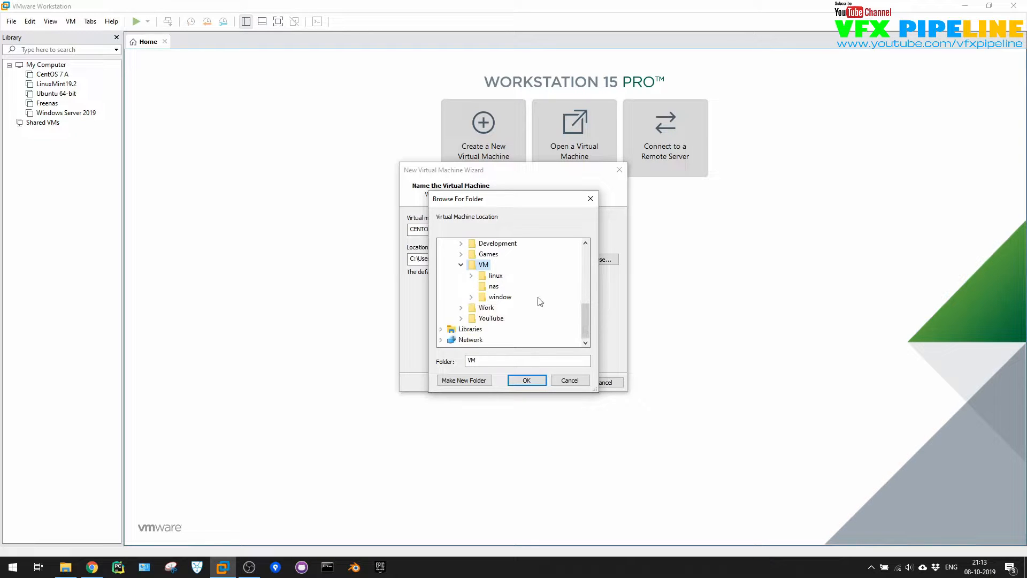
Create a 'centos8' folder under D:\VM\linux and set it as the location
left_click(494, 275)
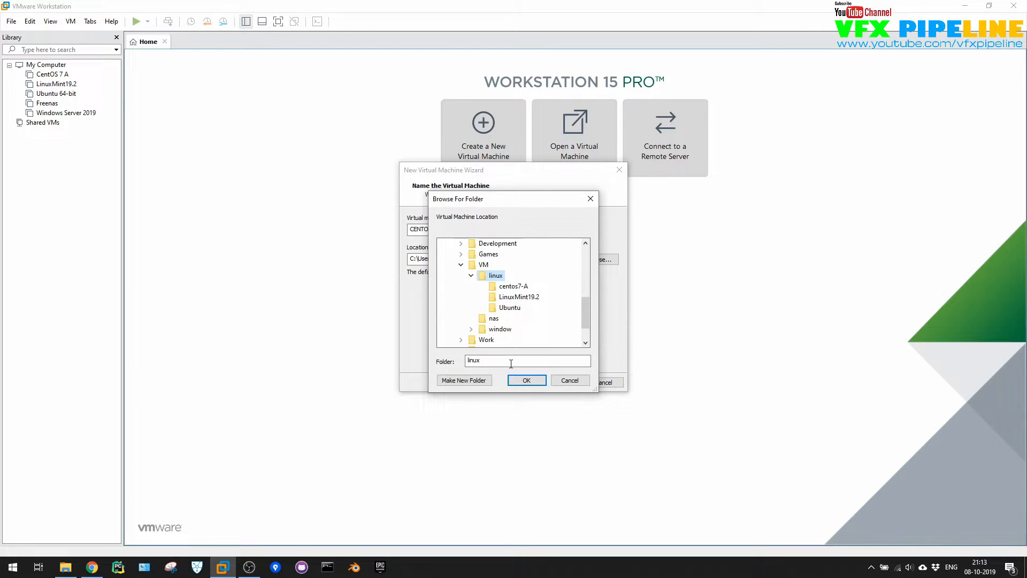
left_click(464, 380)
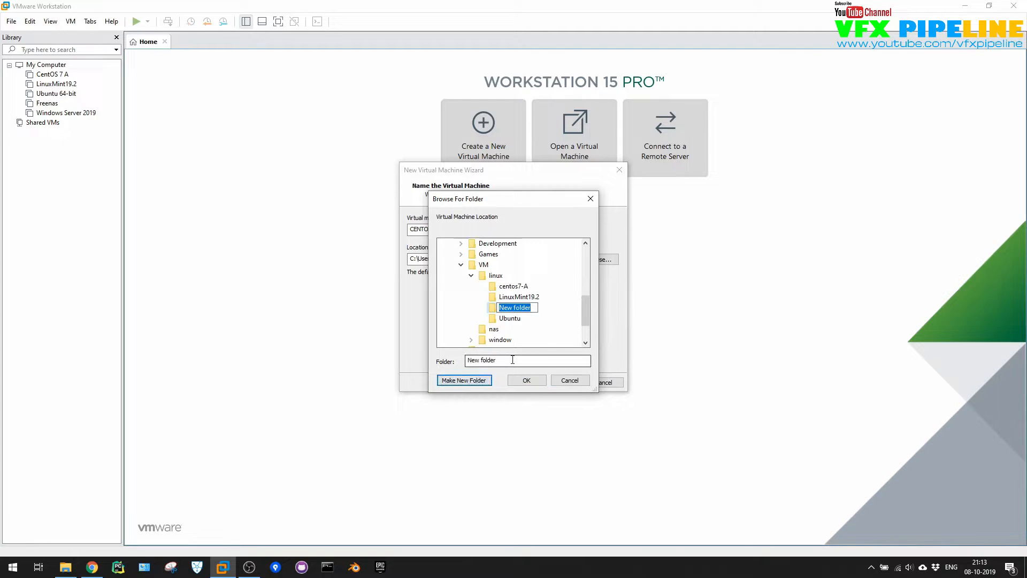
type("cent")
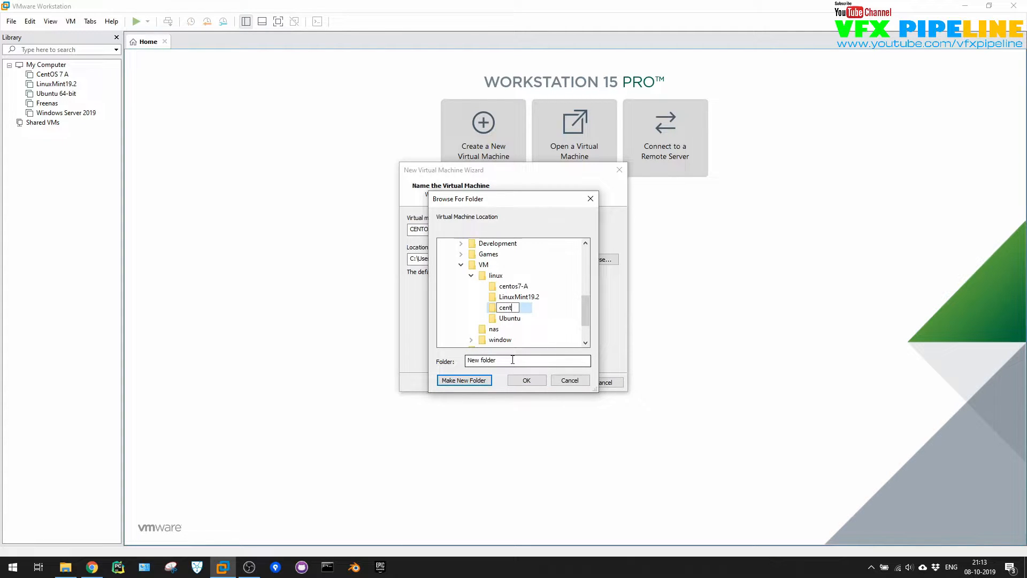
type("os")
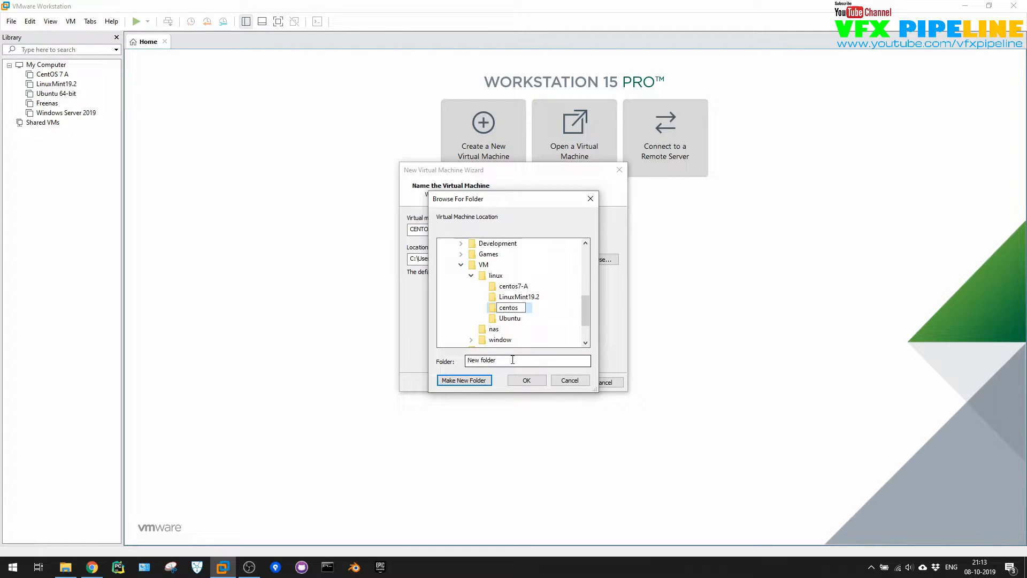
type("8")
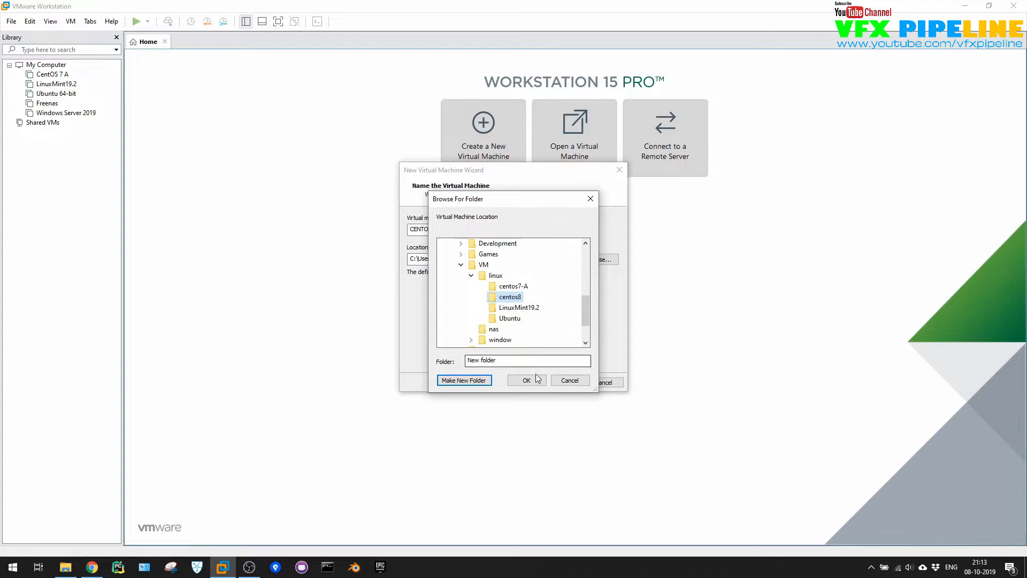
left_click(527, 380)
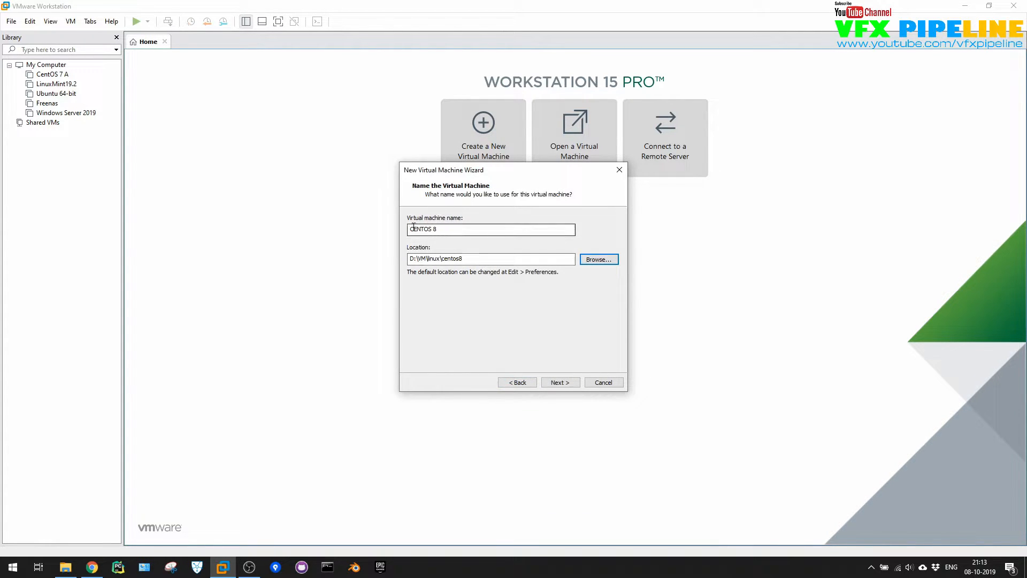
Set a 30 GB maximum disk size stored as a single file
left_click(560, 382)
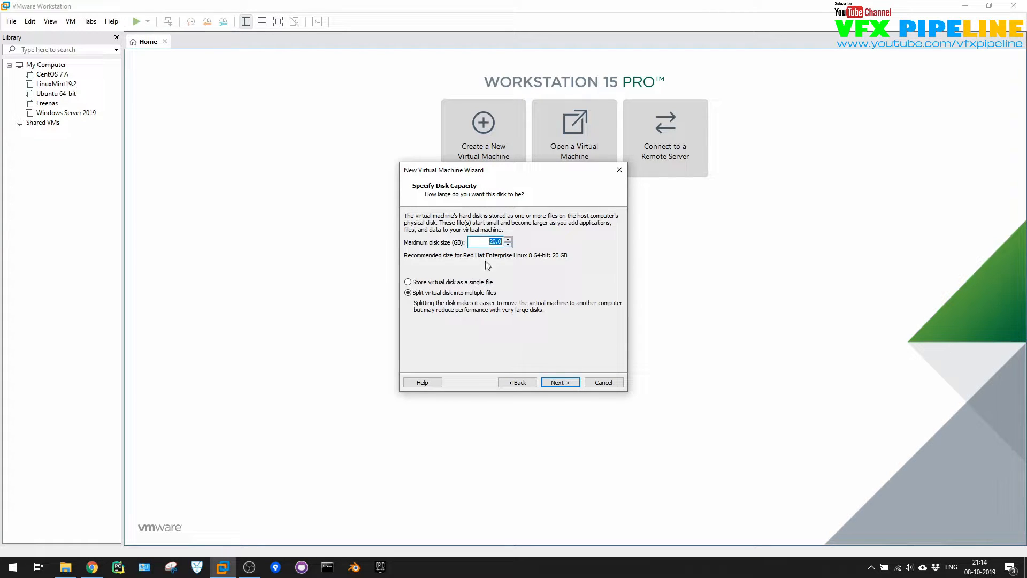
mouse_move(504, 265)
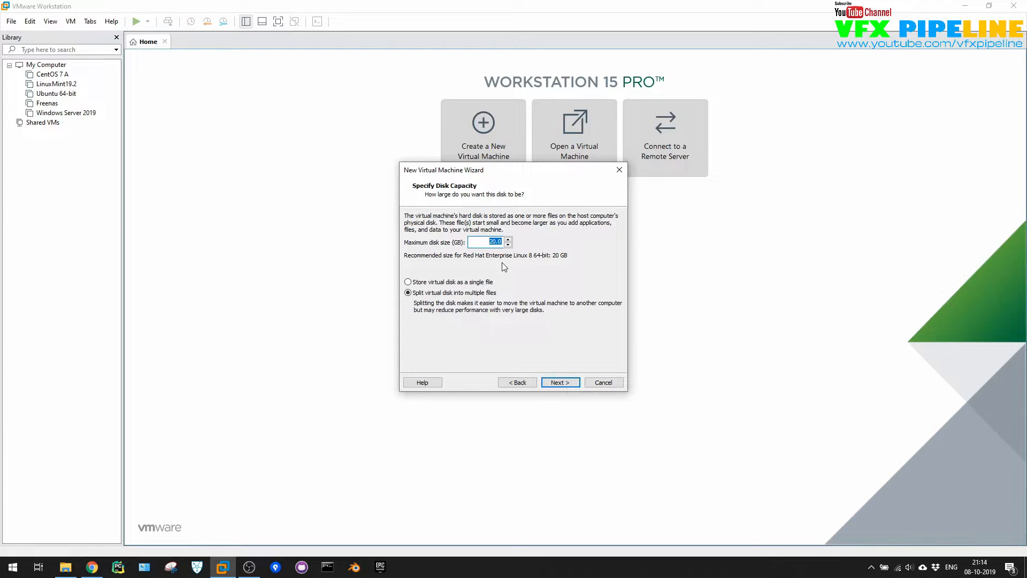
type("30")
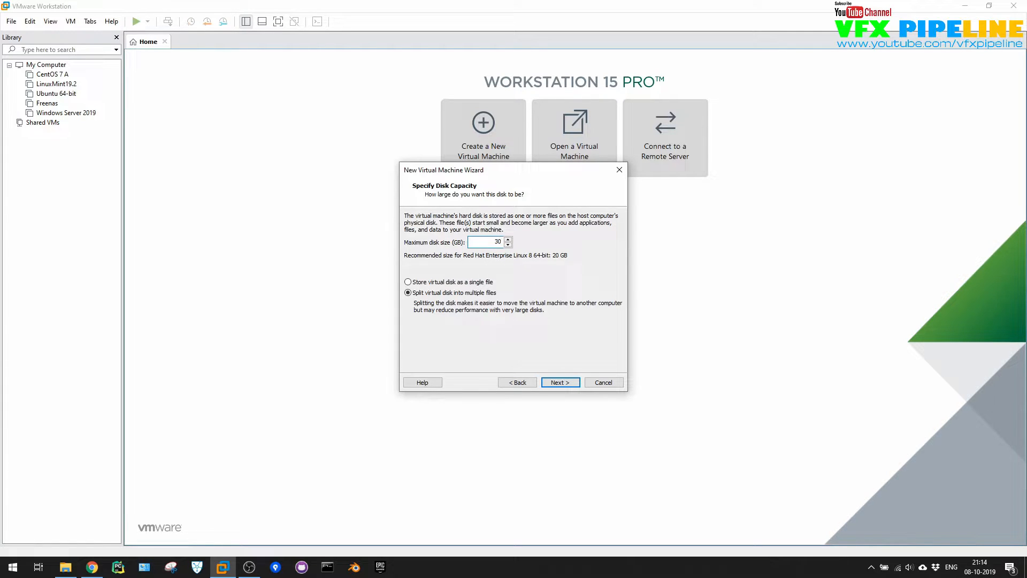
mouse_move(550, 359)
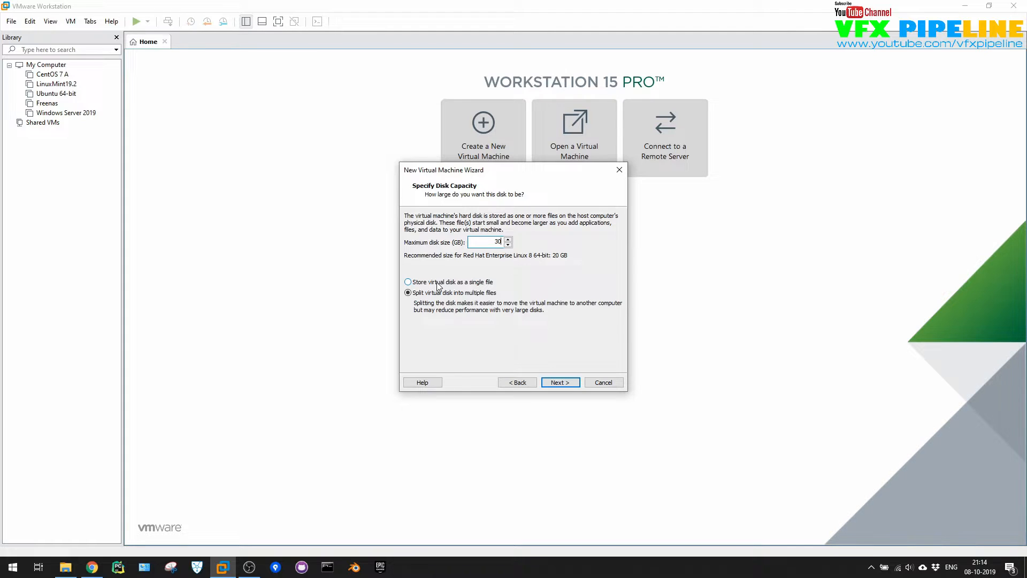
left_click(408, 282)
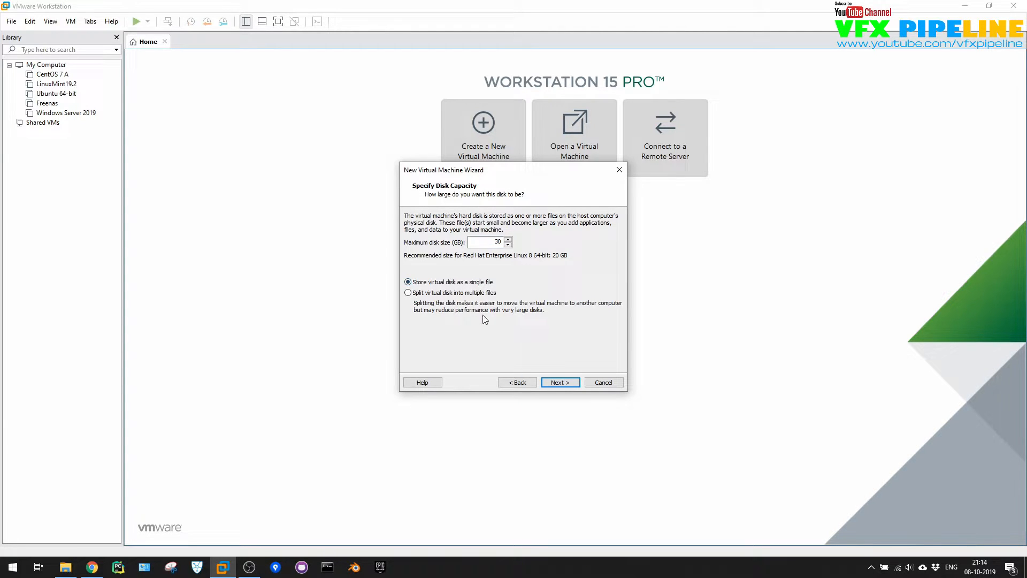
left_click(560, 382)
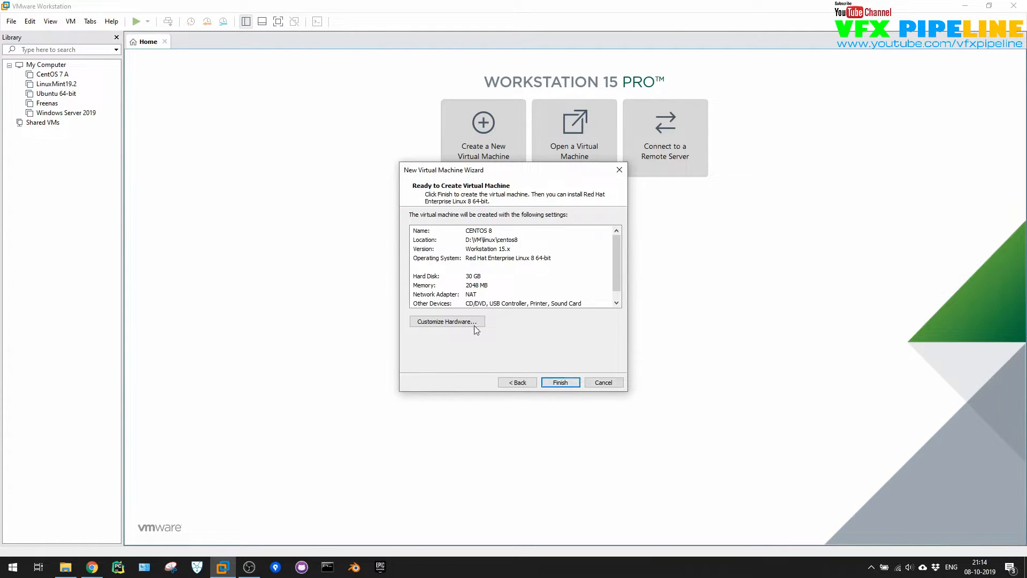
Customize hardware to 4708 MB memory and 2 processors with 2 cores each
left_click(446, 322)
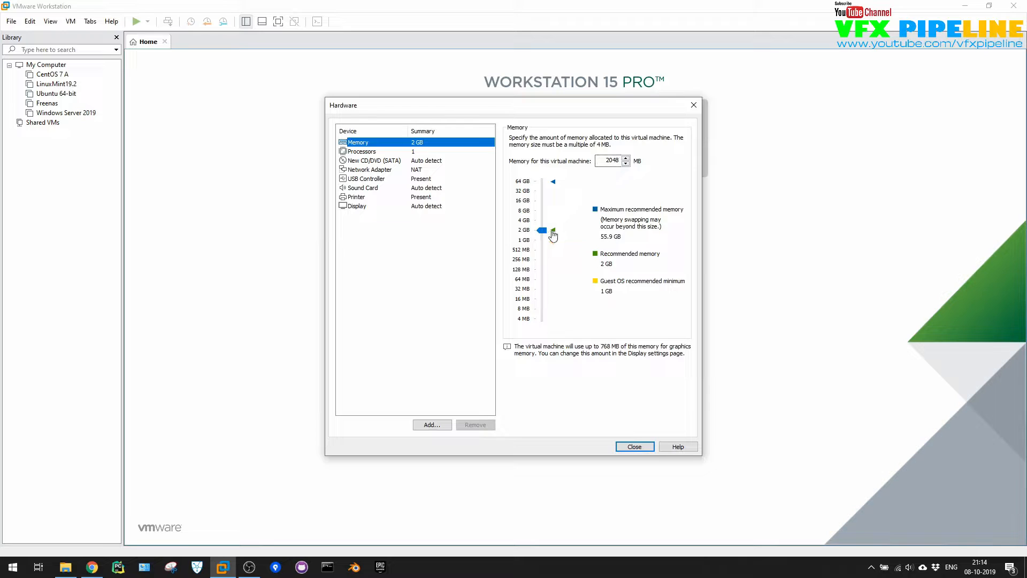
left_click_drag(542, 230, 539, 222)
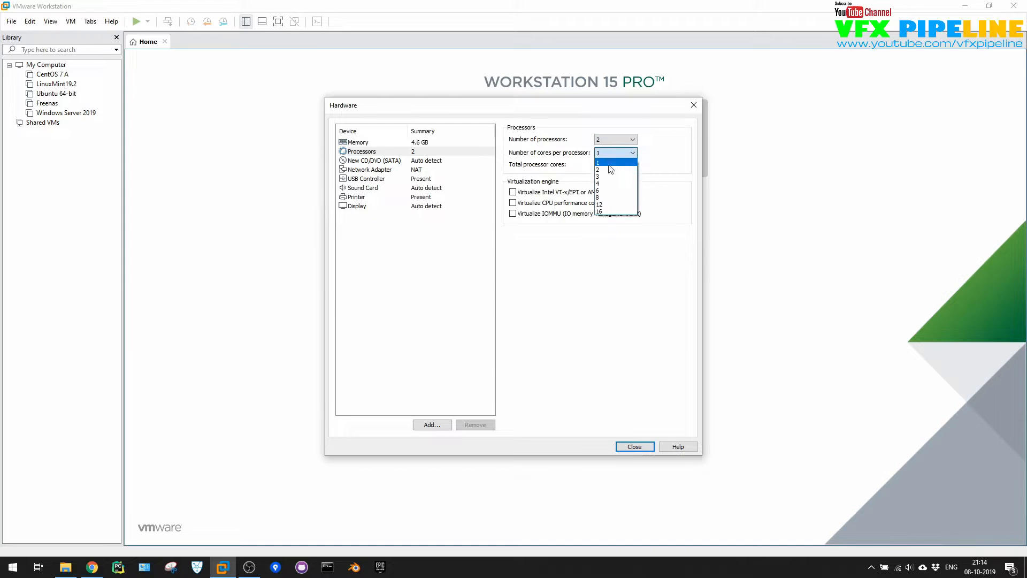
left_click(599, 169)
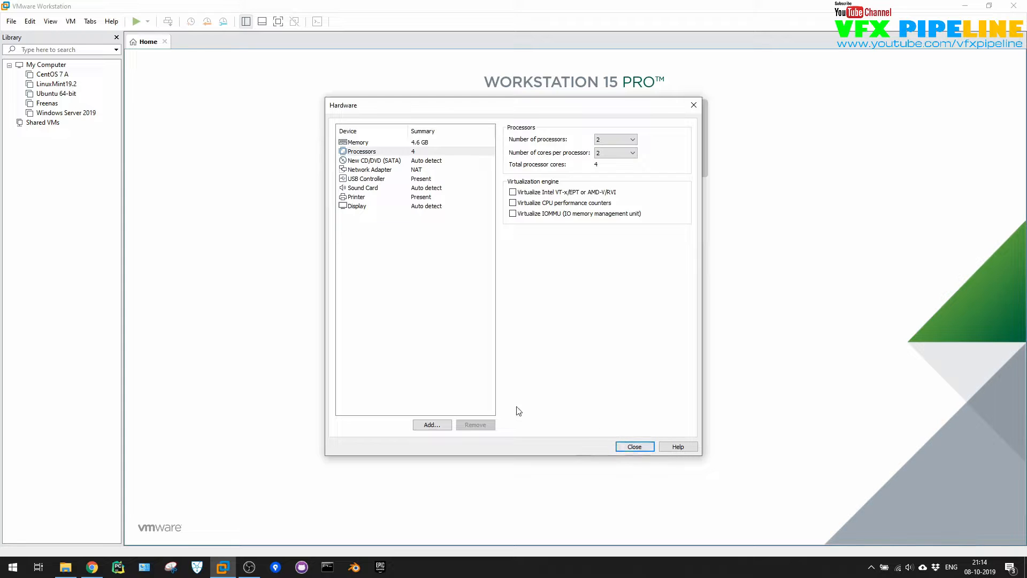
left_click(635, 446)
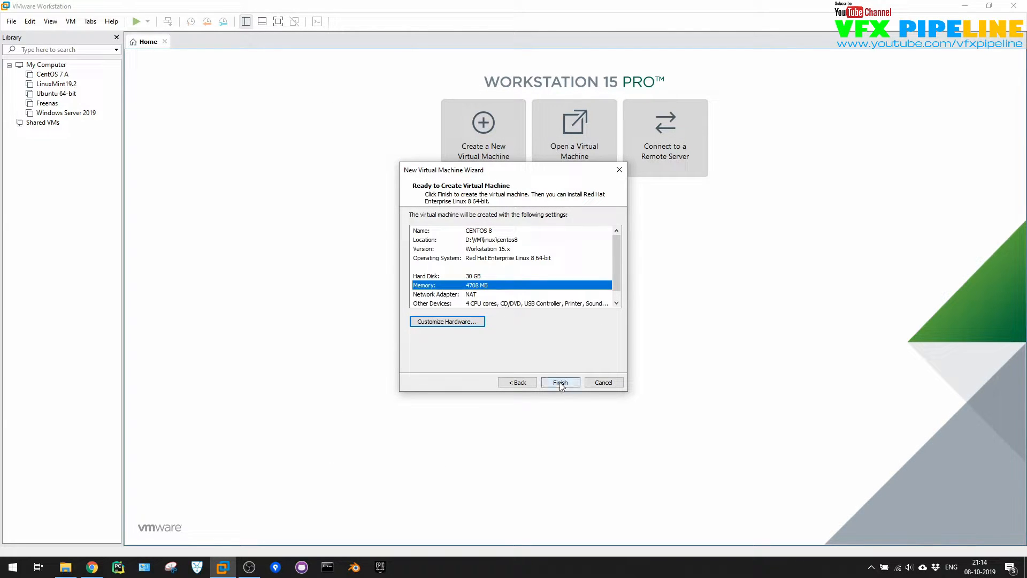
Create the CENTOS 8 machine and load the CentOS 8 DVD ISO from Apps into its CD/DVD drive
left_click(560, 382)
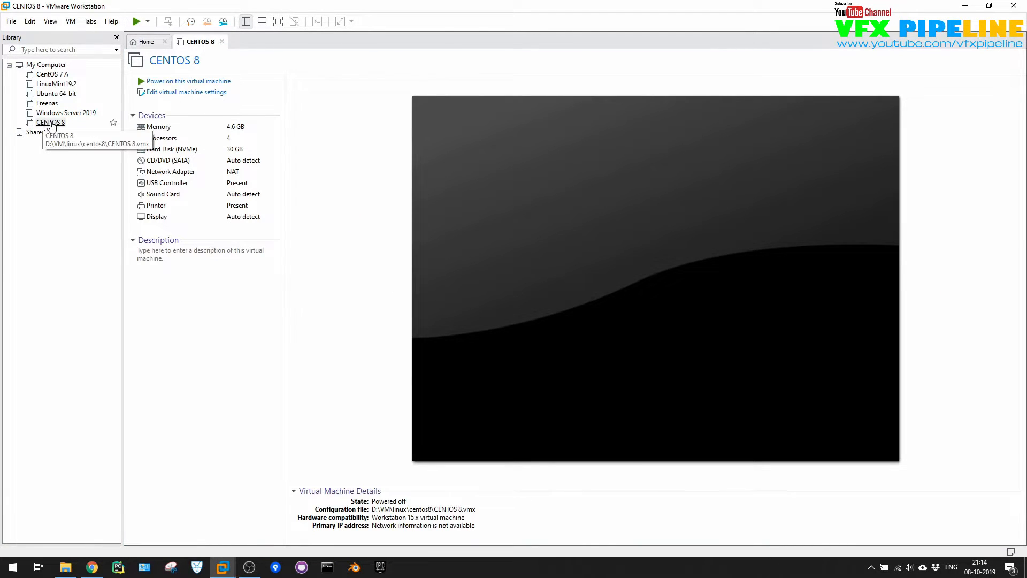
left_click(44, 122)
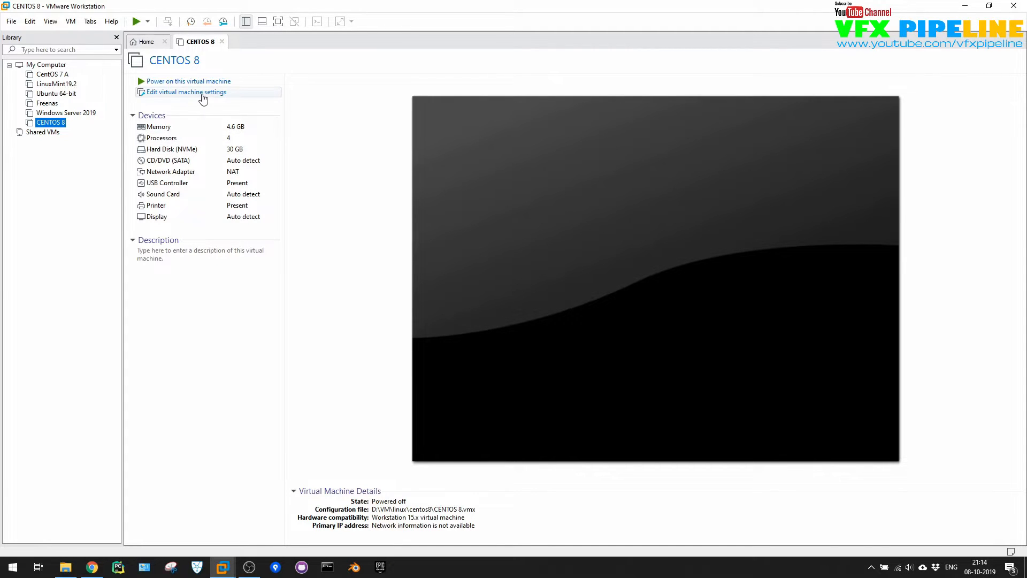
left_click(186, 92)
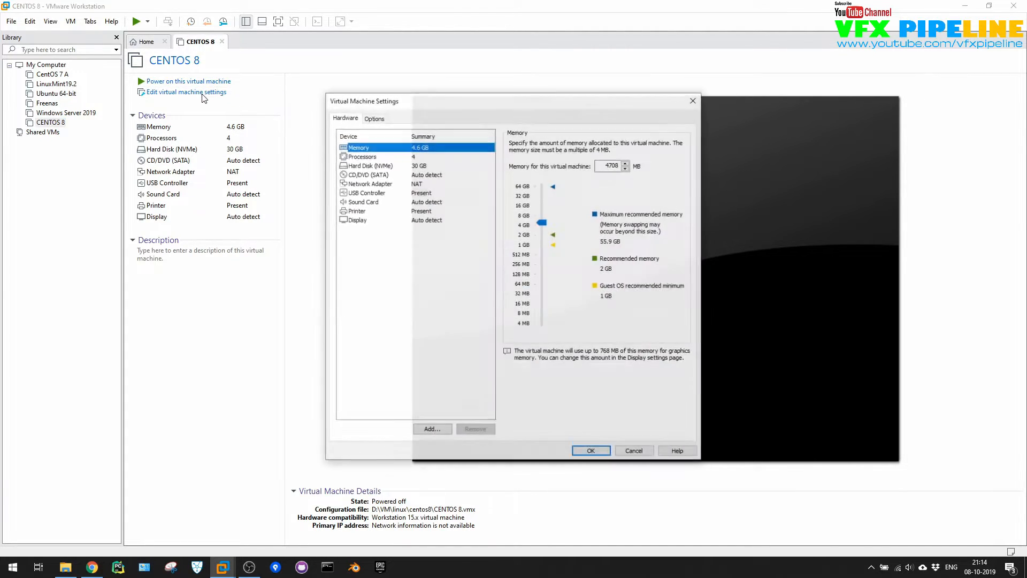
left_click(366, 174)
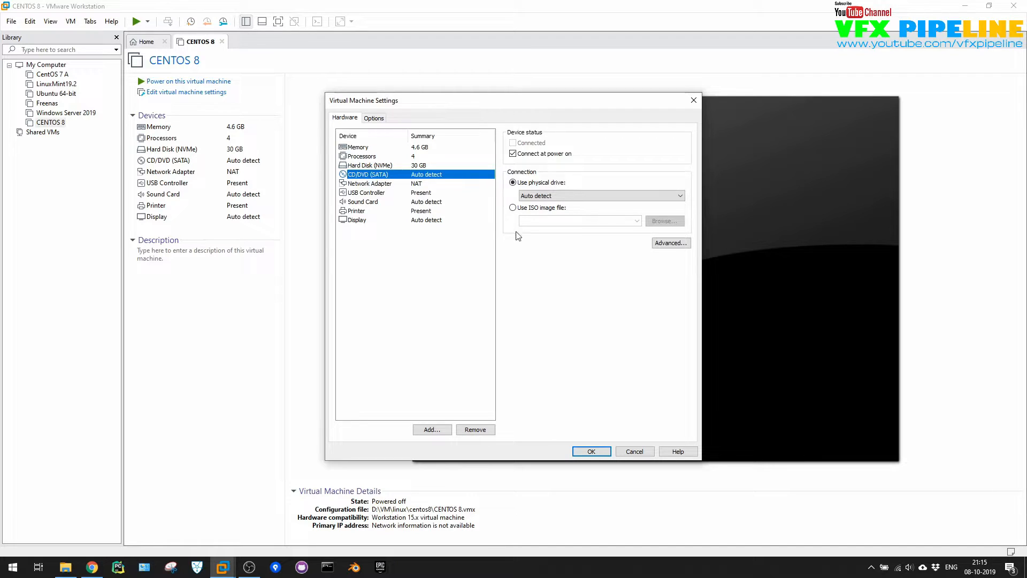
left_click(665, 221)
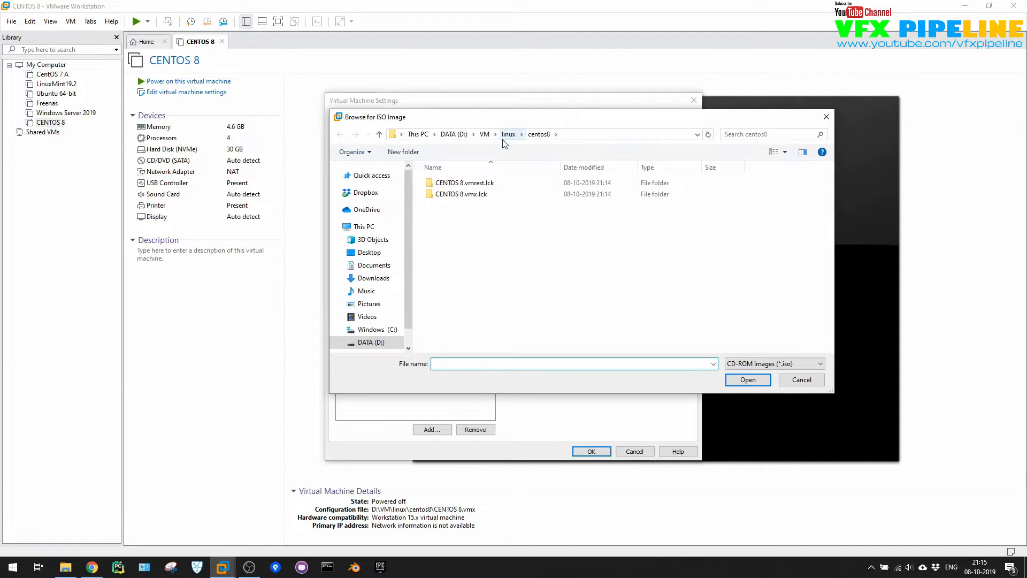
left_click(453, 134)
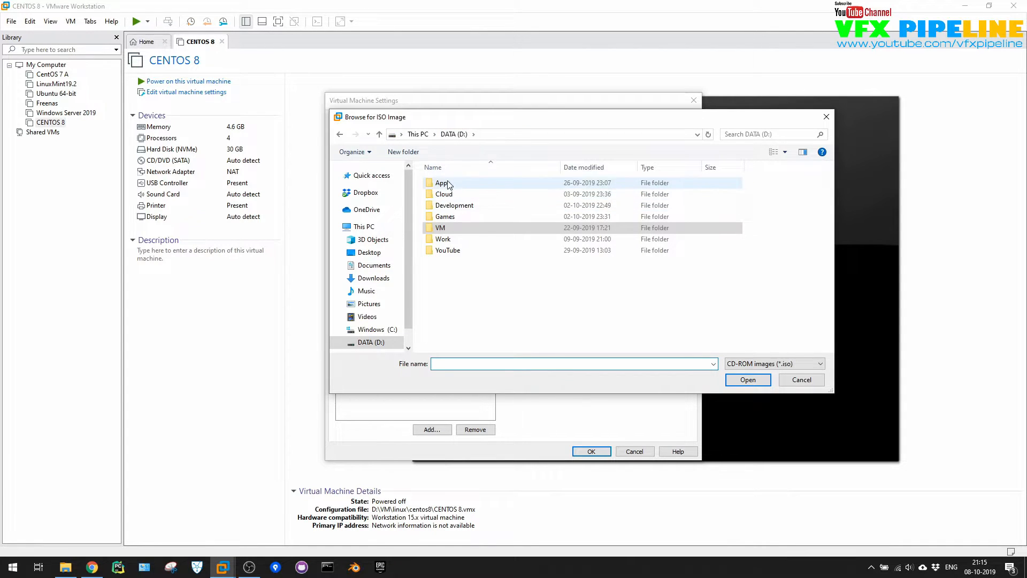
double_click(442, 182)
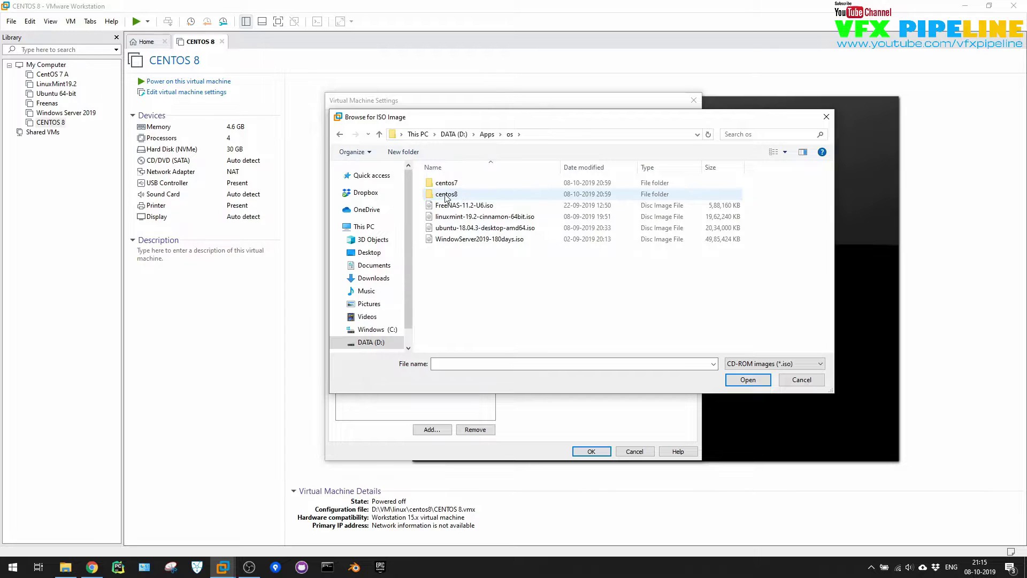
left_click(748, 380)
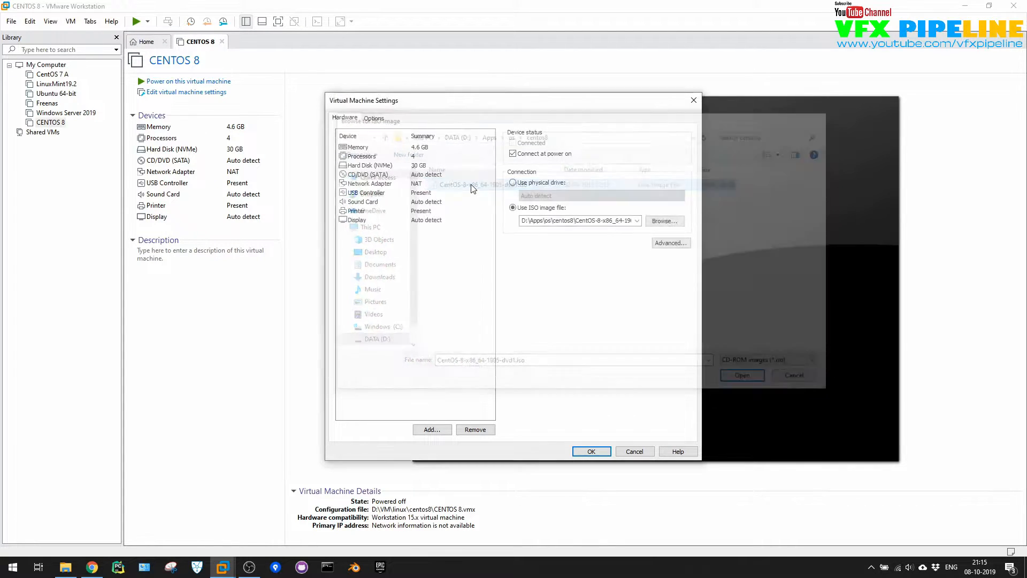
left_click(742, 375)
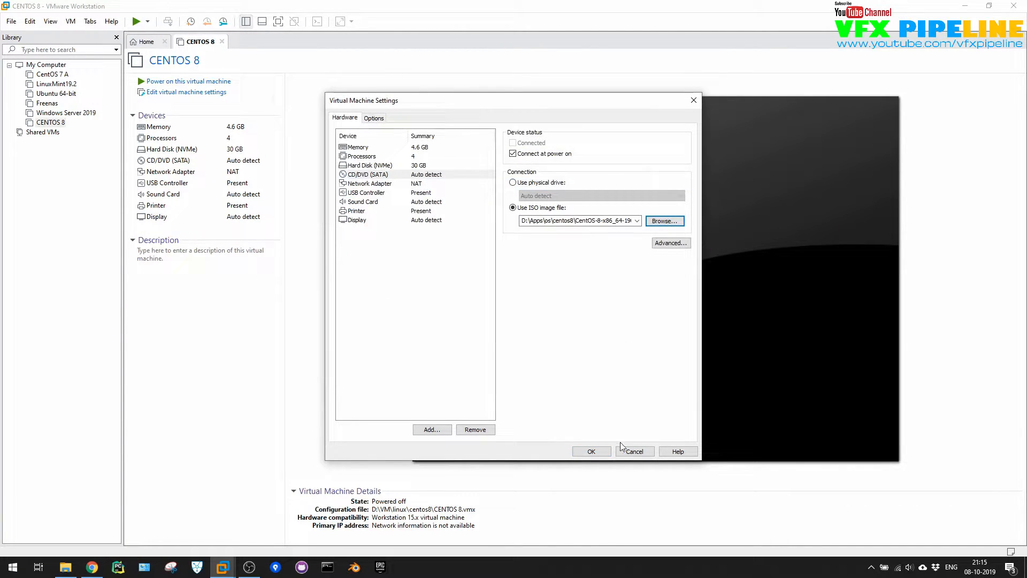
left_click(591, 451)
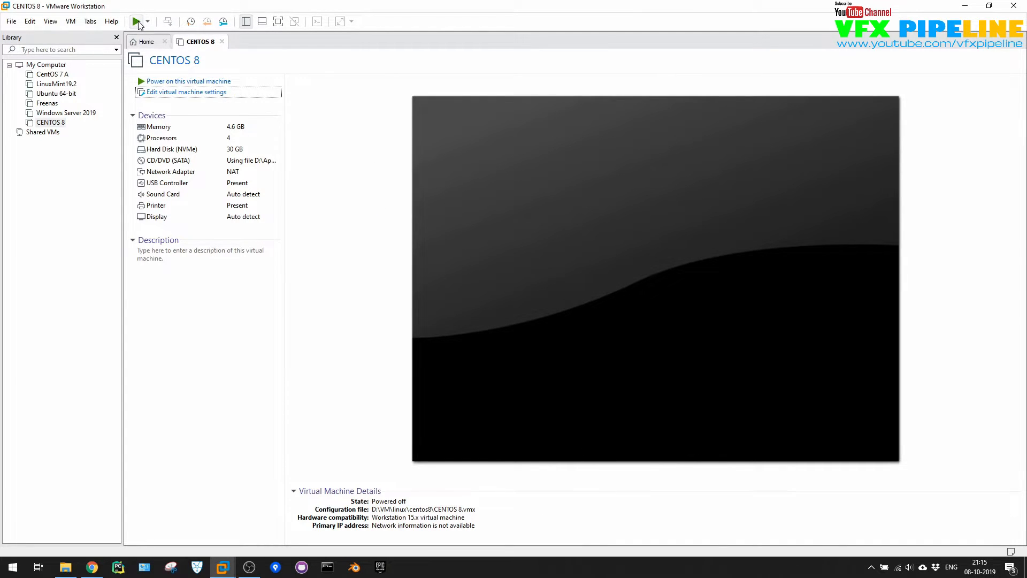
Power on CENTOS 8 to reach the CentOS Linux 8.0.1905 installer boot menu
left_click(135, 21)
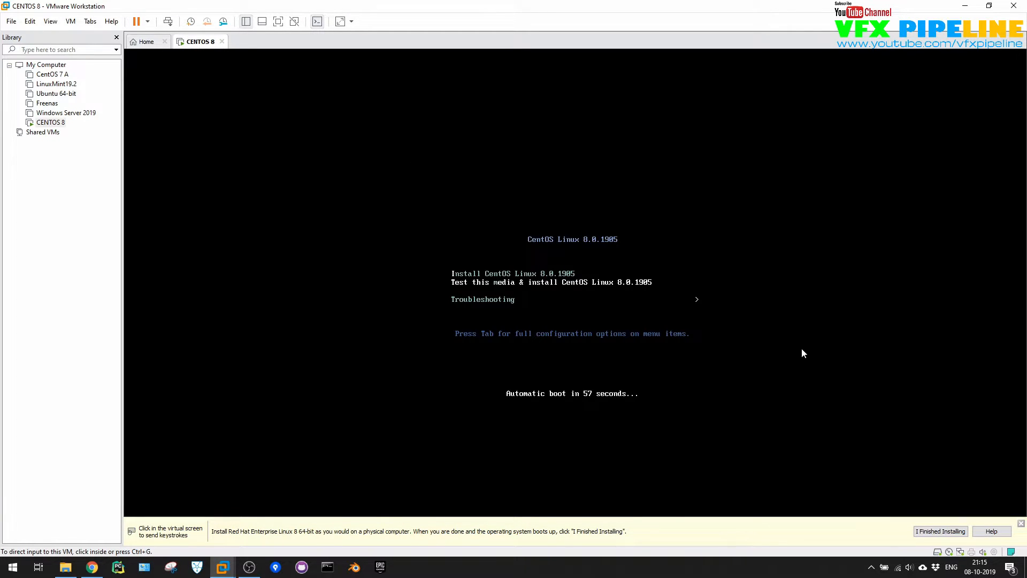
mouse_move(772, 431)
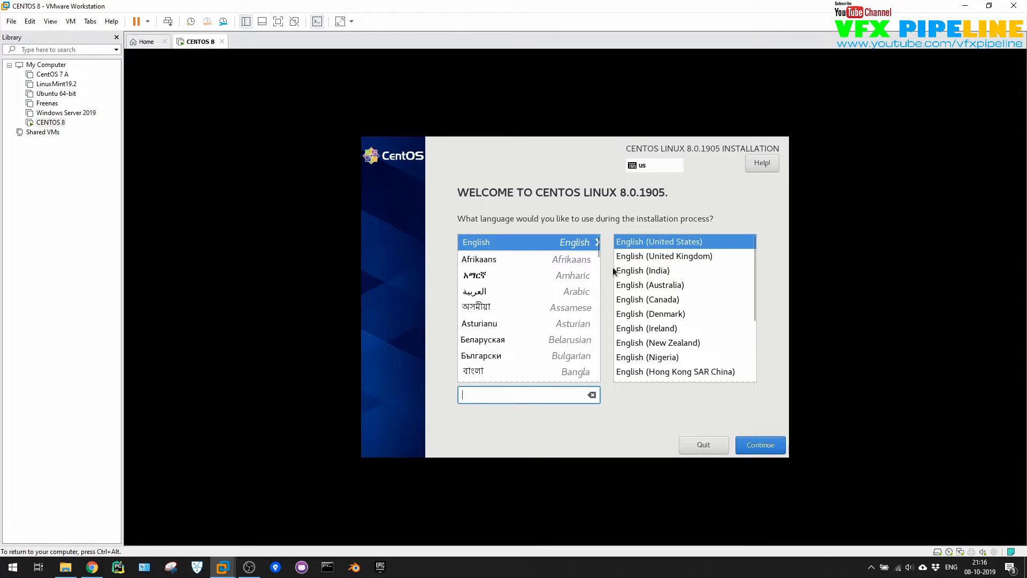
Select English (India) as the installer language and continue to the summary
left_click(643, 270)
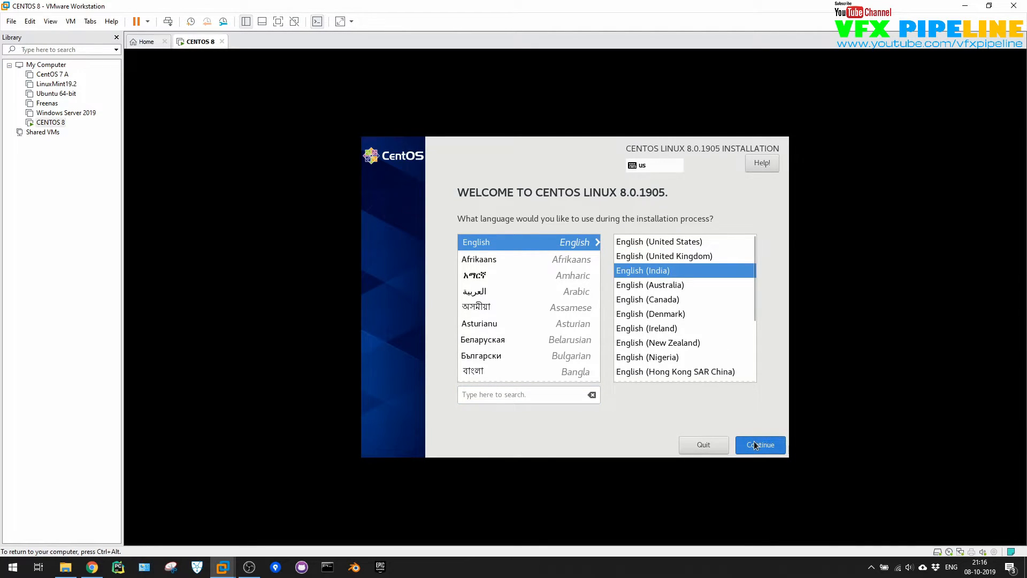
mouse_move(714, 255)
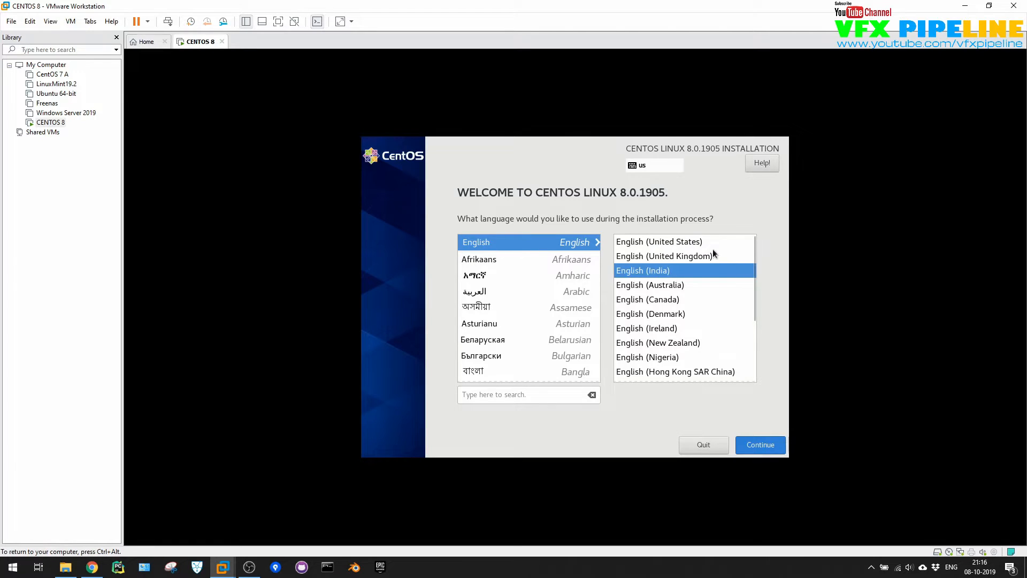
left_click(760, 445)
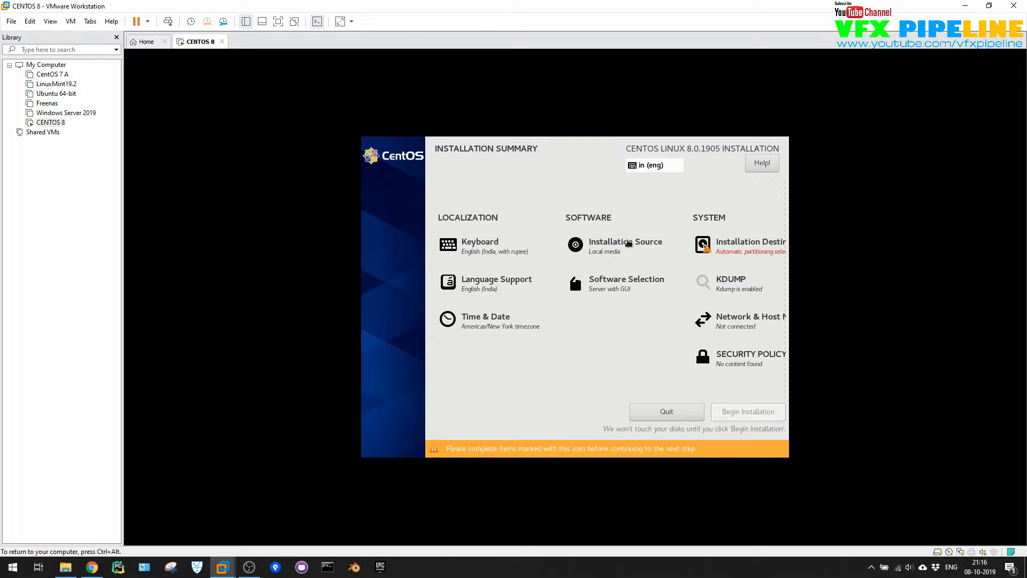
mouse_move(511, 258)
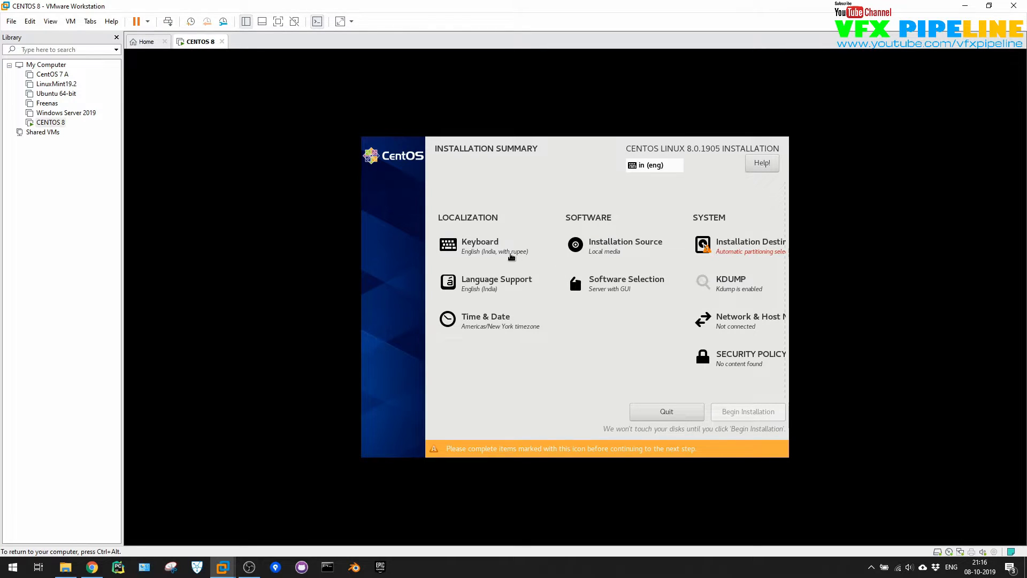
mouse_move(591, 260)
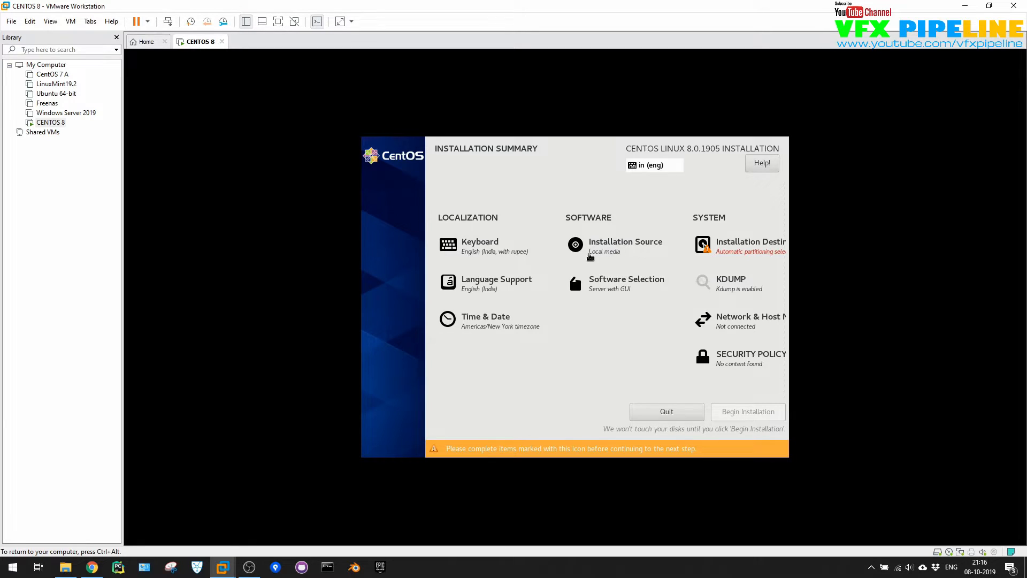
mouse_move(719, 252)
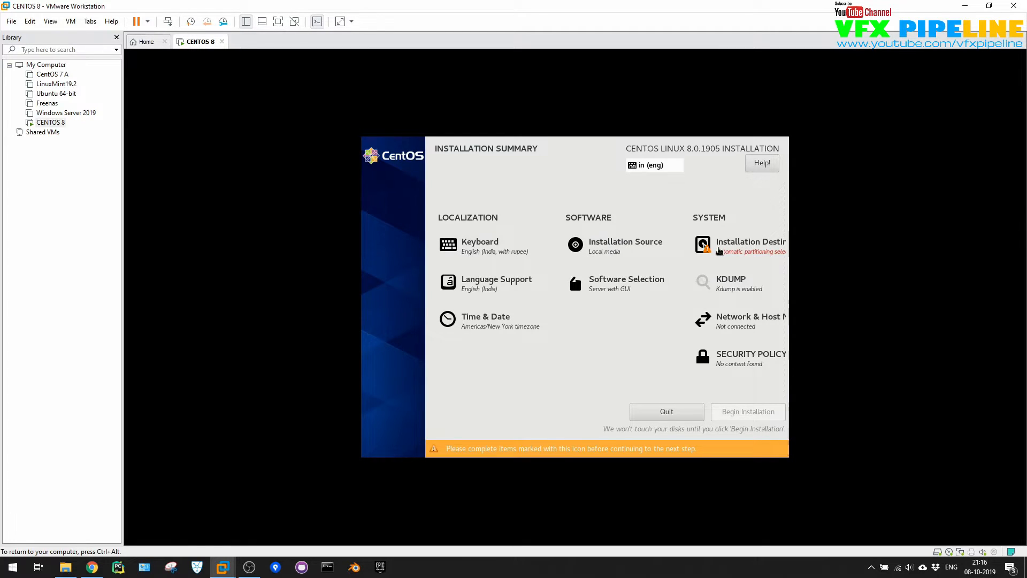
mouse_move(732, 263)
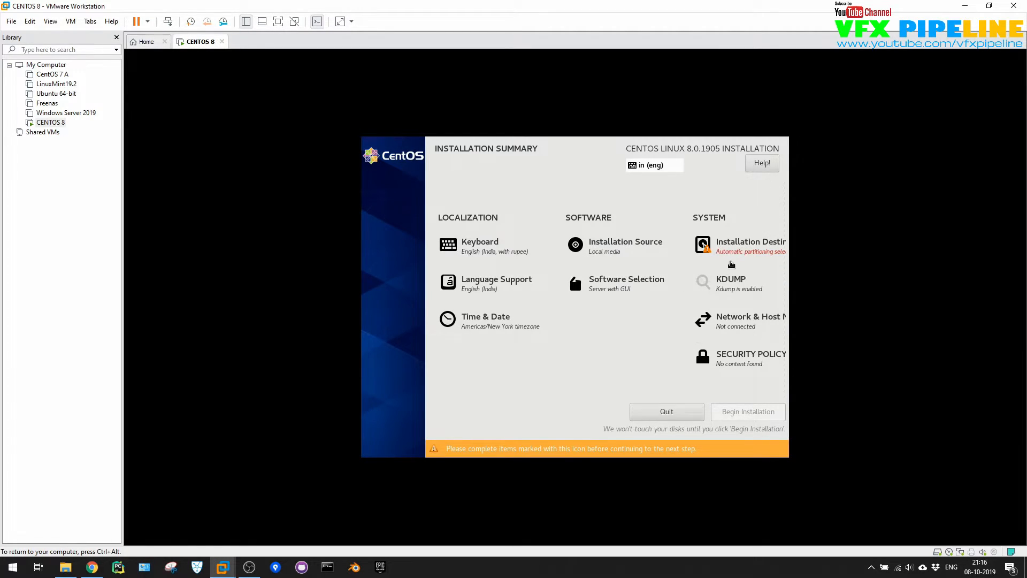
Confirm the 30 GiB VMware Virtual NVMe disk with automatic partitioning as destination
left_click(750, 244)
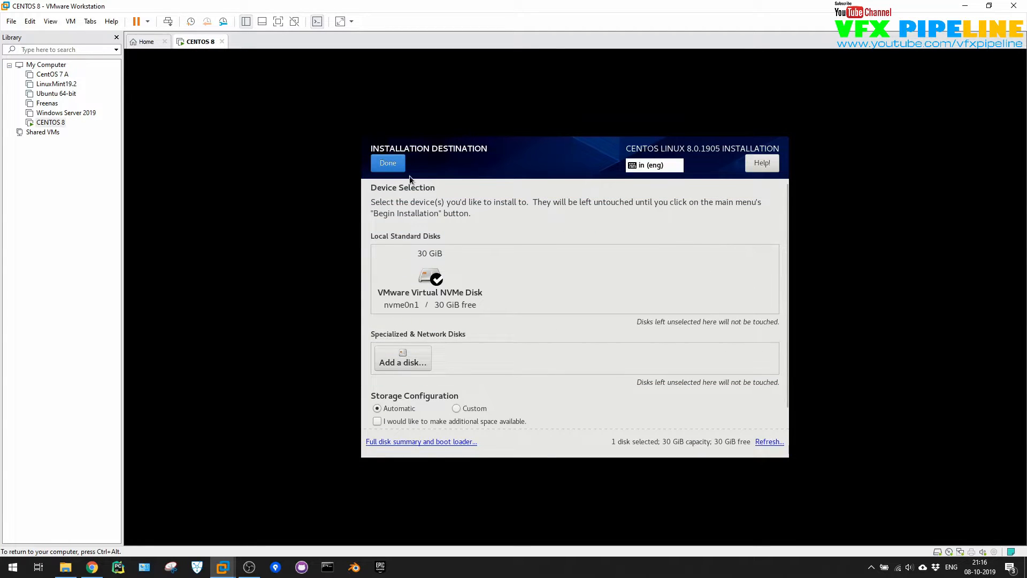
mouse_move(424, 316)
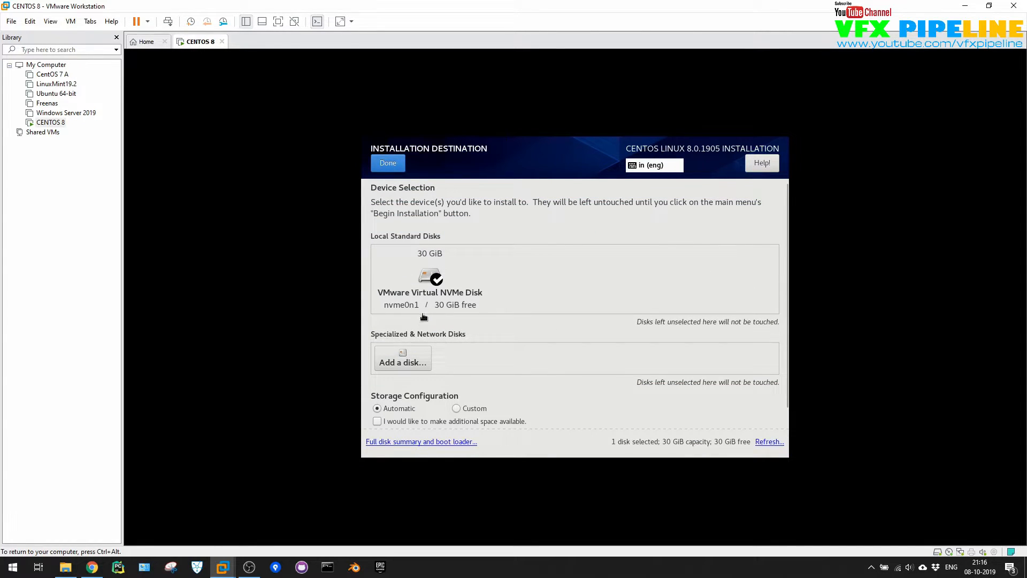
mouse_move(440, 350)
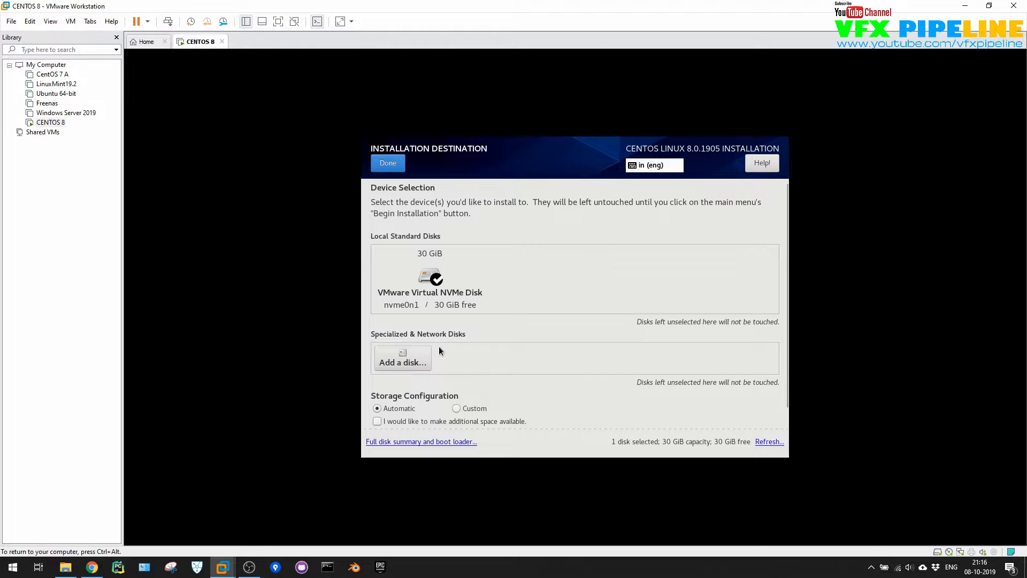
scroll("down", 3)
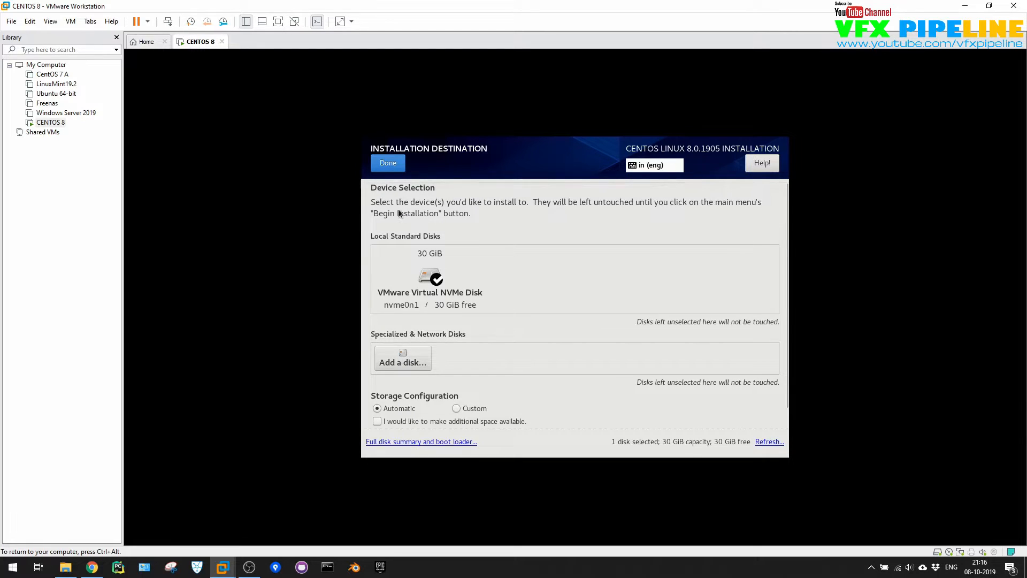
left_click(388, 162)
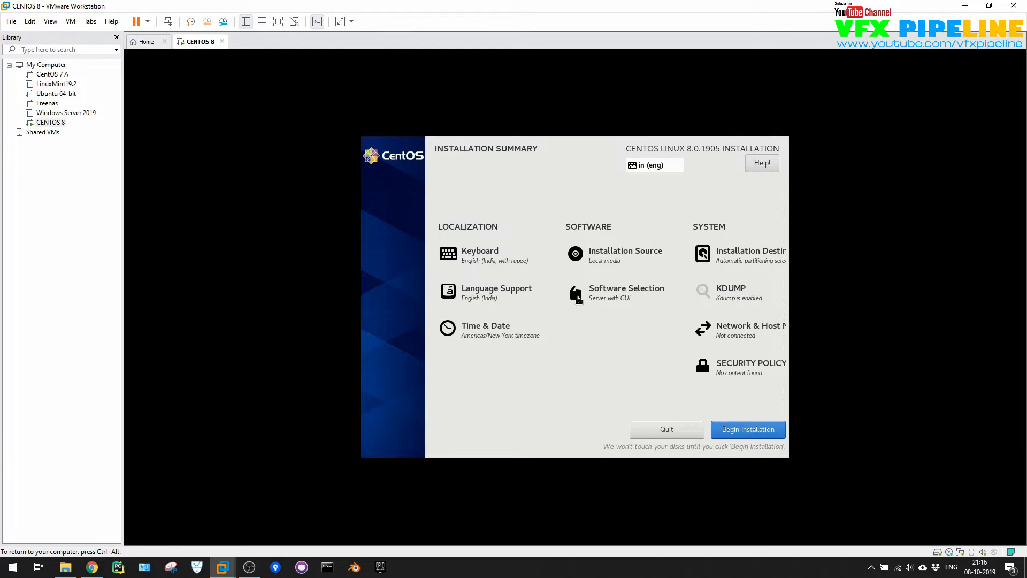
Keep Server with GUI as the base environment in Software Selection
left_click(626, 288)
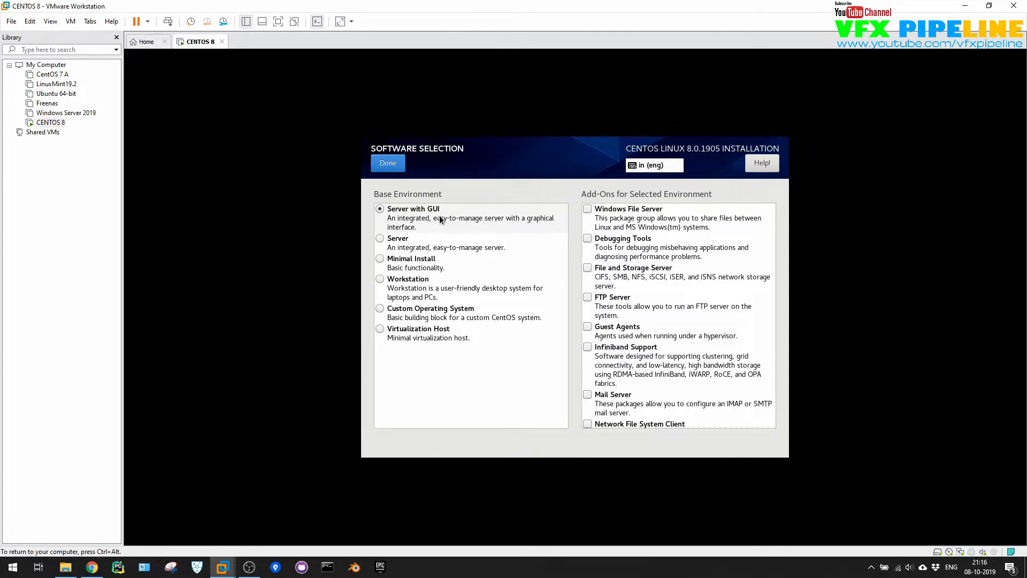
mouse_move(446, 222)
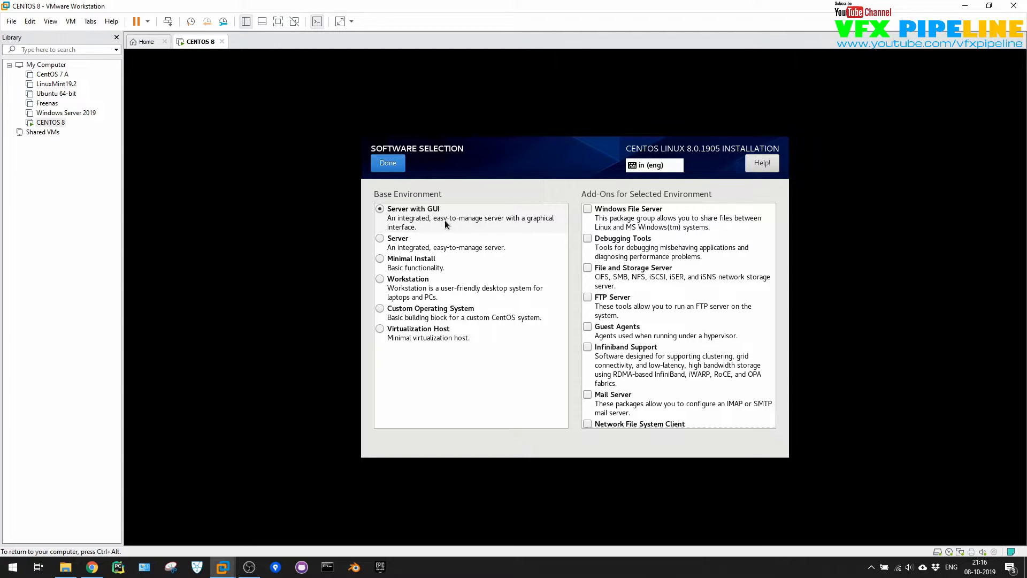
mouse_move(424, 247)
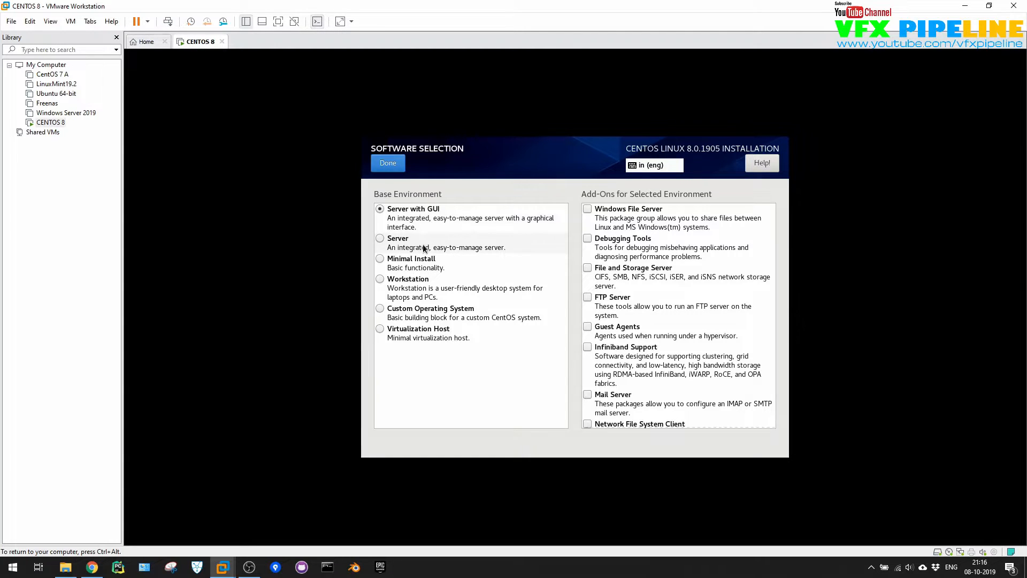
mouse_move(417, 267)
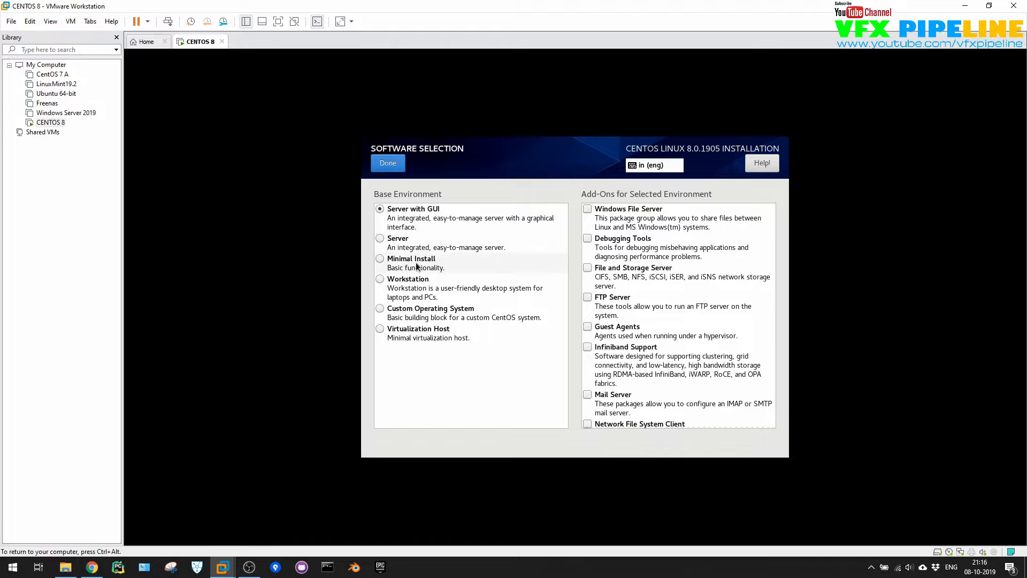
mouse_move(440, 350)
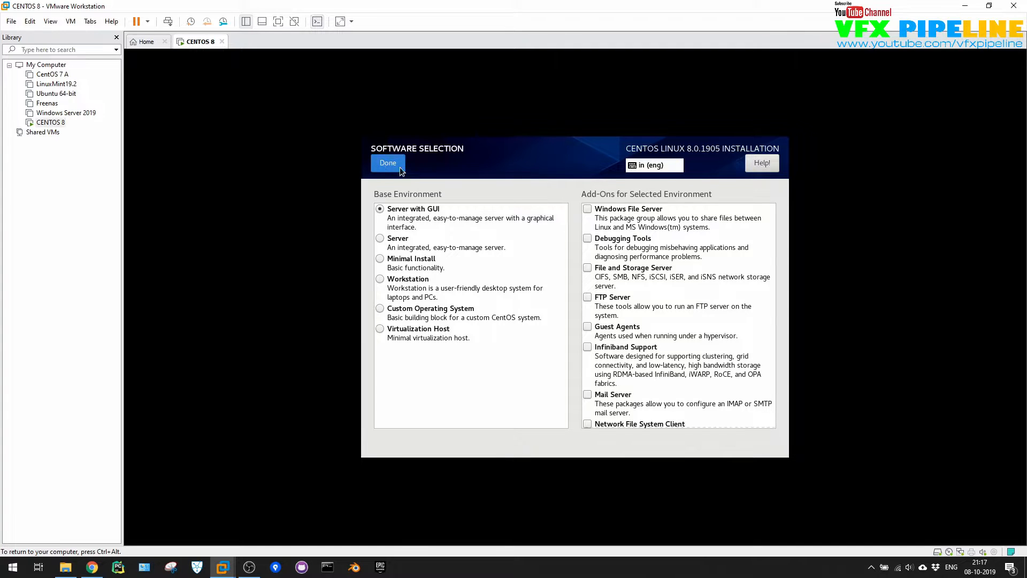
left_click(388, 163)
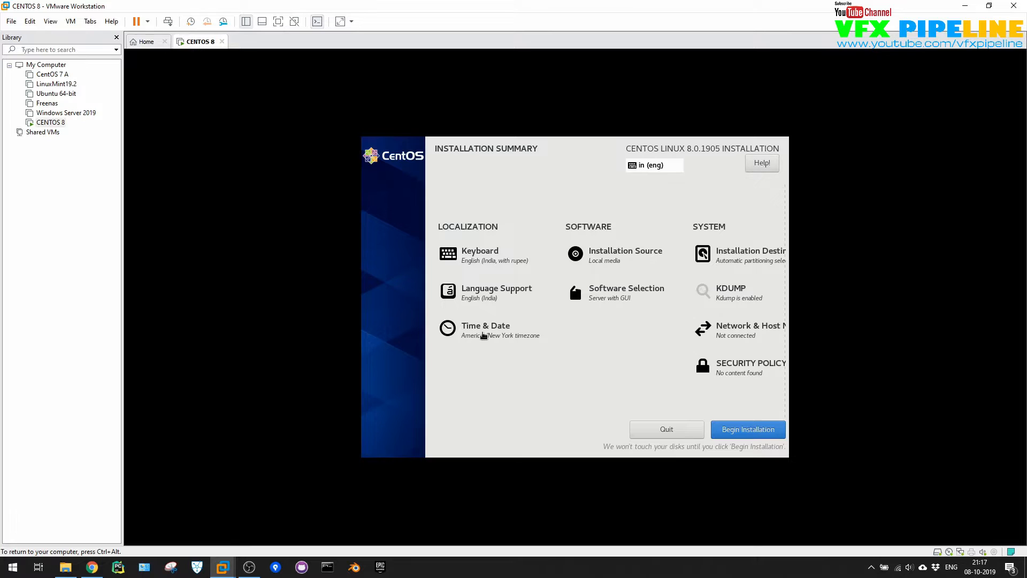
Pick Kuala Lumpur on the Time & Date world map and confirm
left_click(485, 325)
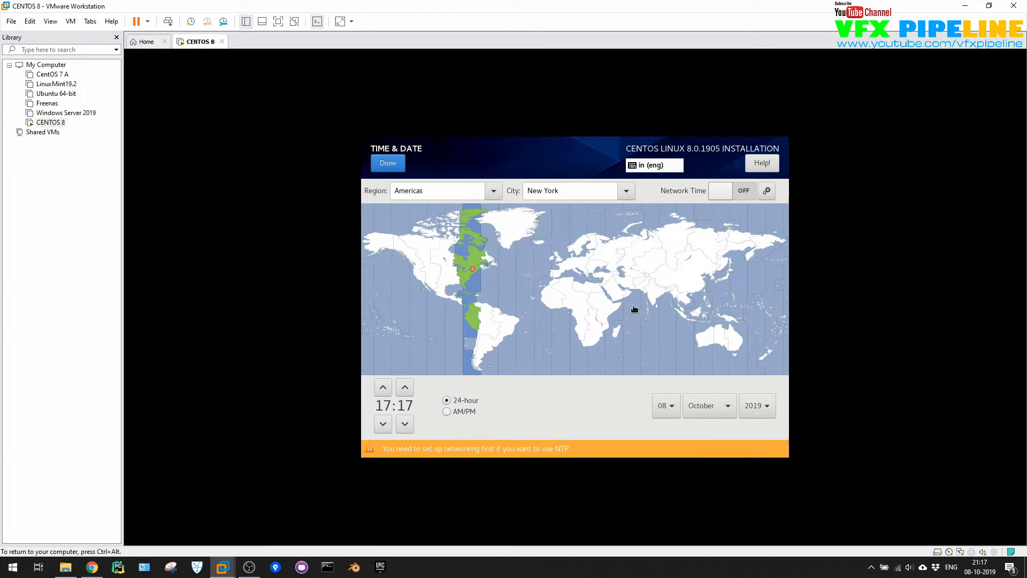
left_click(676, 299)
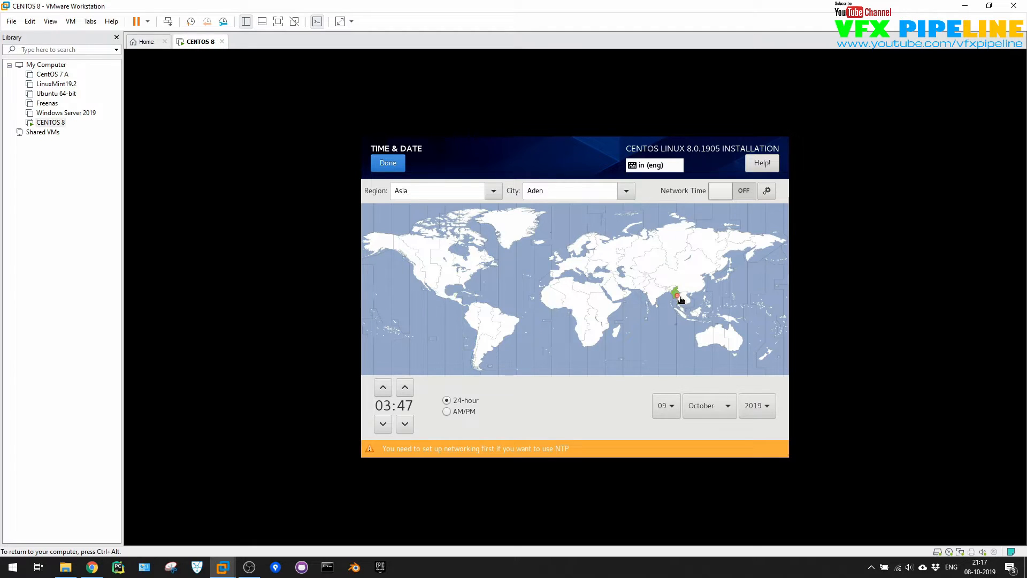
left_click(680, 310)
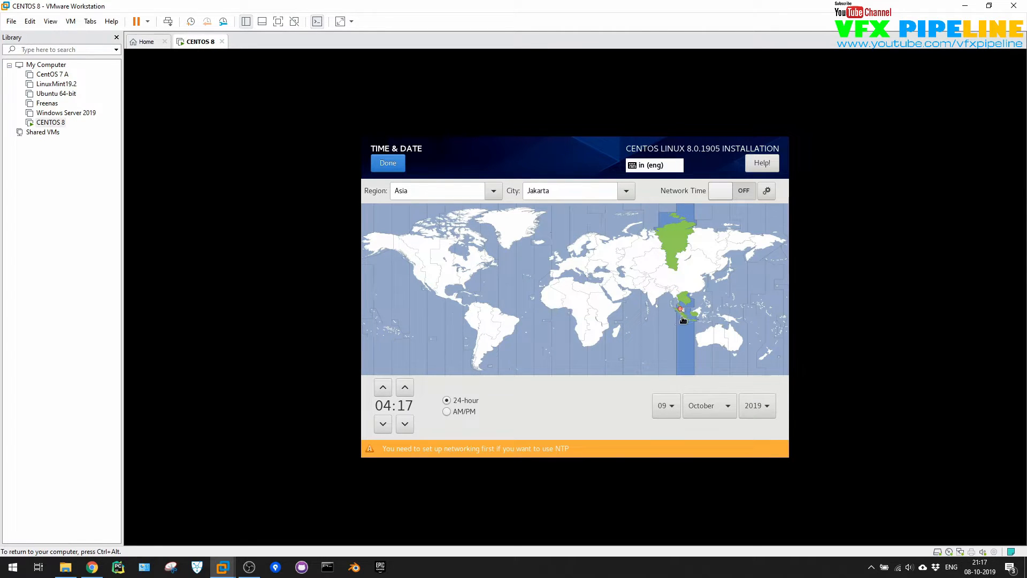
left_click(684, 319)
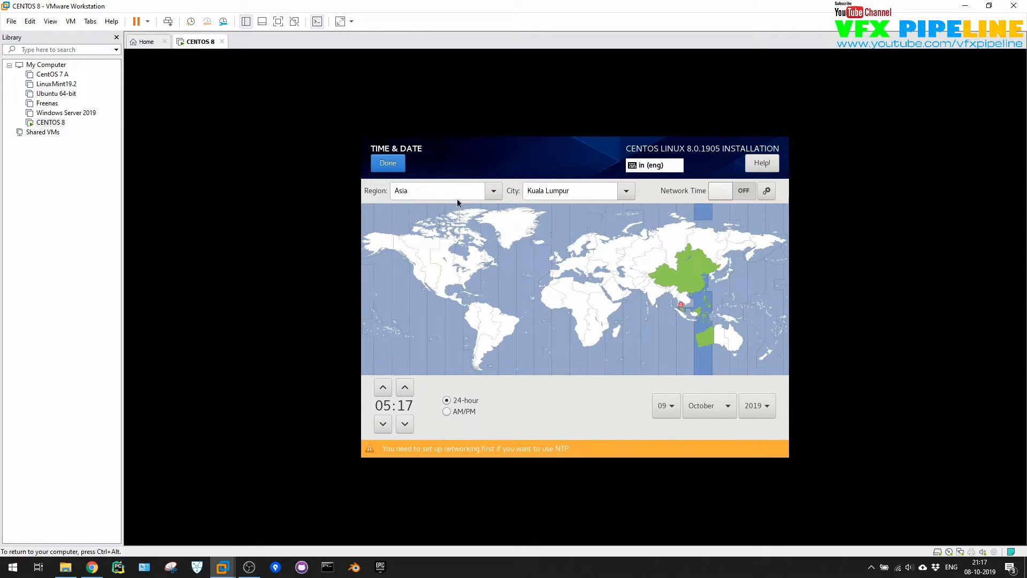
left_click(387, 163)
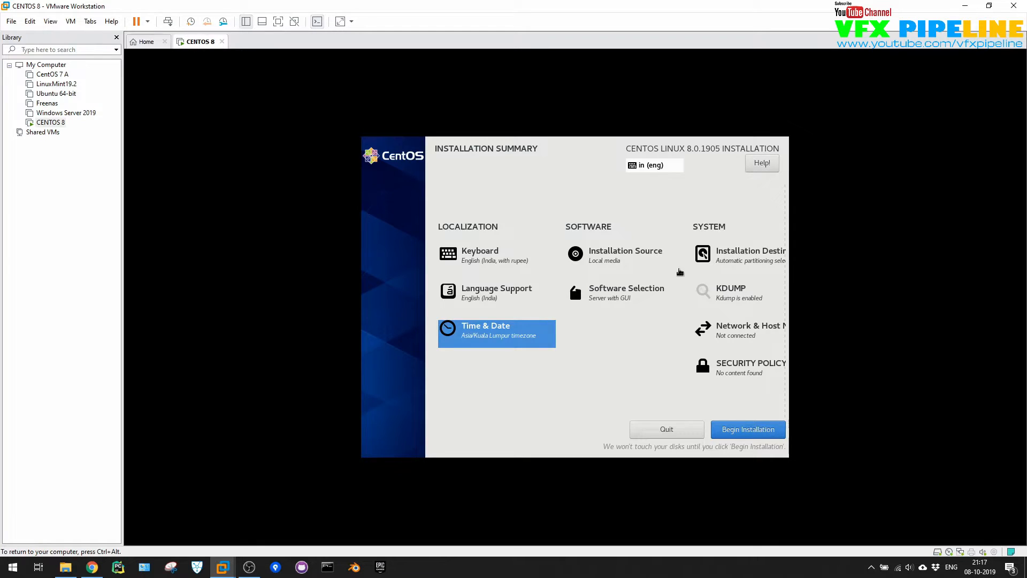
Begin installation, then set a short root password and accept it anyway
left_click(748, 429)
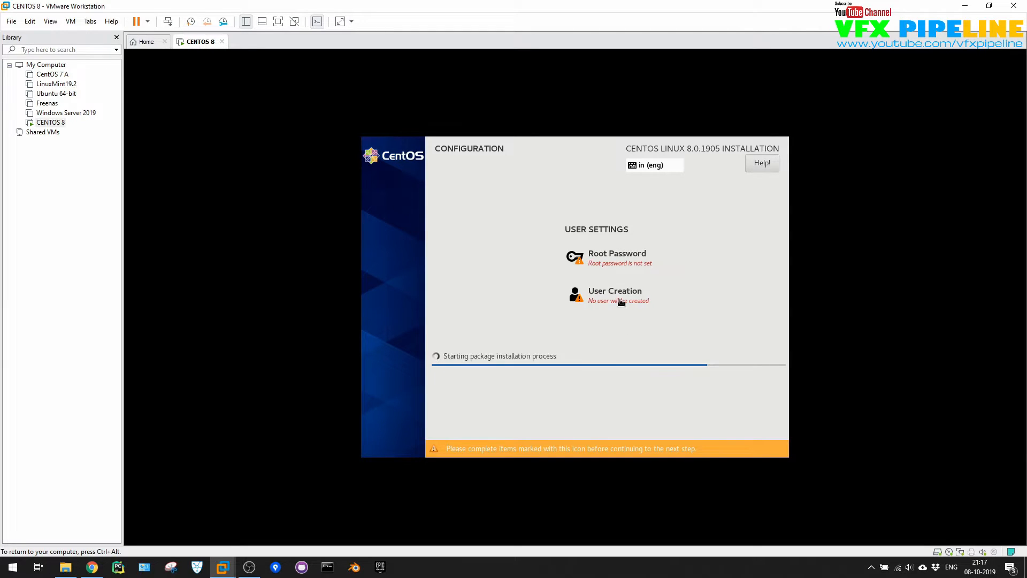
left_click(617, 253)
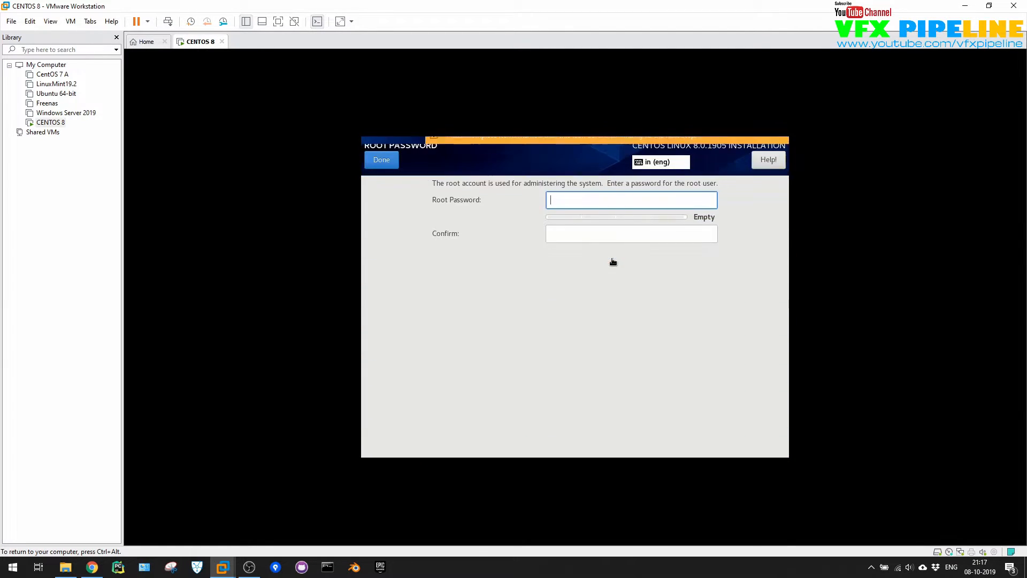
type("••")
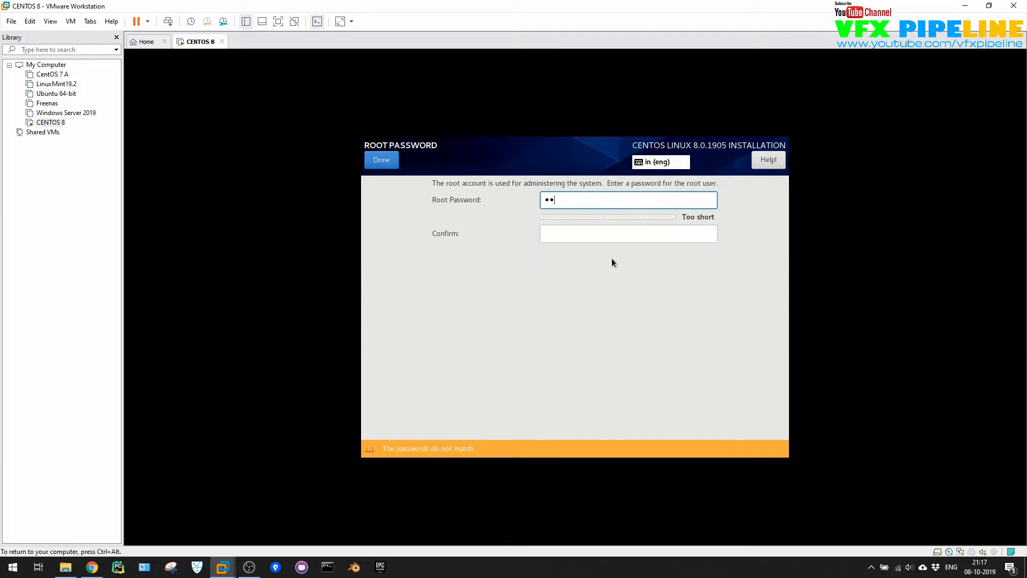
left_click(629, 233)
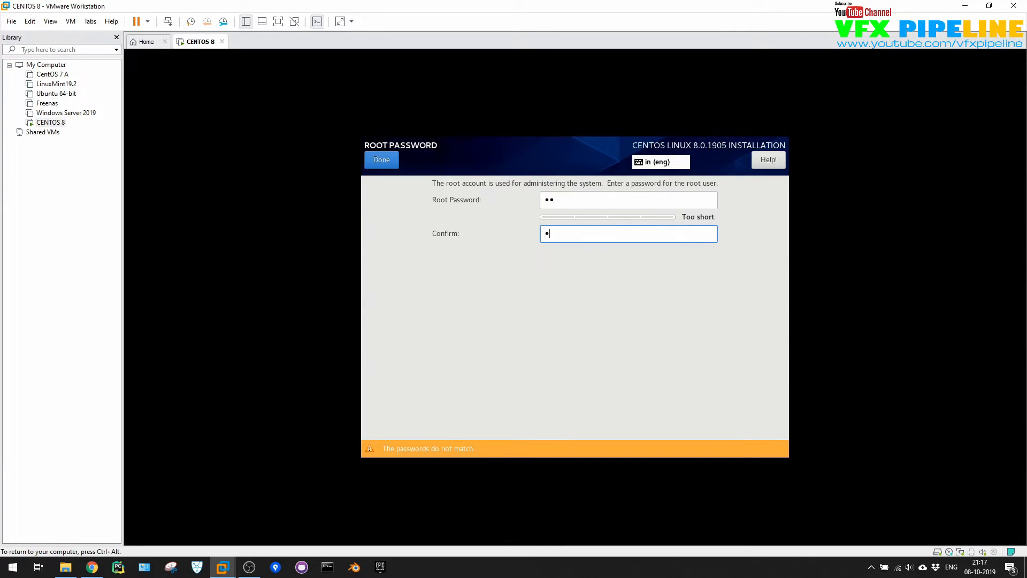
left_click(381, 159)
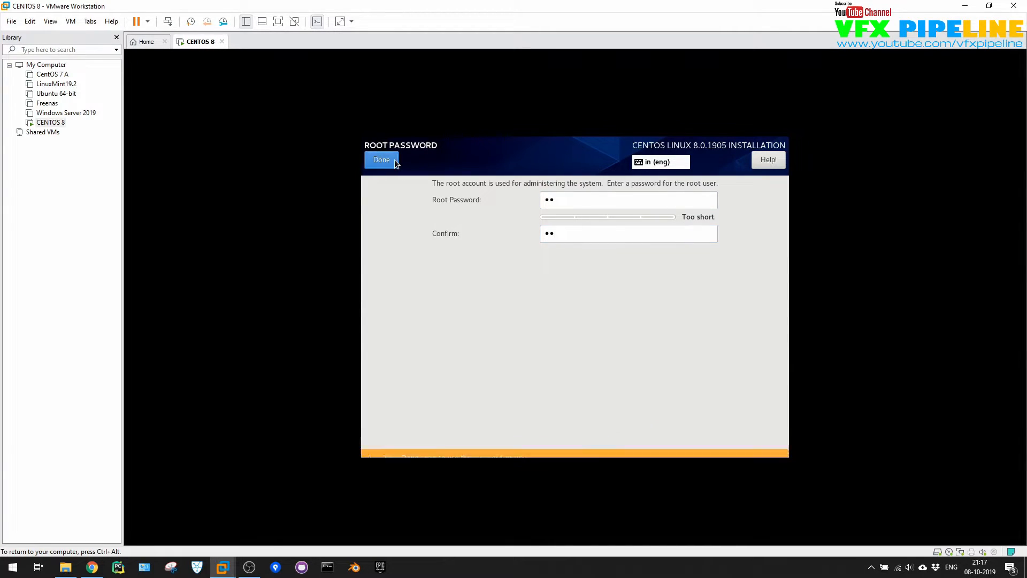
left_click(382, 159)
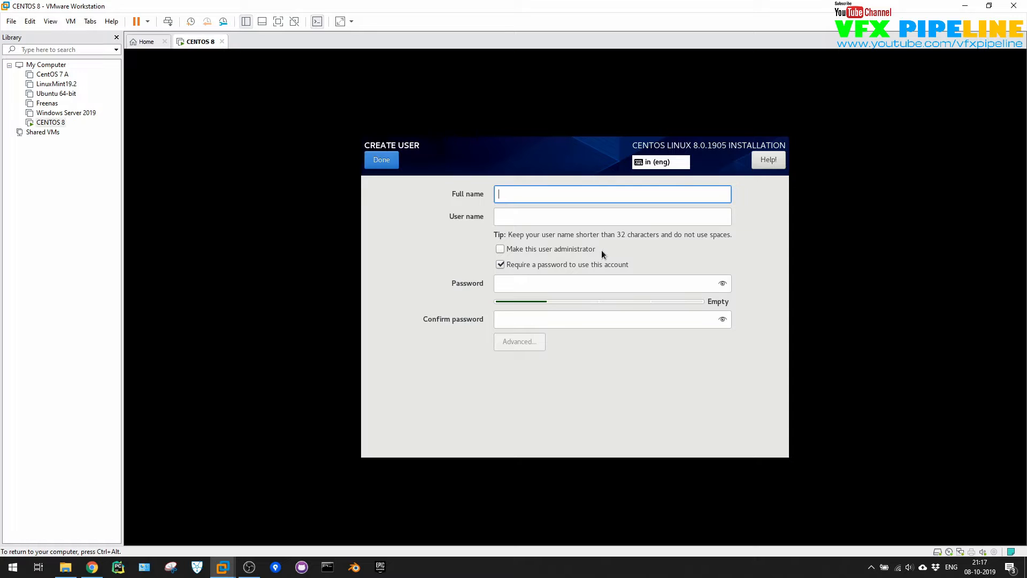
type("Rajiv")
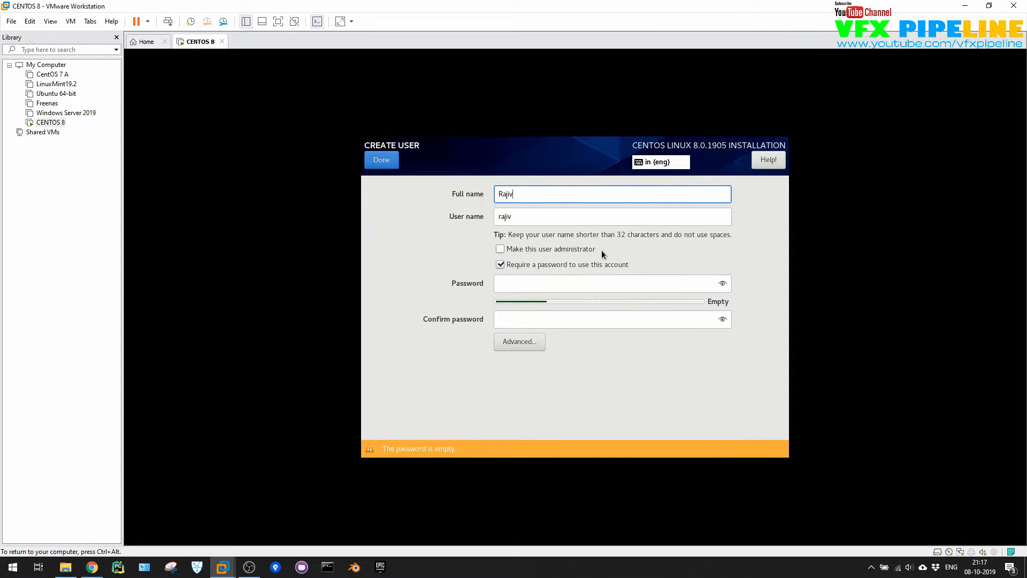
type("Dhar")
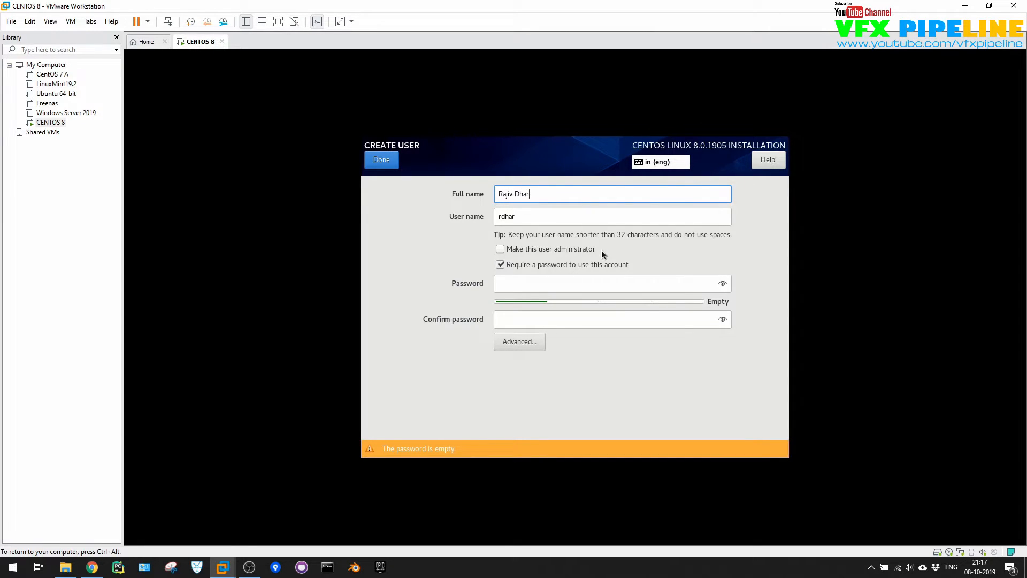
key("Backspace")
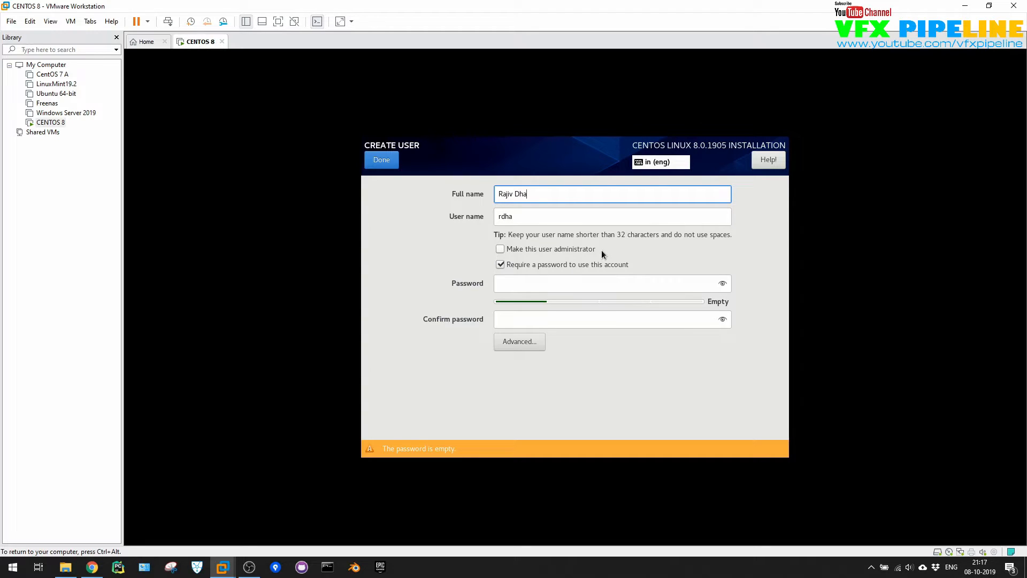
type("rma")
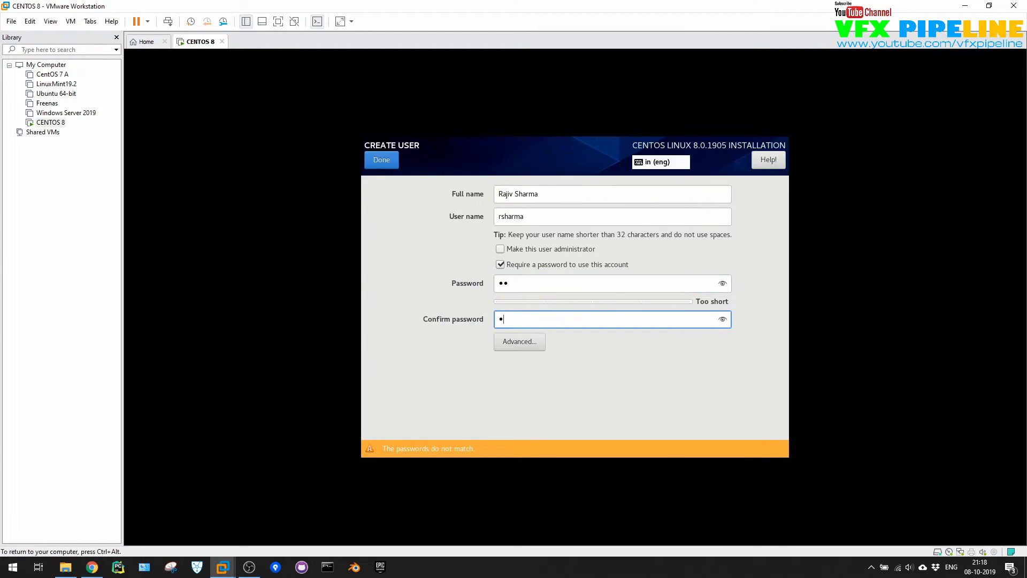
type("•")
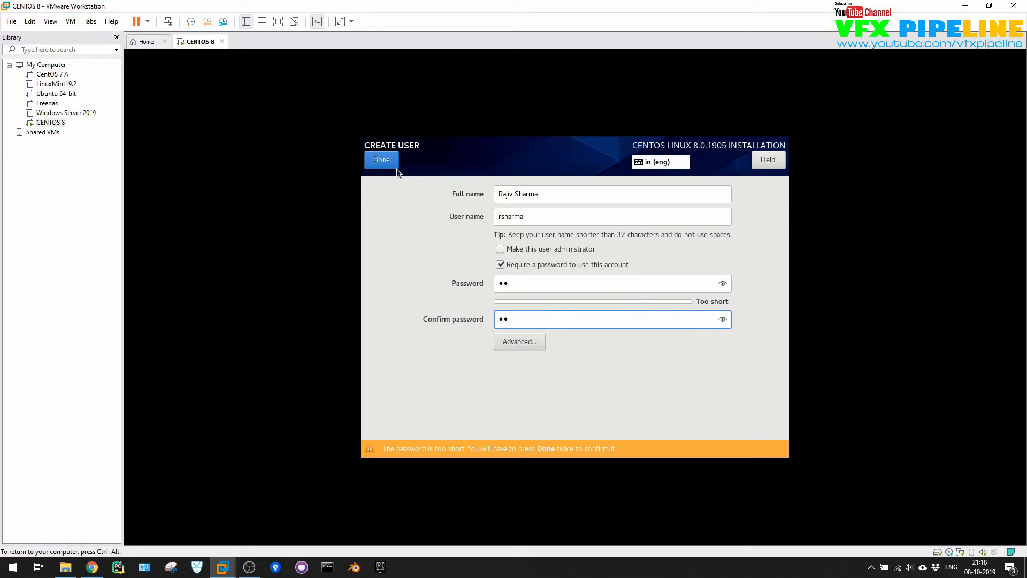
left_click(382, 160)
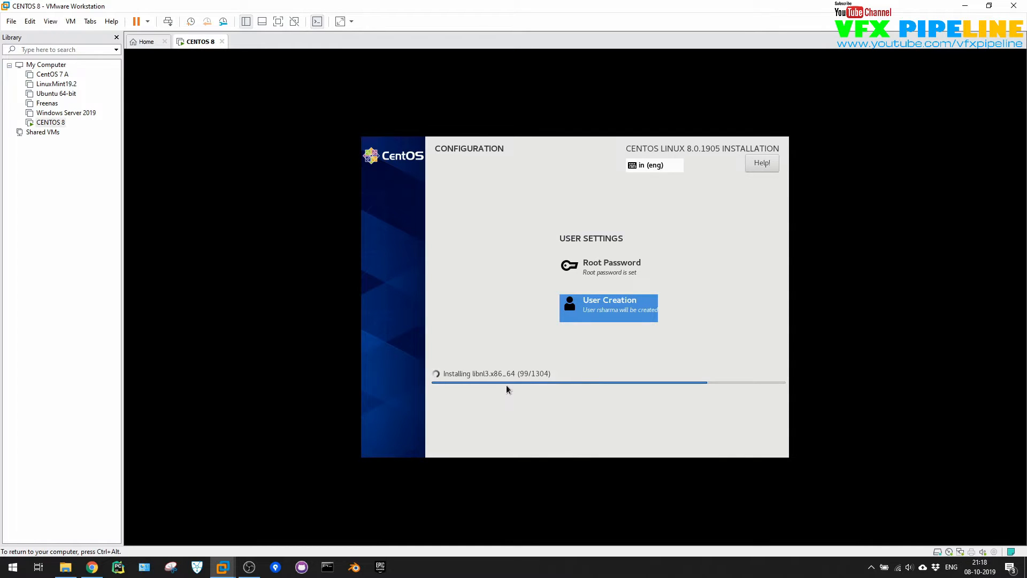
mouse_move(628, 374)
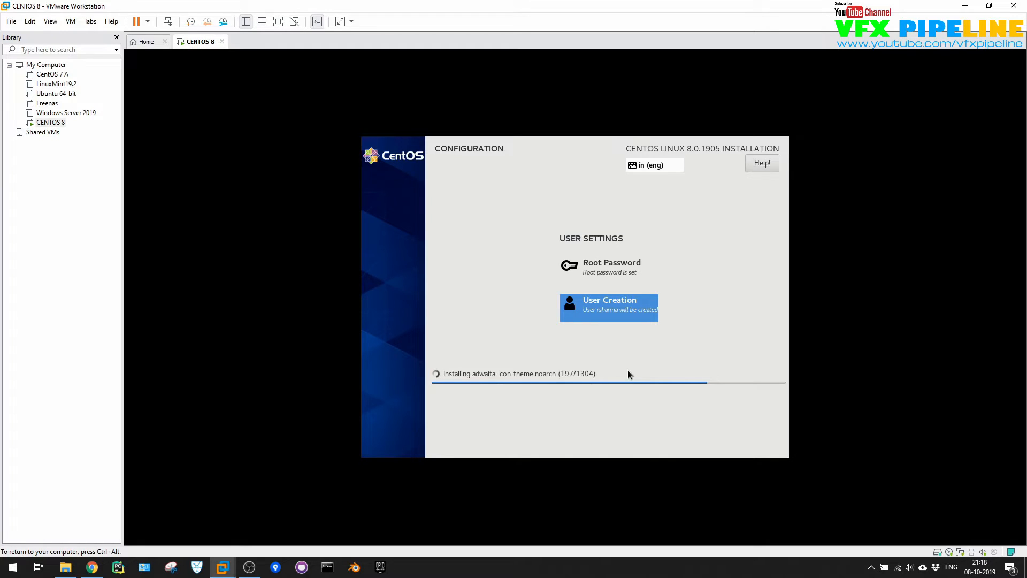
mouse_move(581, 383)
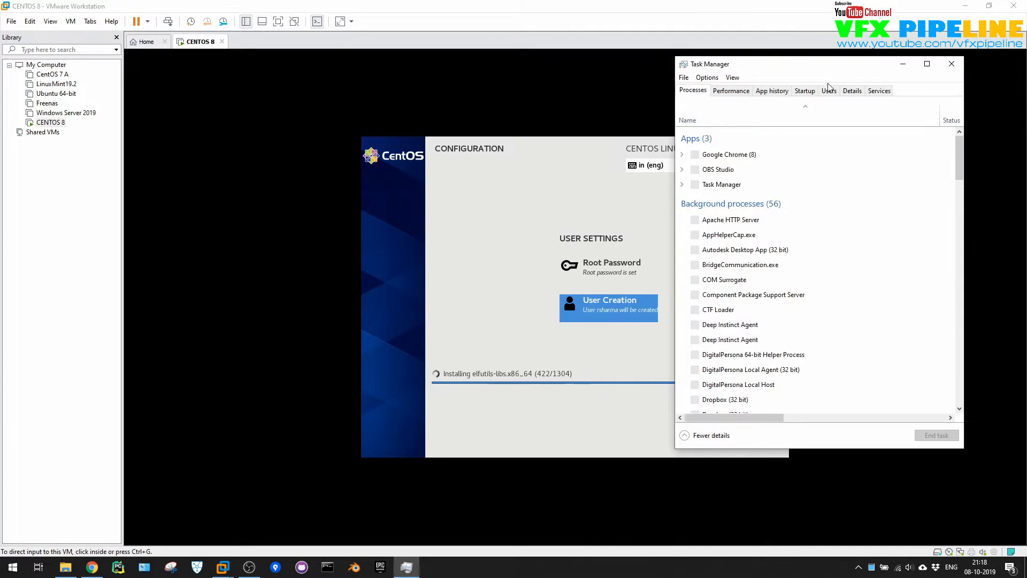
View host CPU, Memory and Disk 0 usage in Task Manager's Performance tab
left_click(731, 90)
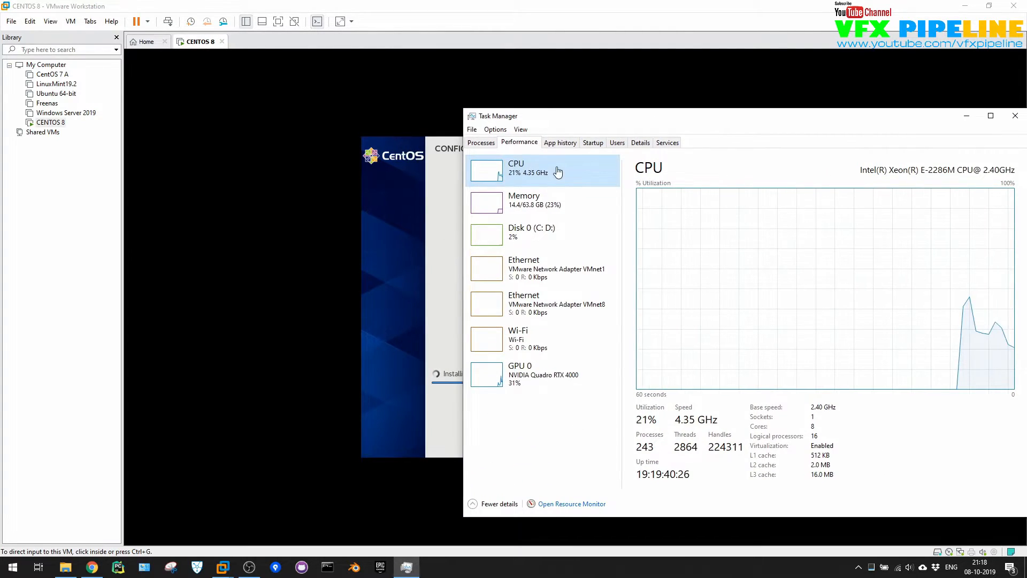
left_click(545, 203)
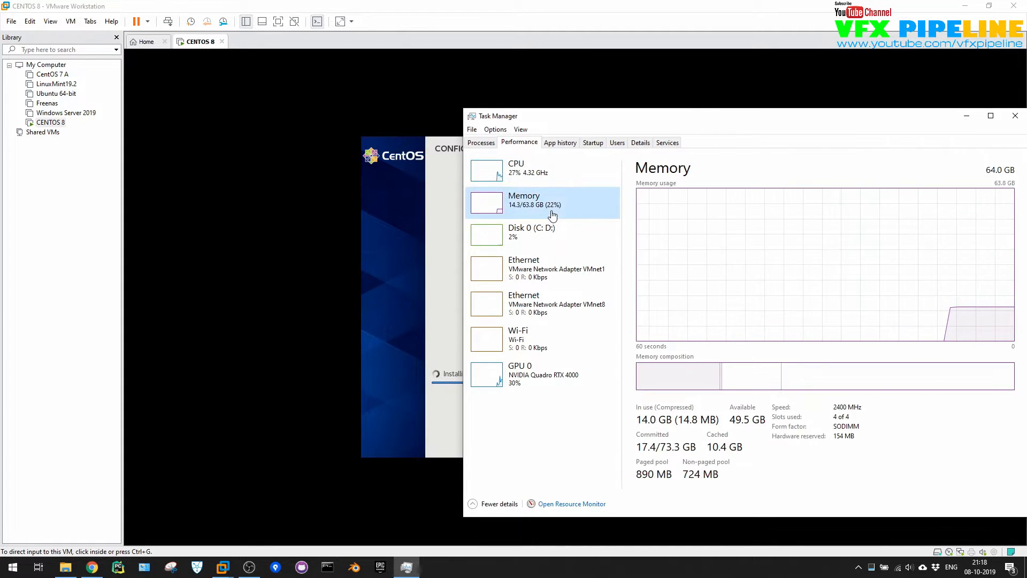
mouse_move(569, 229)
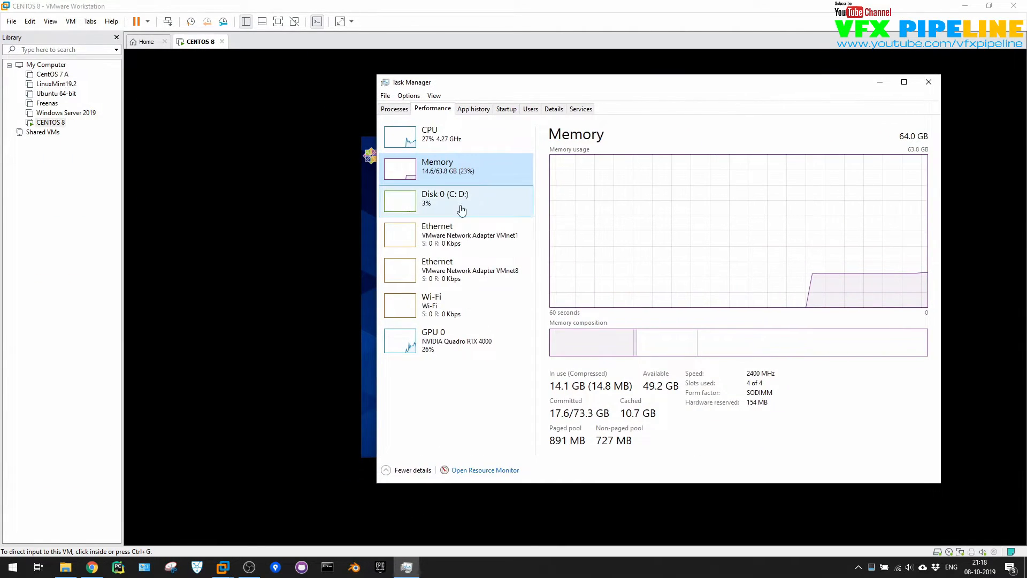
left_click(456, 201)
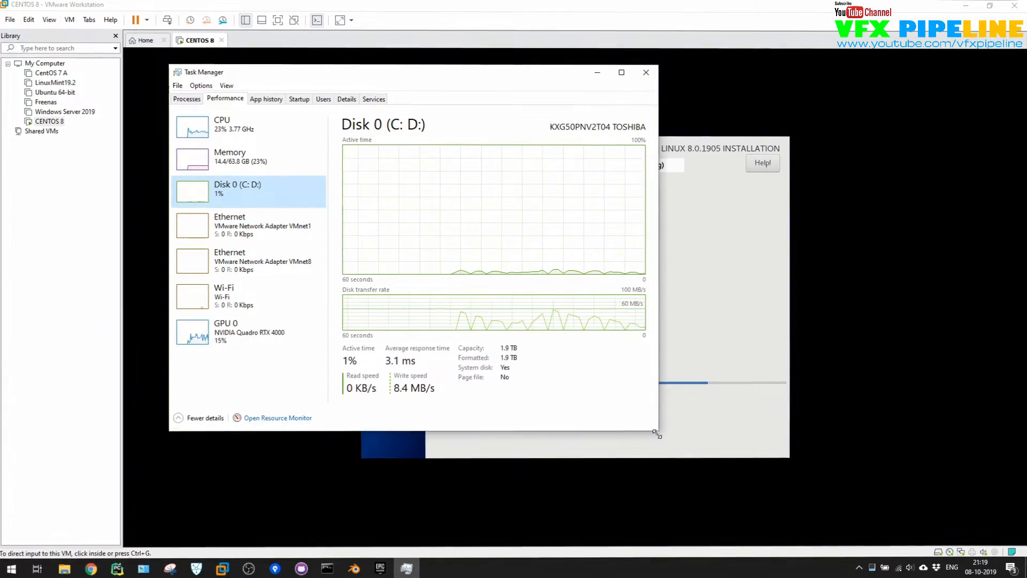
left_click(646, 72)
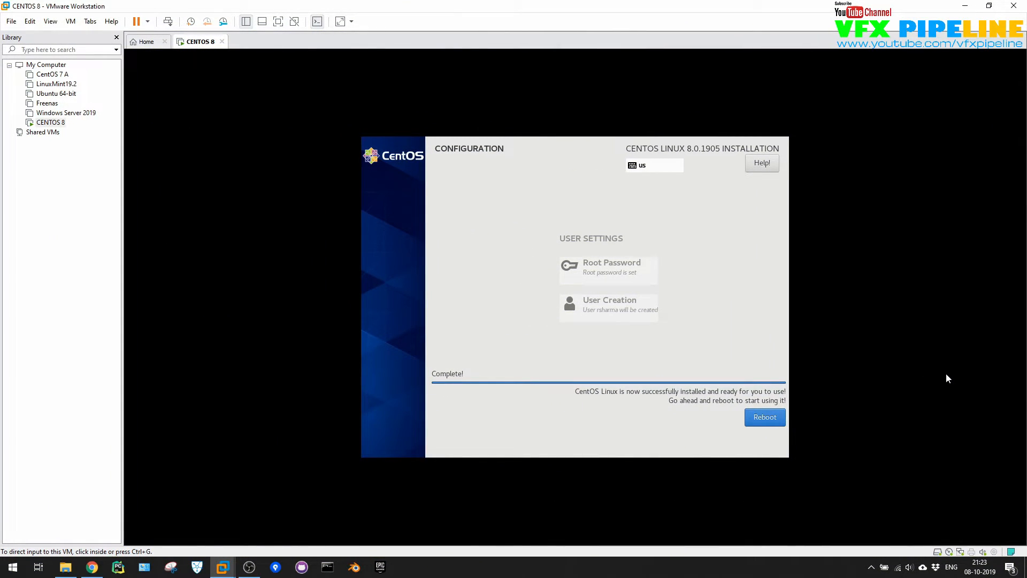
mouse_move(877, 318)
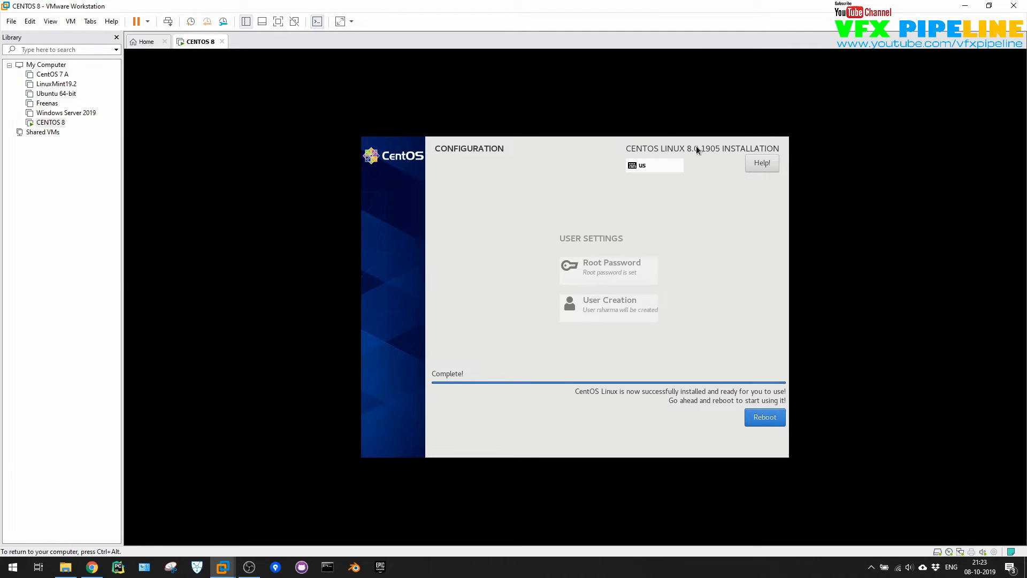
mouse_move(714, 155)
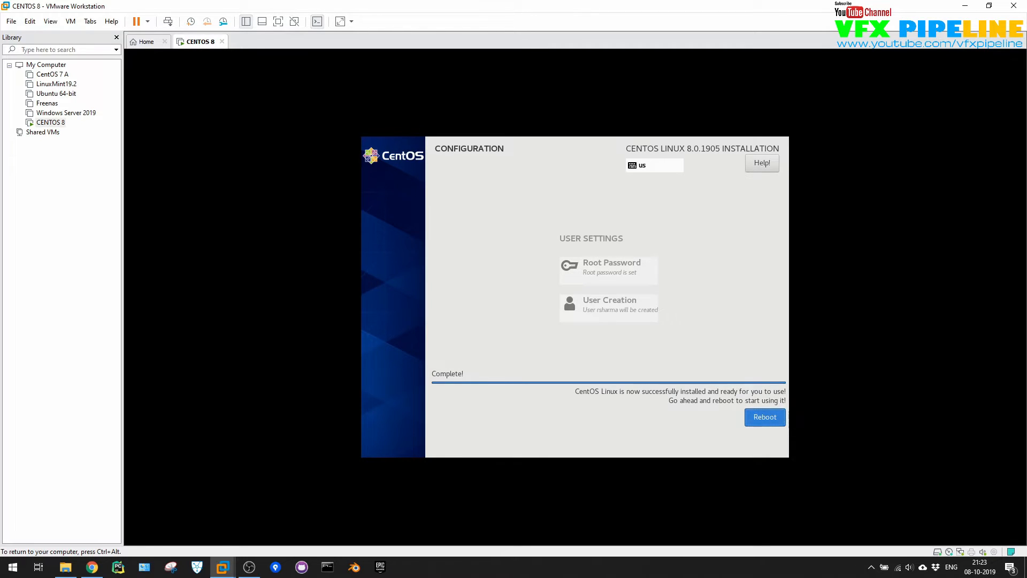
Reboot the CENTOS 8 virtual machine from the installation-complete screen
left_click(765, 417)
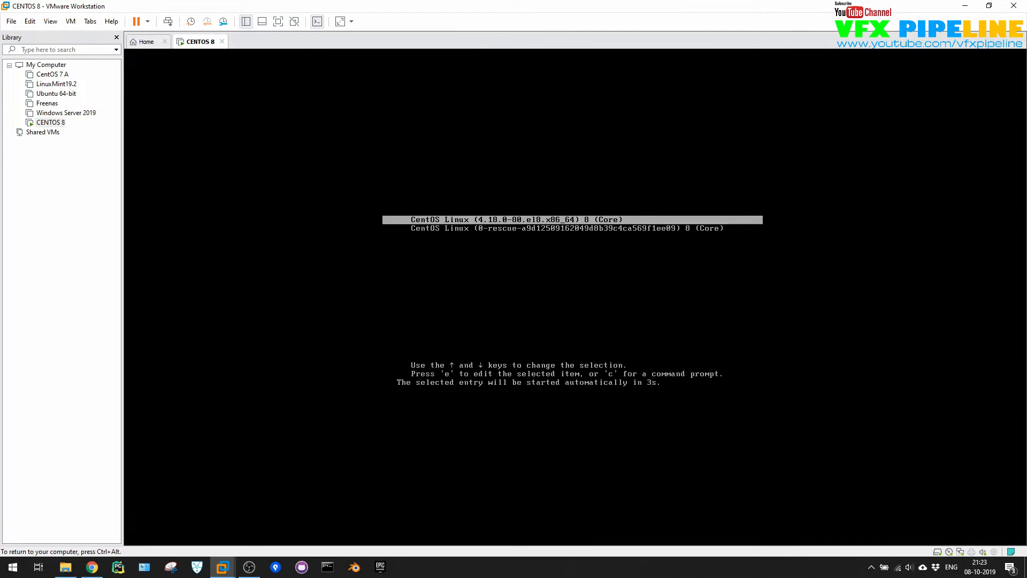
Stop the GRUB countdown and boot the installed CentOS Linux entry
key("Down")
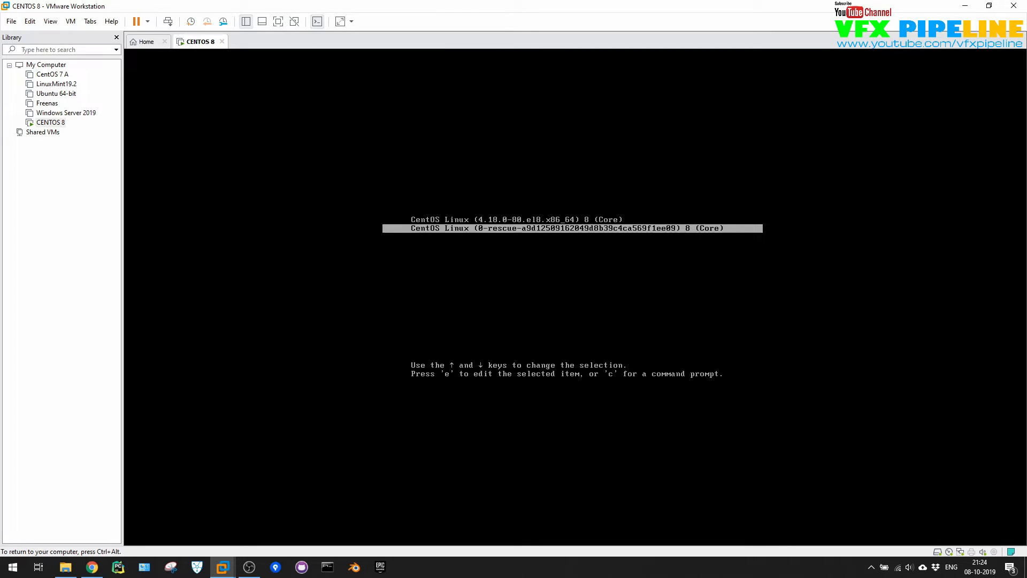
key("Up")
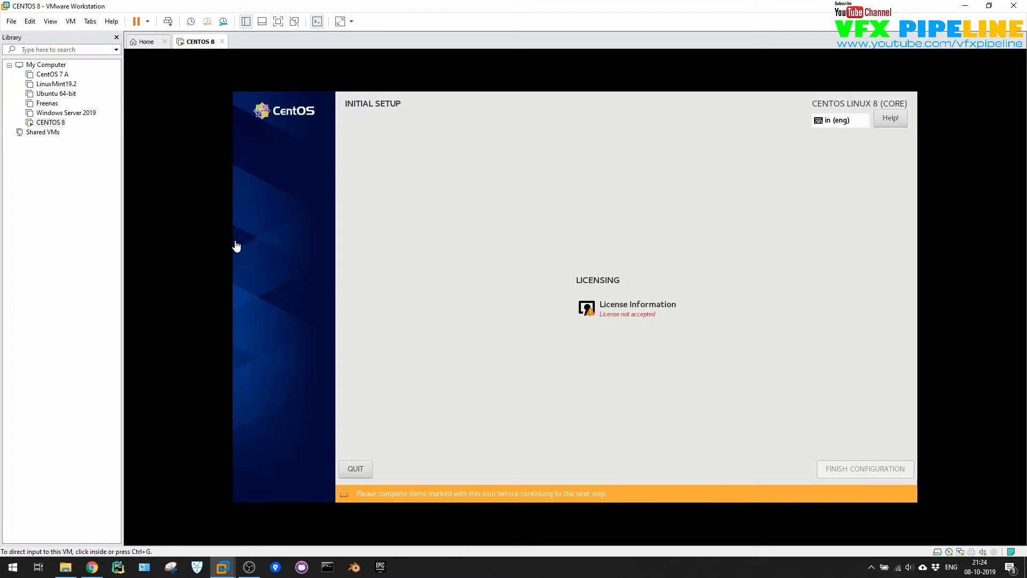
mouse_move(657, 386)
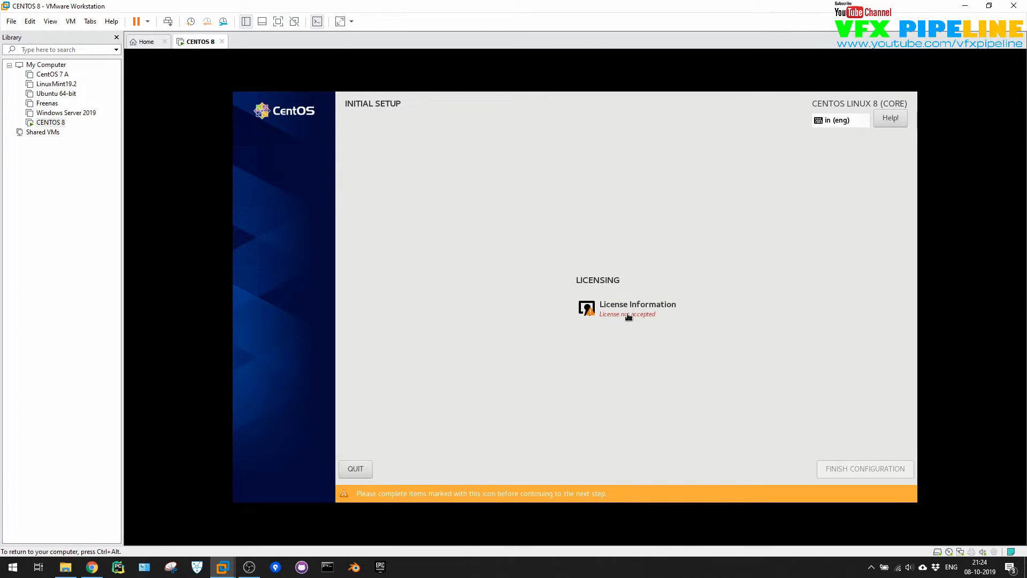
Accept the CentOS license in Initial Setup and finish configuration
left_click(638, 307)
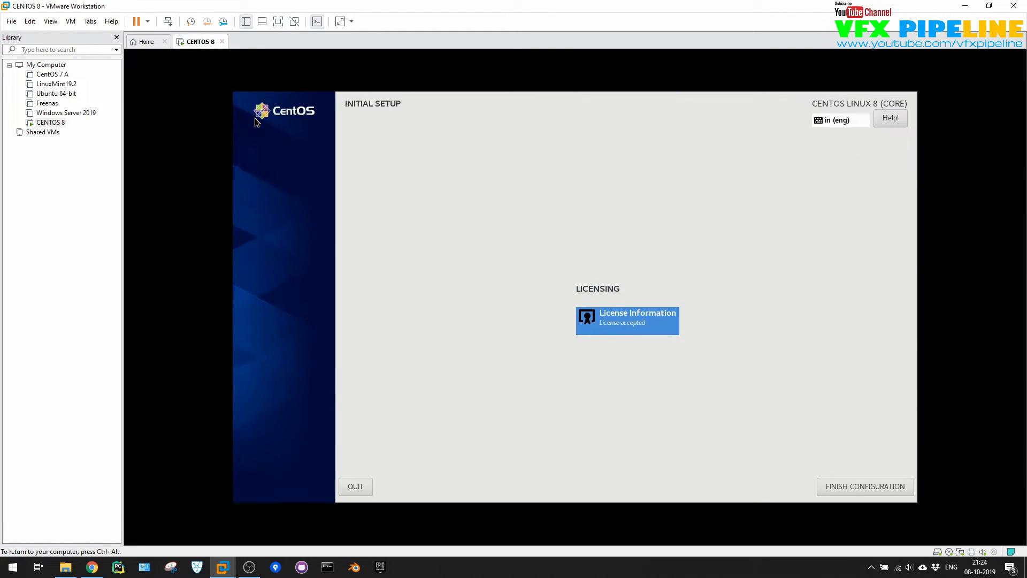
left_click(865, 486)
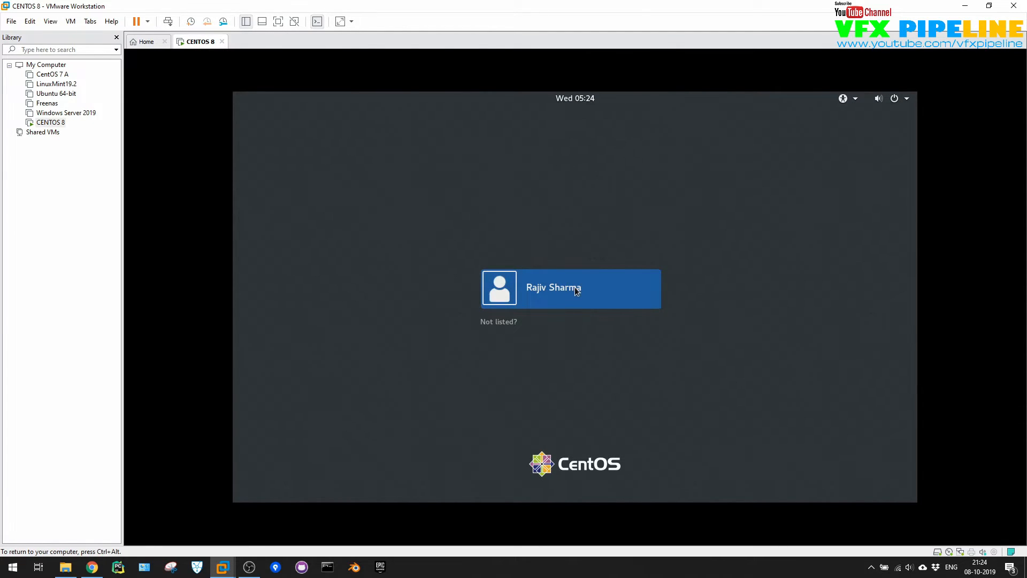
Select the new user account at the GDM login screen, enter its password and sign in
left_click(571, 288)
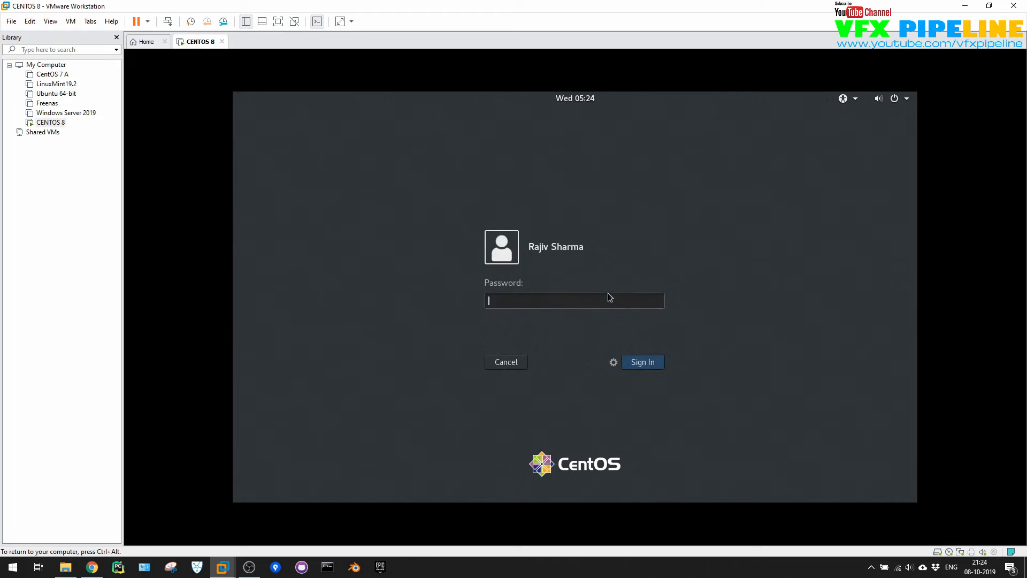
type("••")
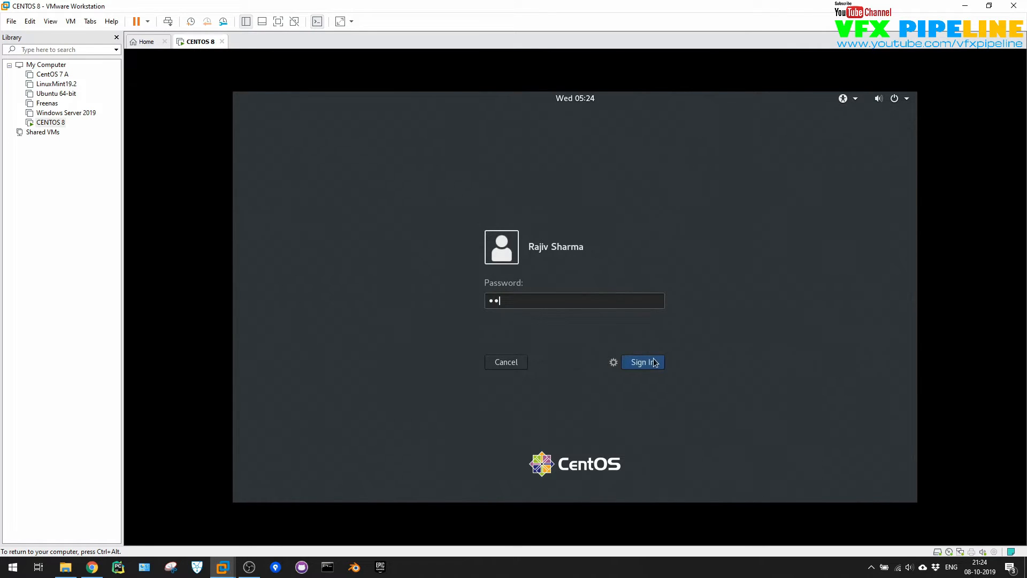
left_click(643, 363)
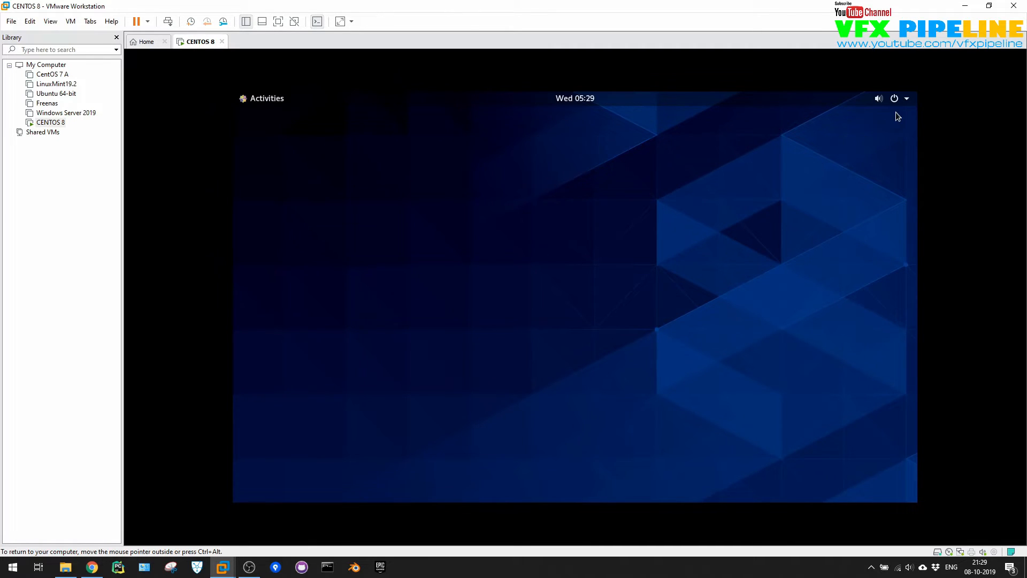
Bring the terminal window into focus through Activities and move it further left
left_click(906, 98)
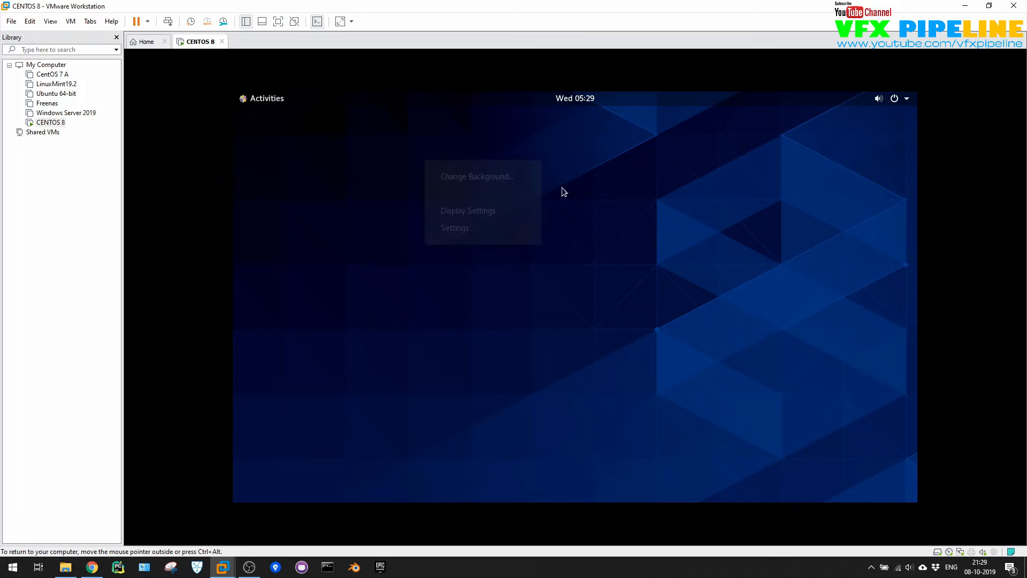
left_click(261, 98)
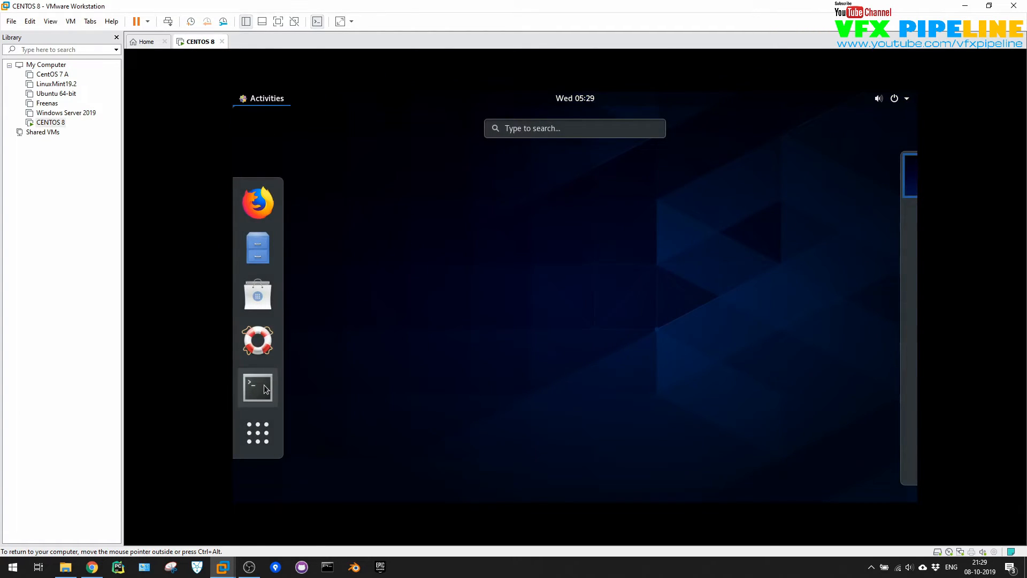
left_click(257, 387)
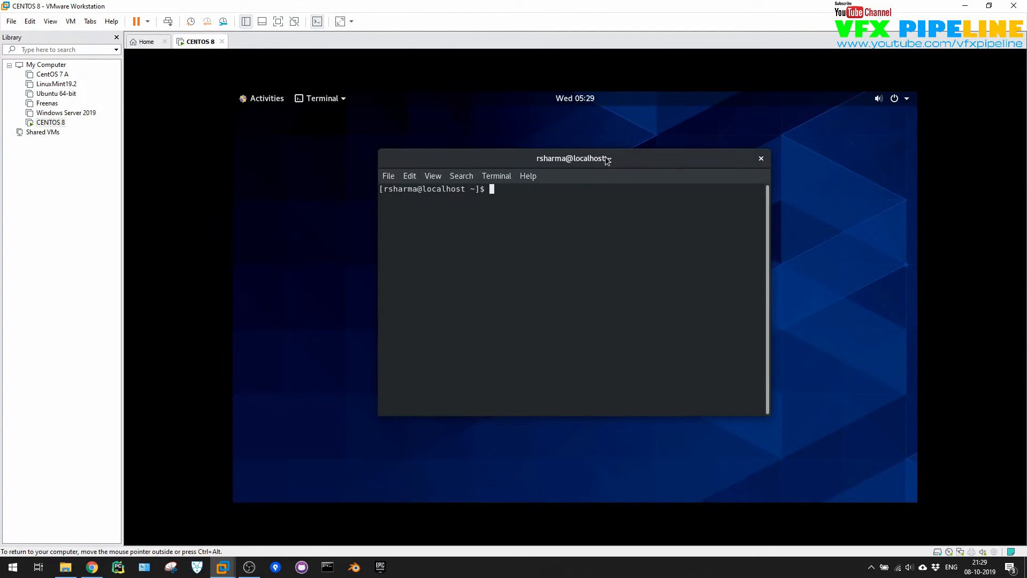
left_click_drag(574, 158, 518, 148)
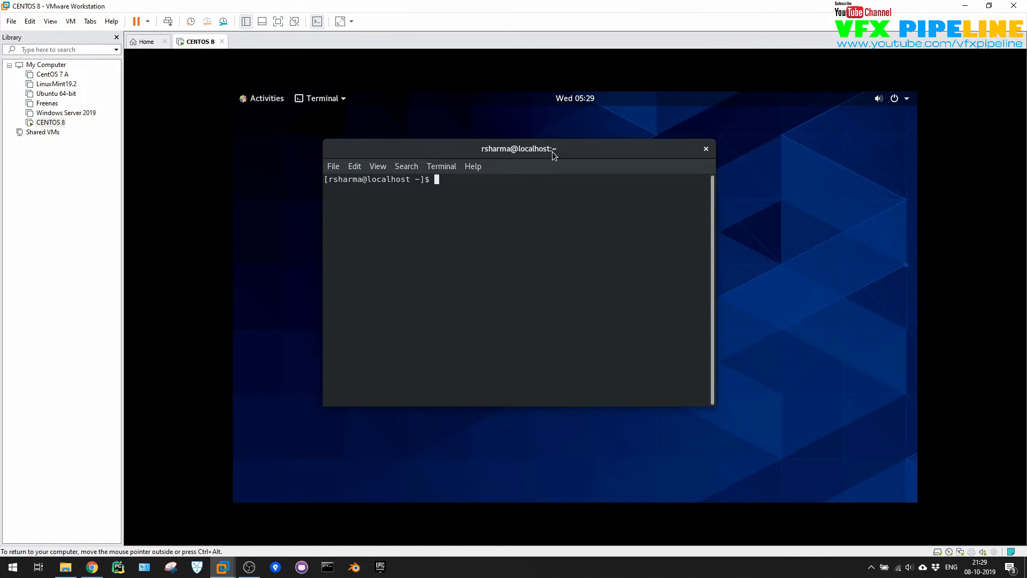
mouse_move(820, 112)
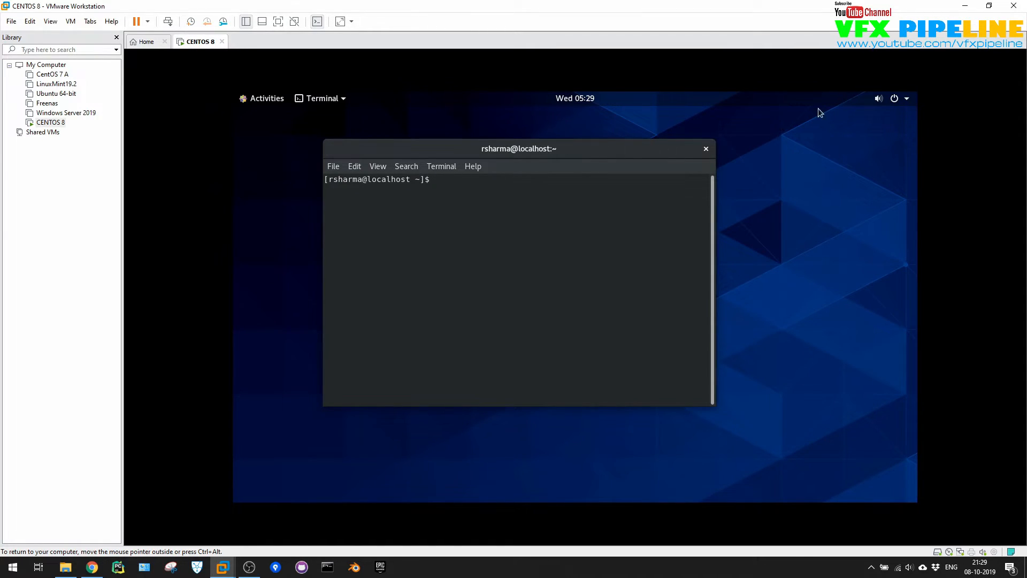
Connect the wired network from the Wired Off entry in the system menu
left_click(907, 99)
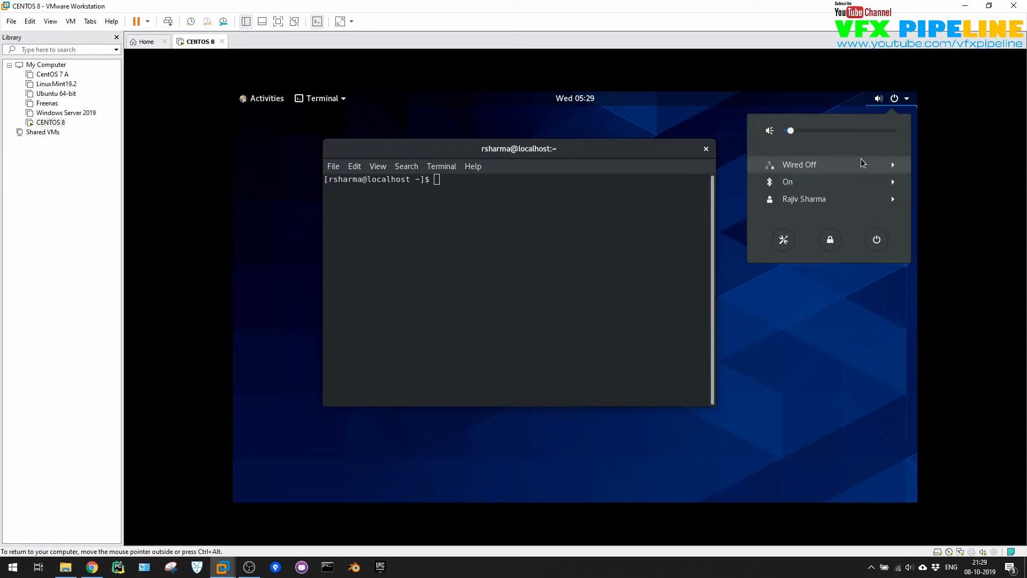
left_click(799, 164)
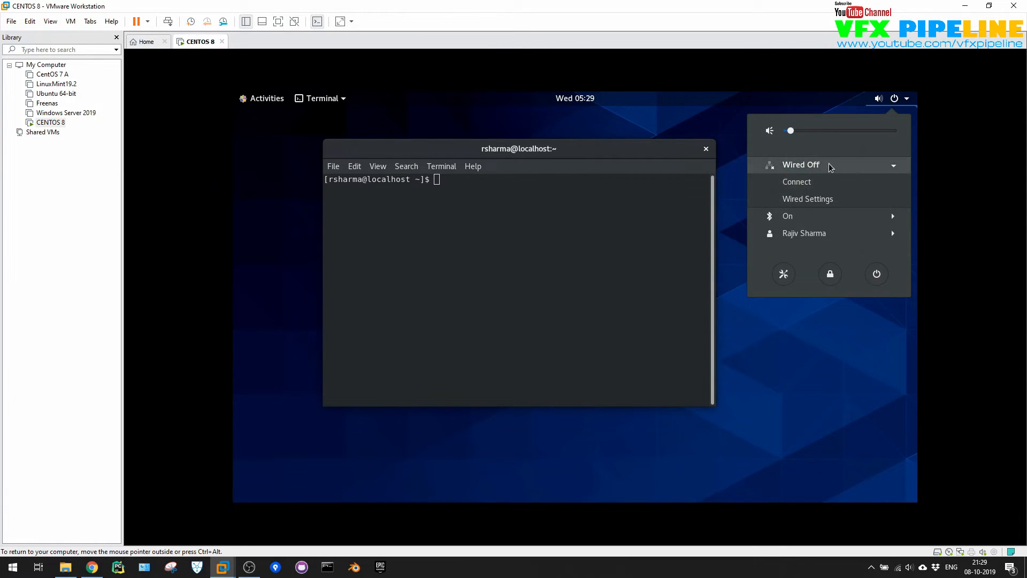
left_click(817, 191)
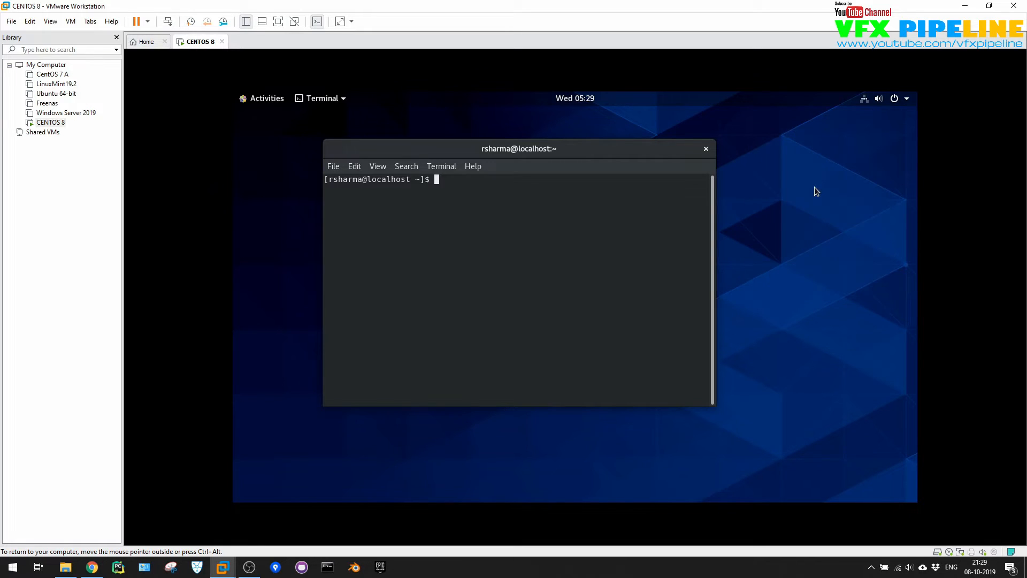
mouse_move(870, 114)
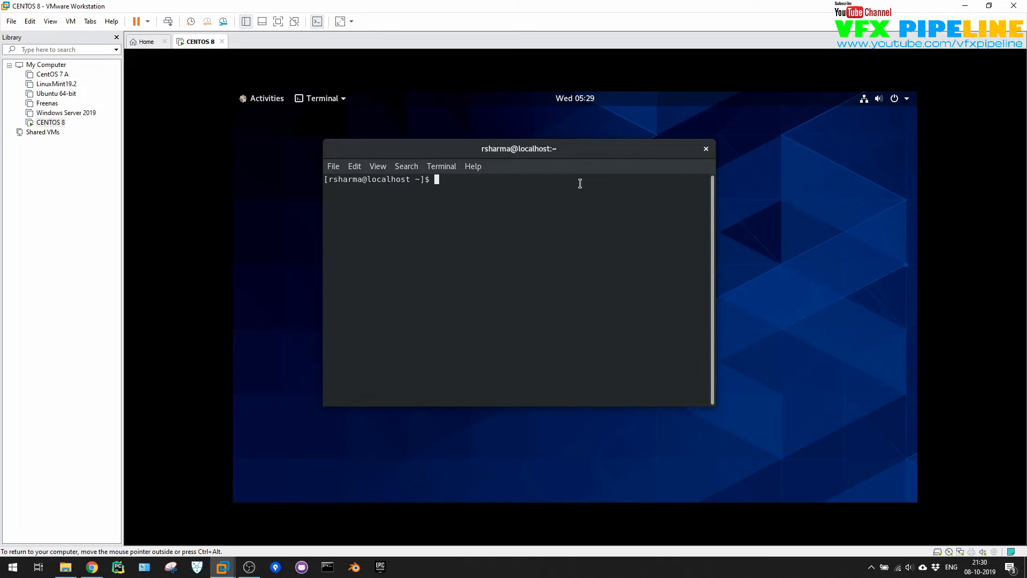
Run yum update, switch to root with su, rerun it and answer y
type("yum u")
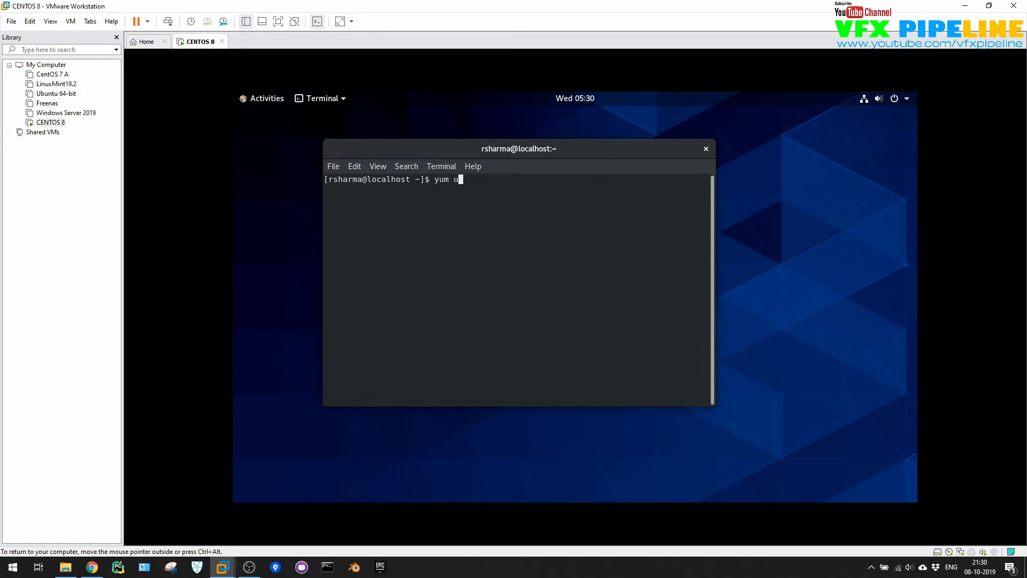
type("pdate")
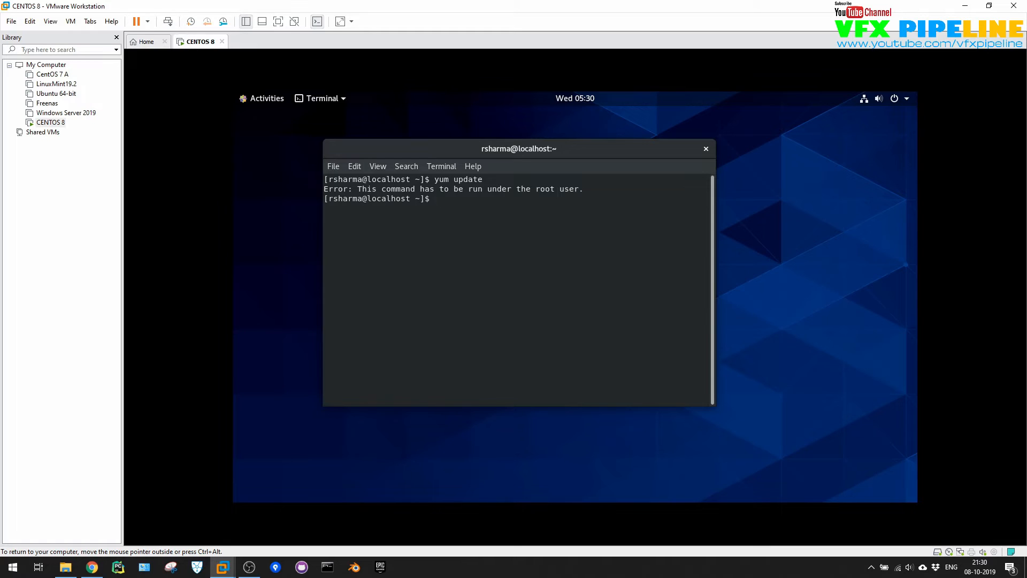
type("su")
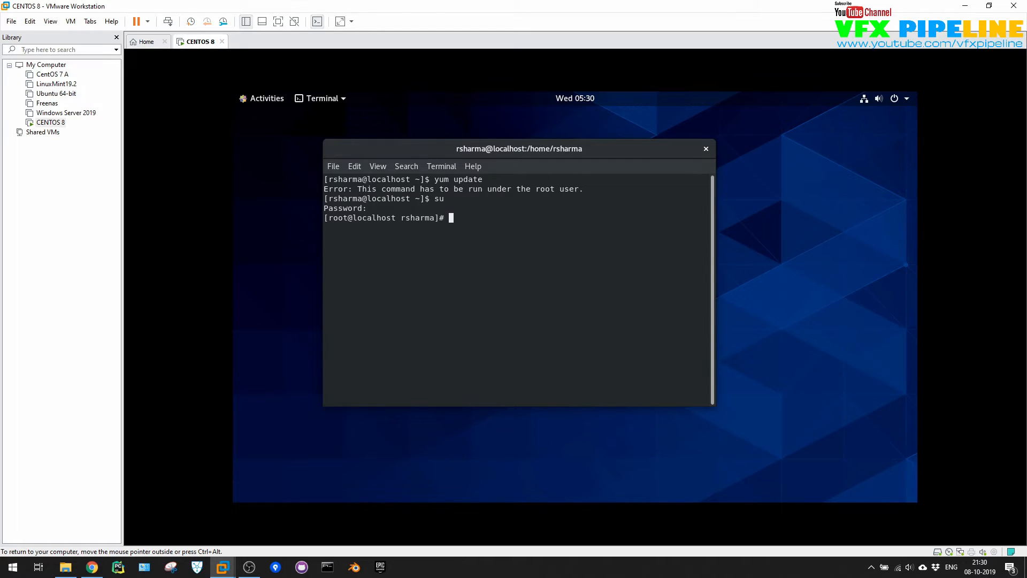
type("yum update")
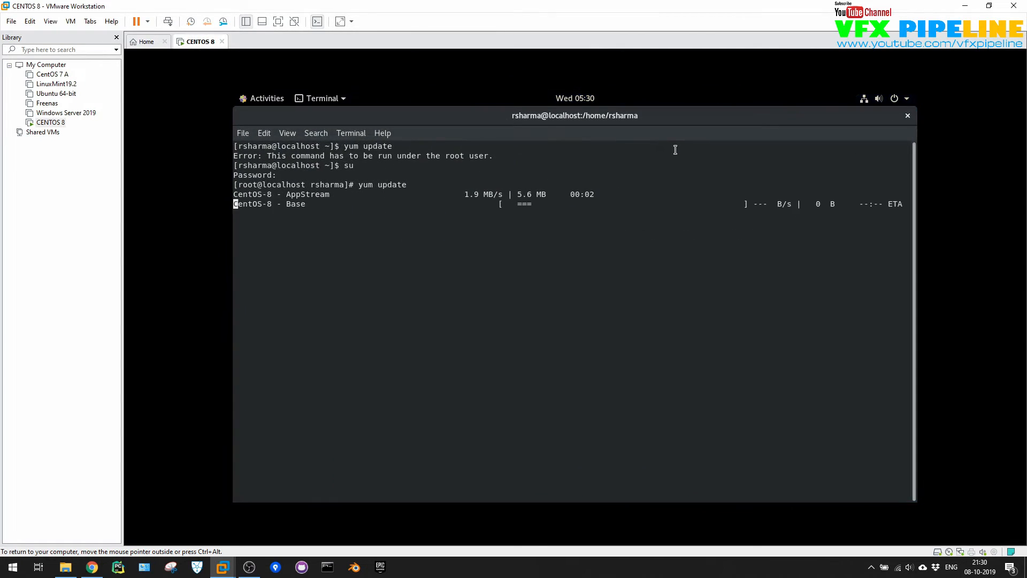
mouse_move(632, 269)
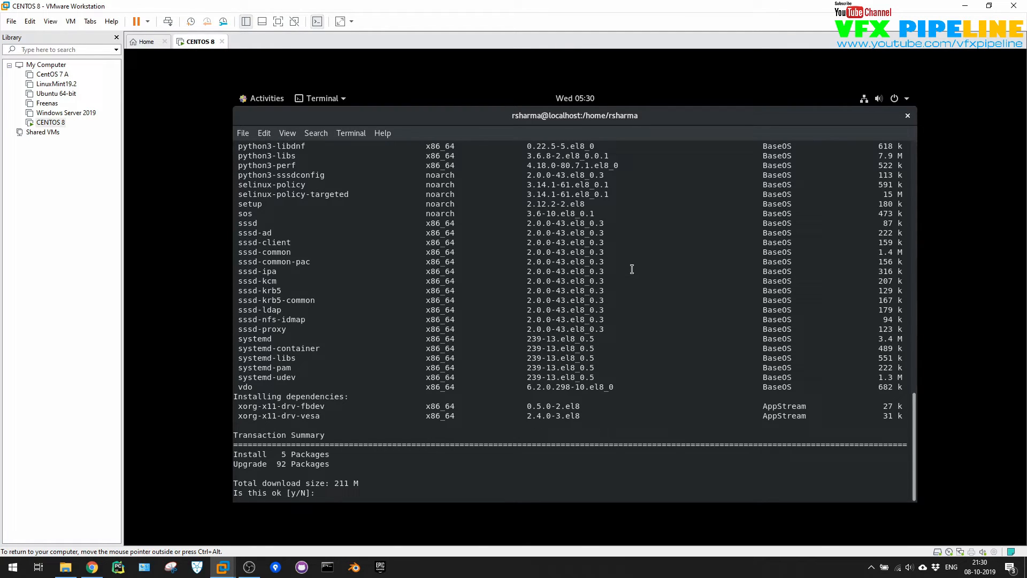
type("y")
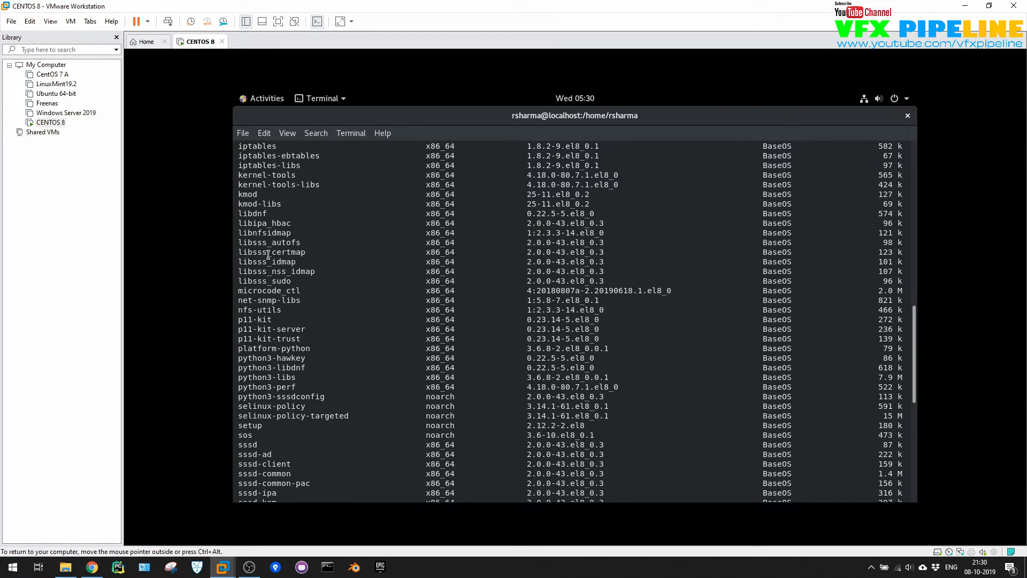
mouse_move(282, 387)
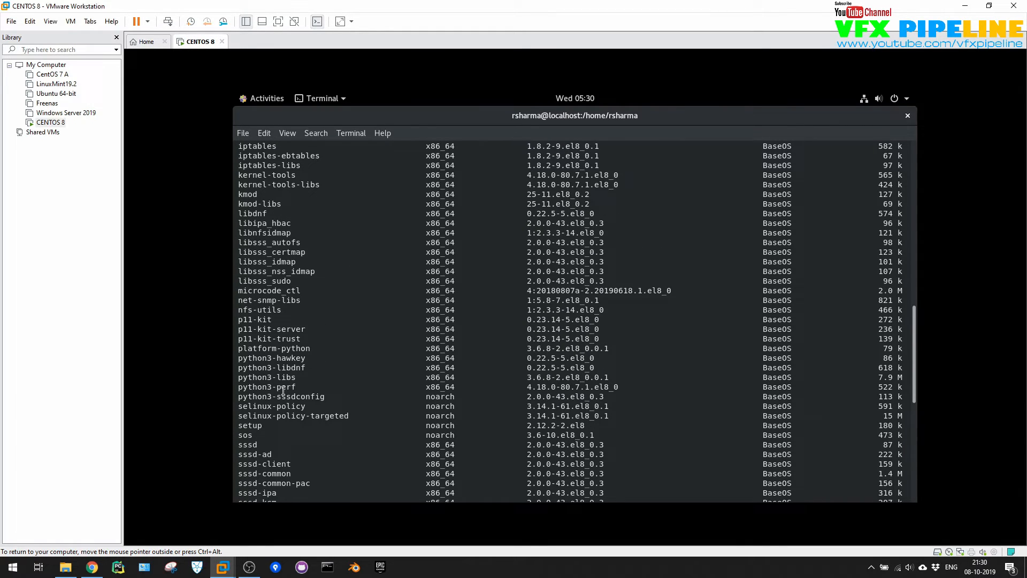
mouse_move(243, 284)
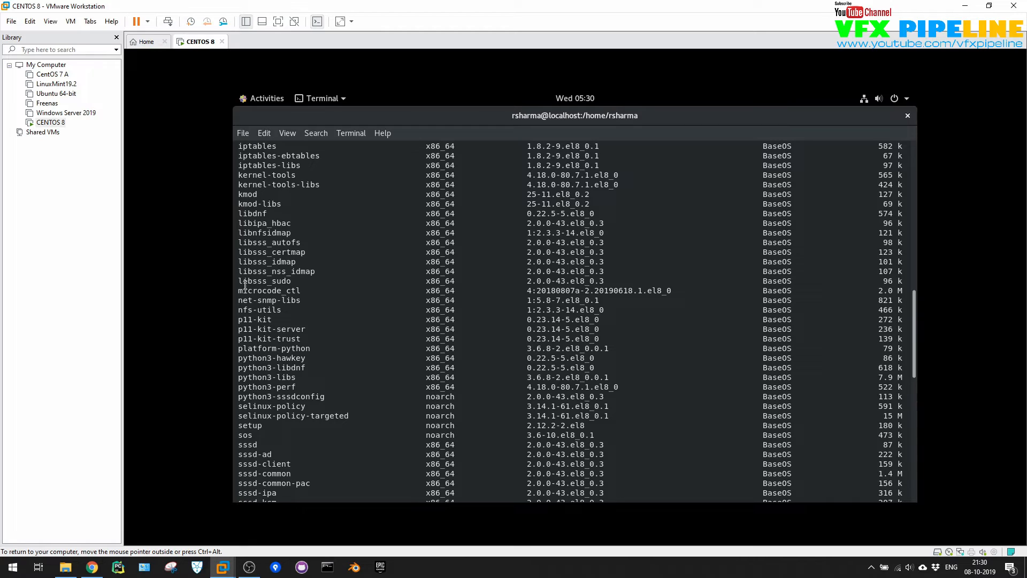
mouse_move(243, 138)
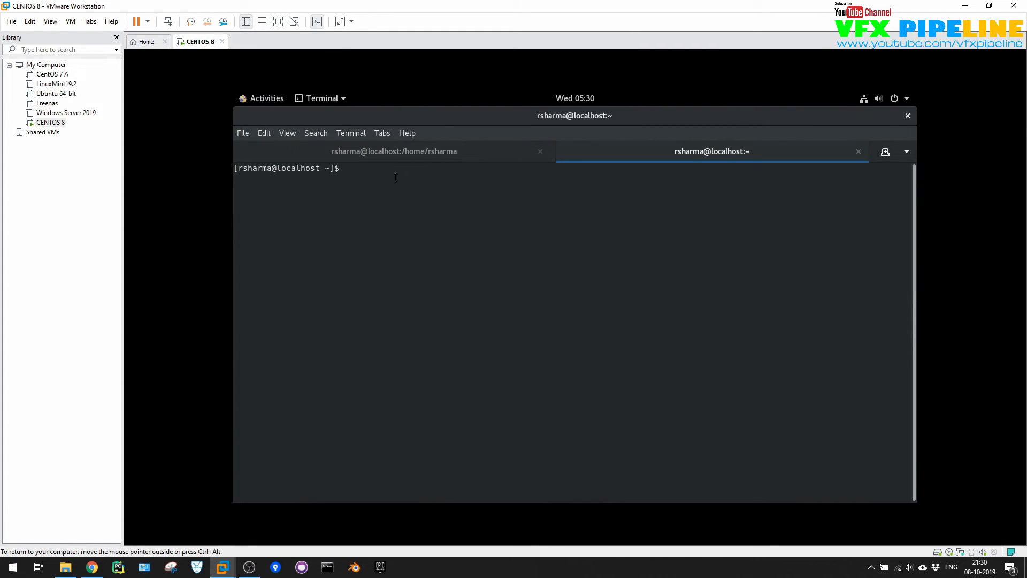
Run python and python3 to confirm Python 3.6.8, exit(), then return to the update tab
type("python")
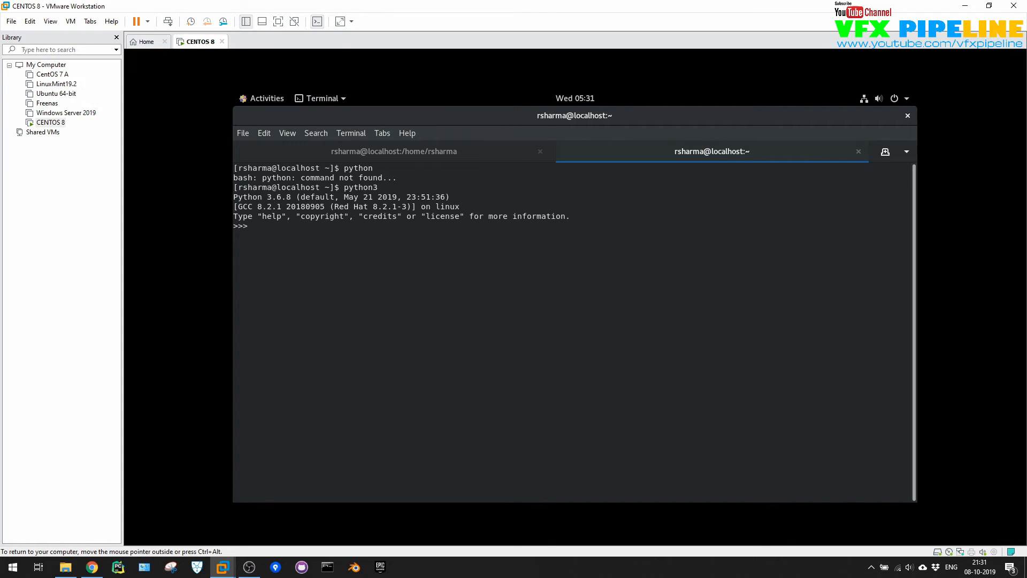
type("xi")
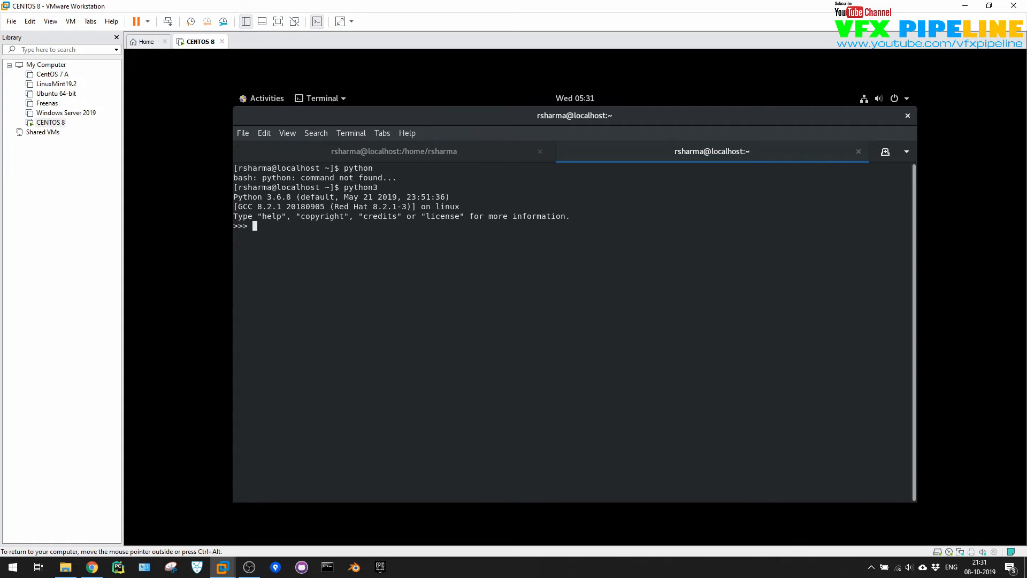
type("exit")
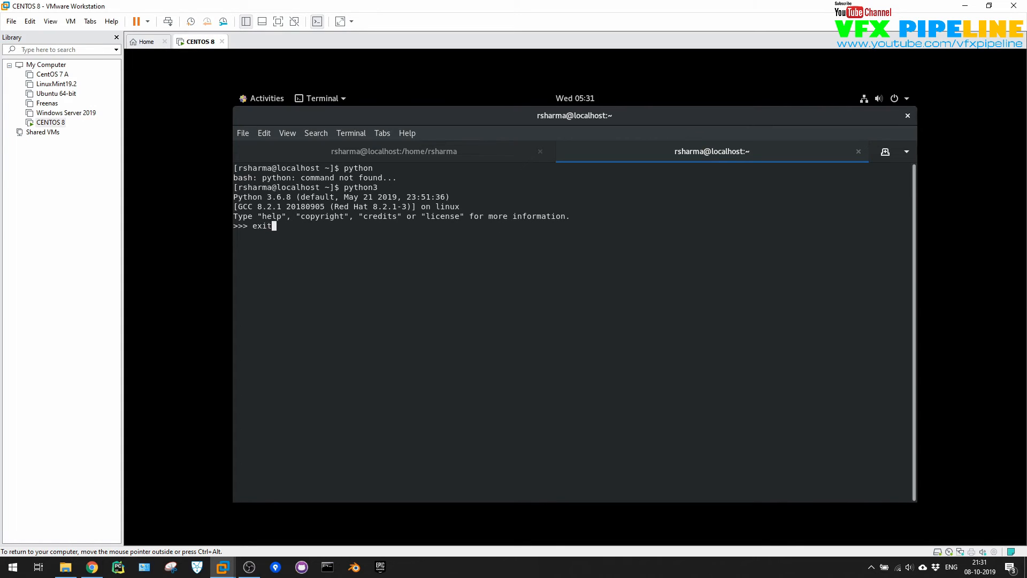
type("()")
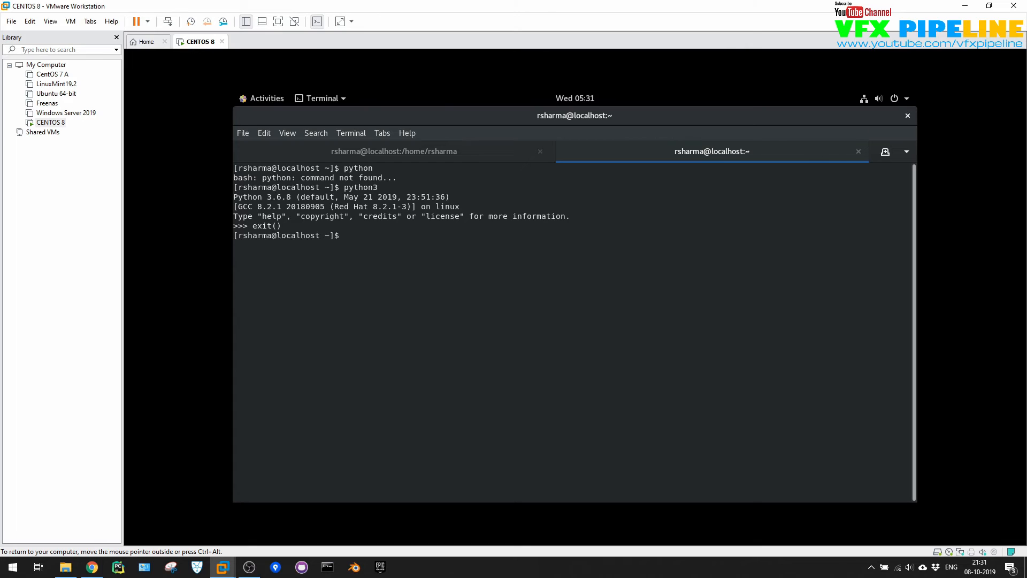
left_click(393, 151)
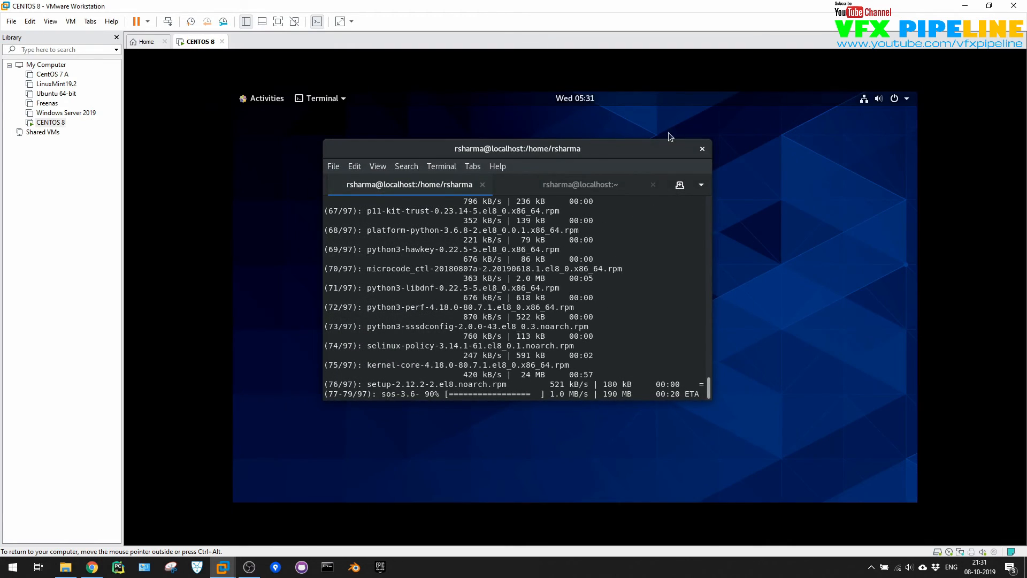
Enlarge the terminal window and answer y to import the CentOS GPG signing key
left_click(261, 98)
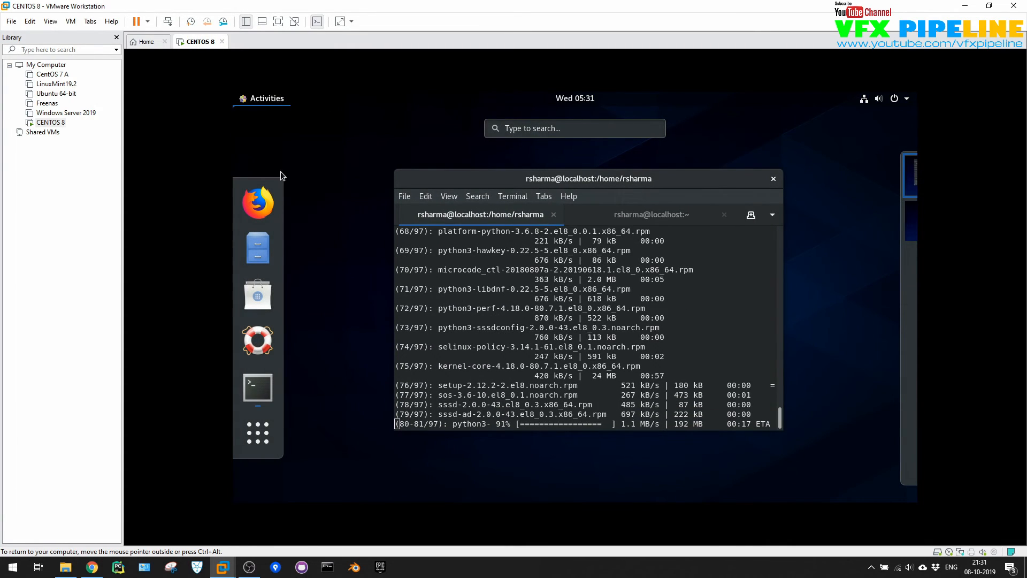
left_click(257, 433)
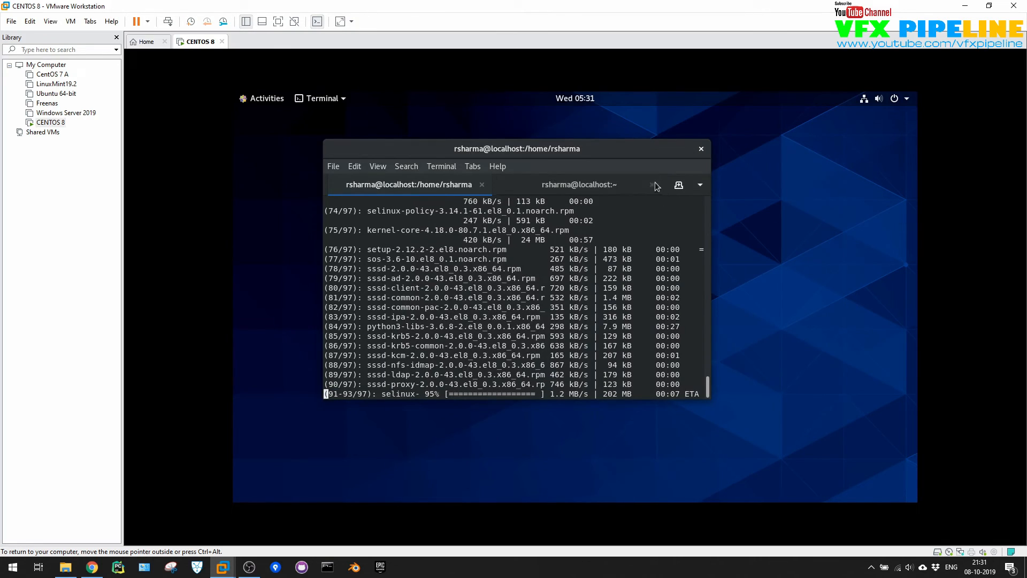
left_click_drag(517, 148, 575, 142)
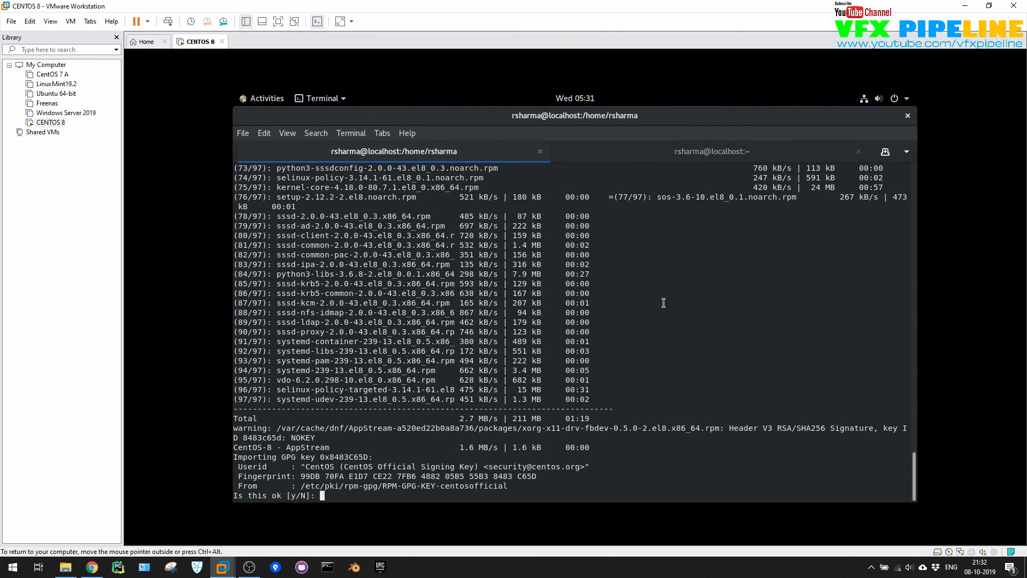
type("y")
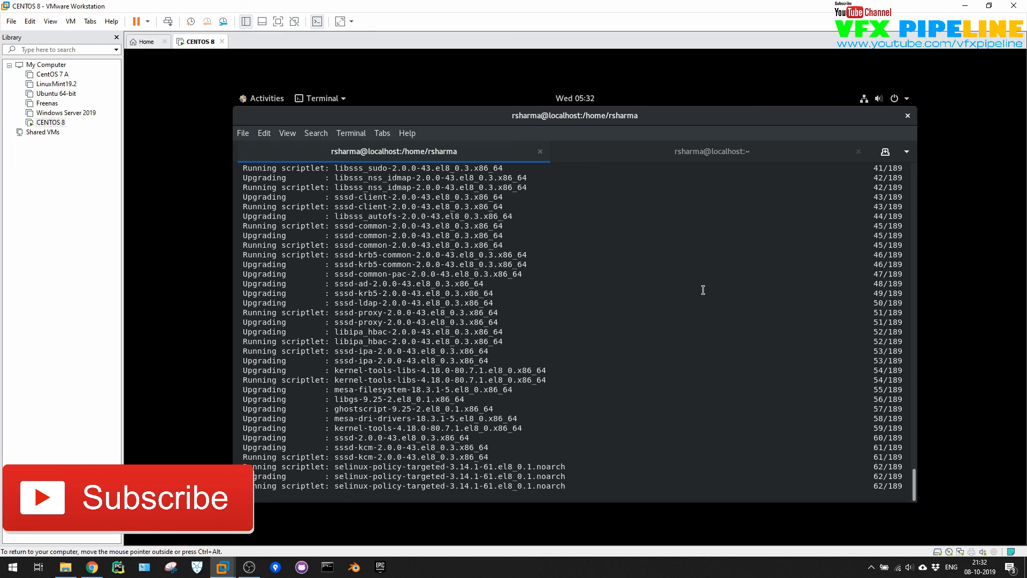
mouse_move(522, 115)
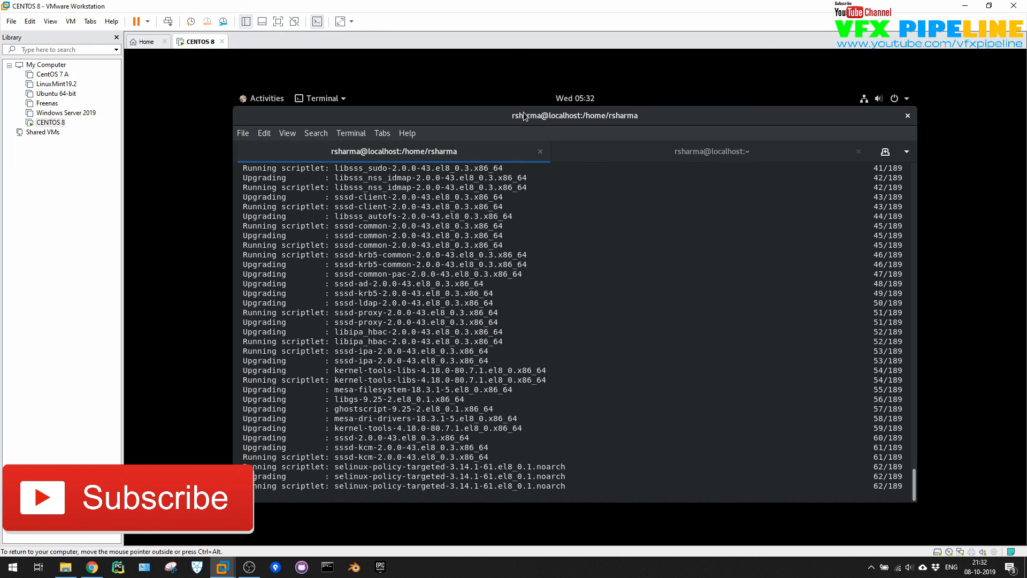
mouse_move(535, 121)
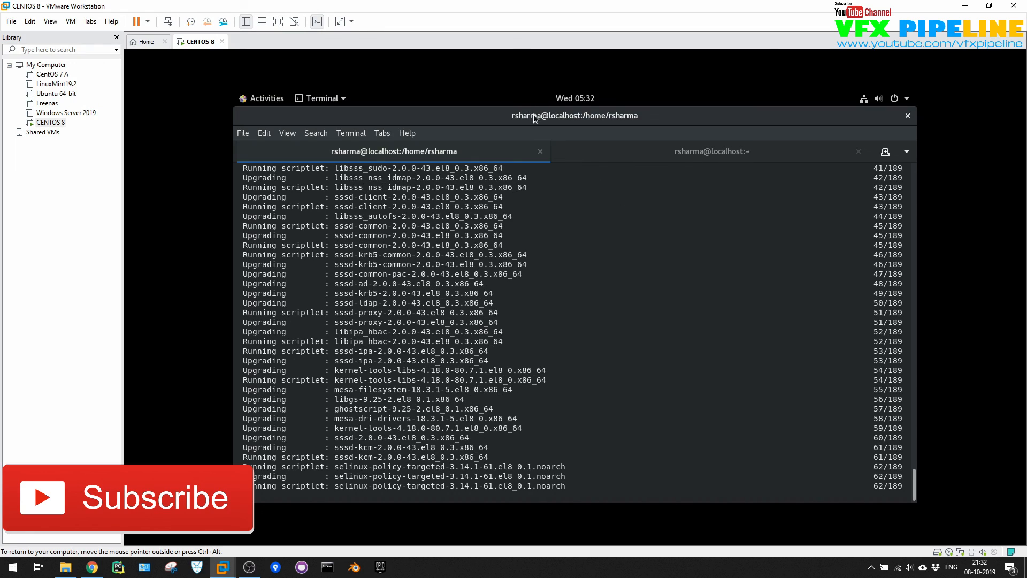
mouse_move(957, 204)
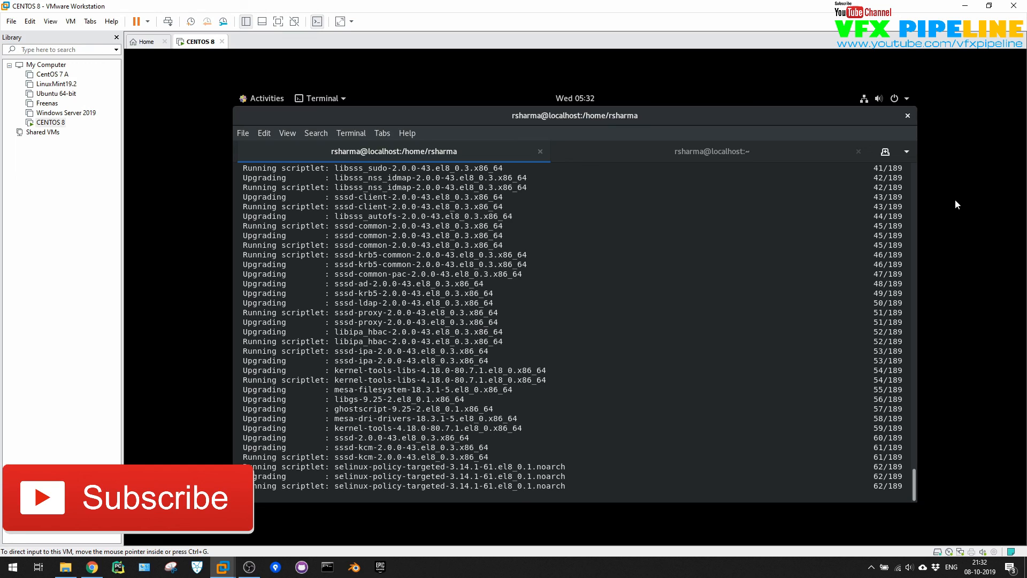
mouse_move(964, 201)
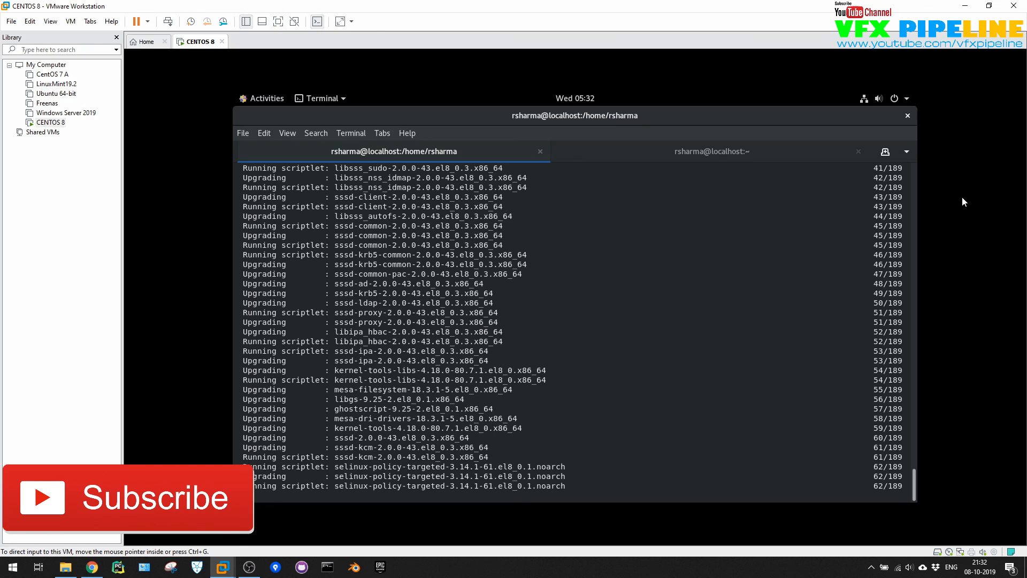